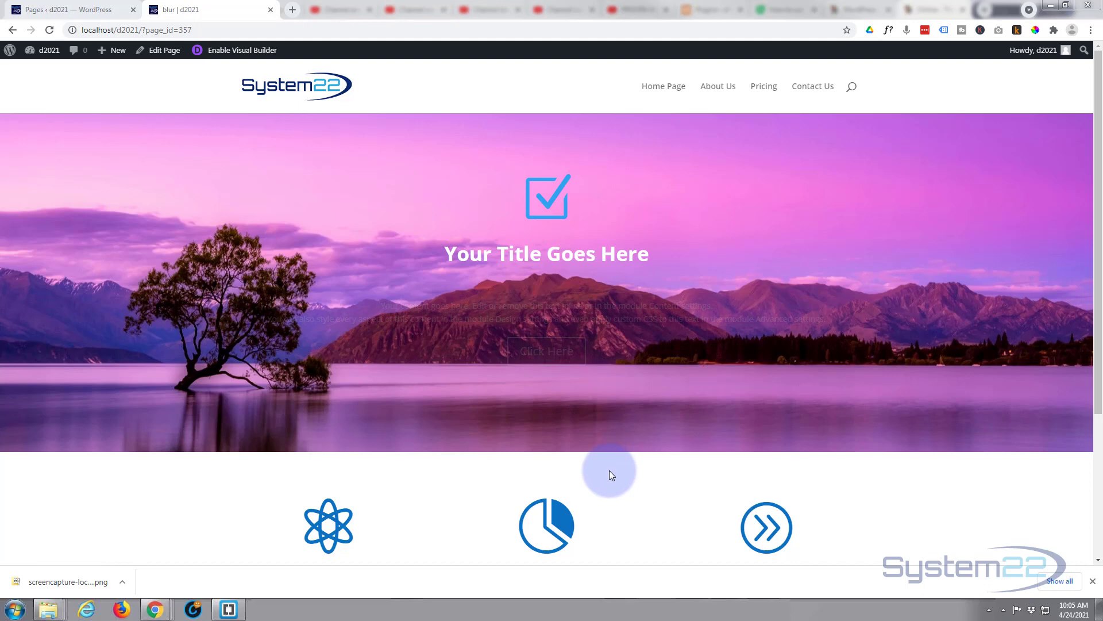
{"action": "mouse_move", "coordinate": [562, 347]}
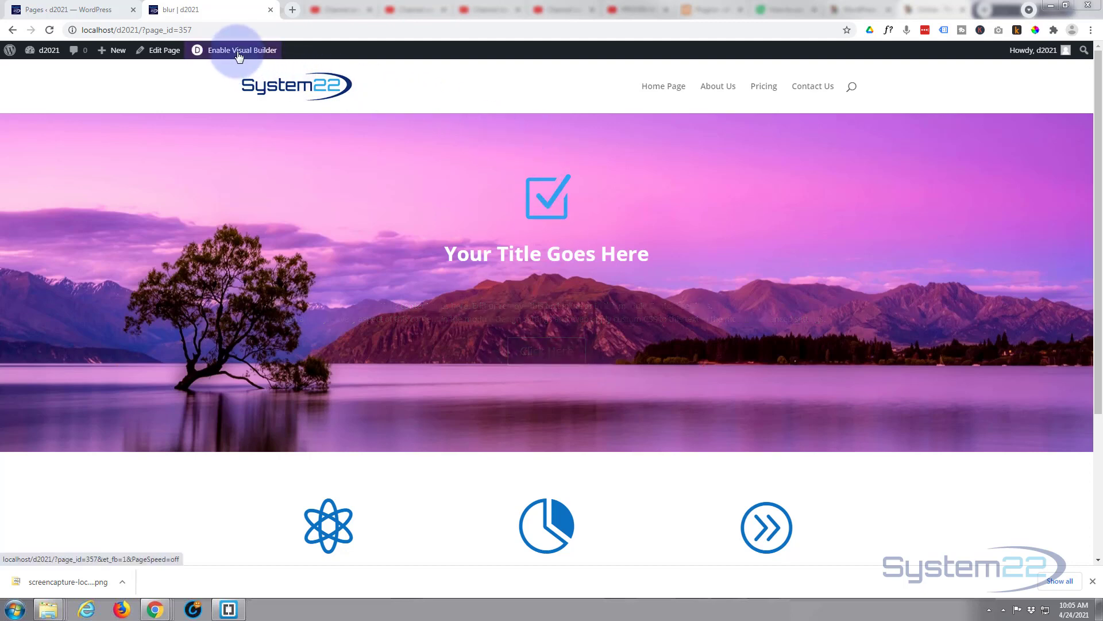
Enable the Visual Builder on the page with the three icon blurbs
{"action": "left_click", "coordinate": [236, 49]}
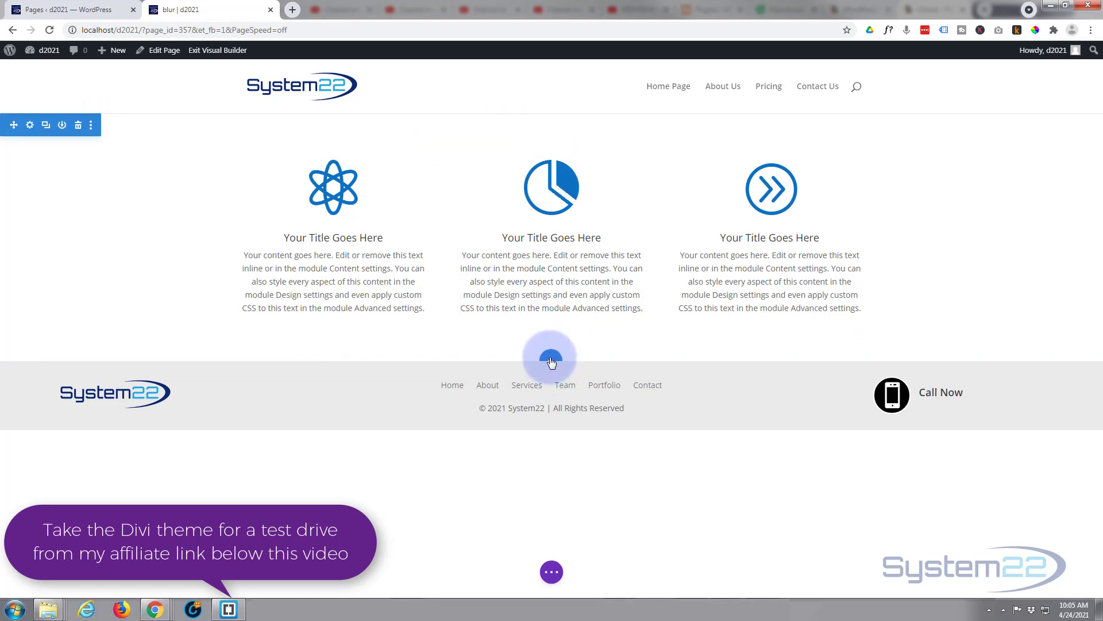
Insert a regular section with a one-column row below the three blurbs
{"action": "left_click", "coordinate": [552, 356]}
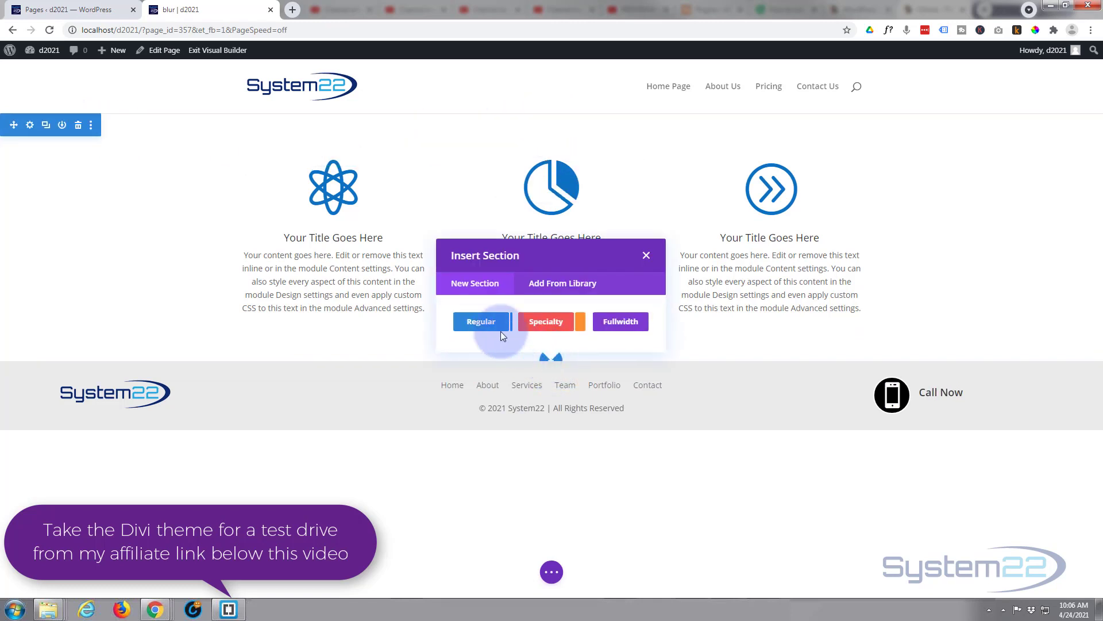
{"action": "left_click", "coordinate": [480, 322]}
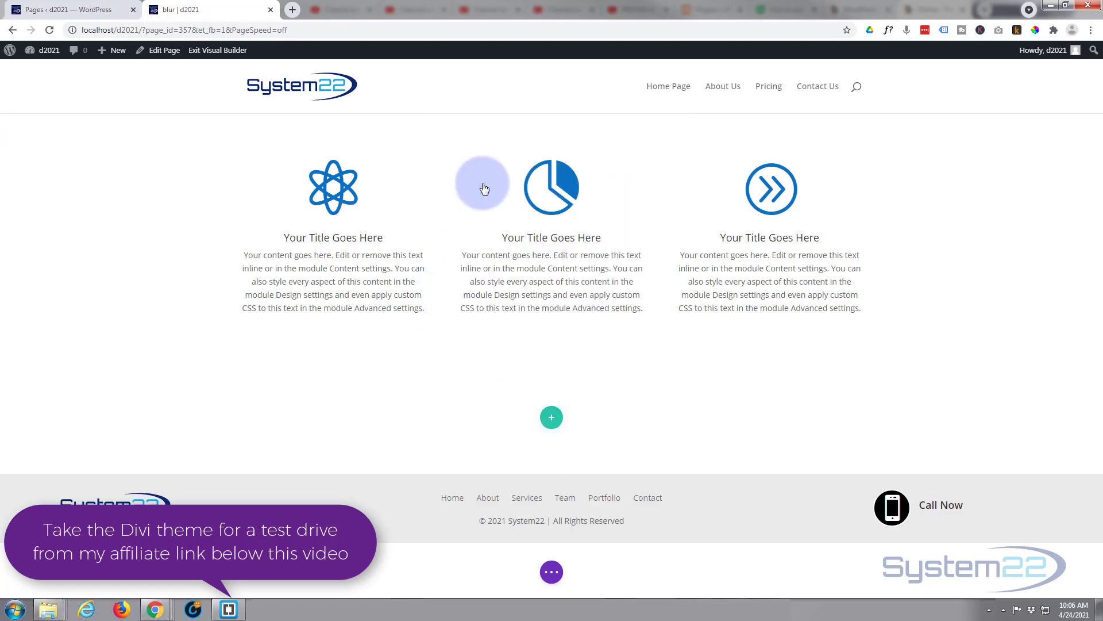
{"action": "left_click", "coordinate": [552, 418]}
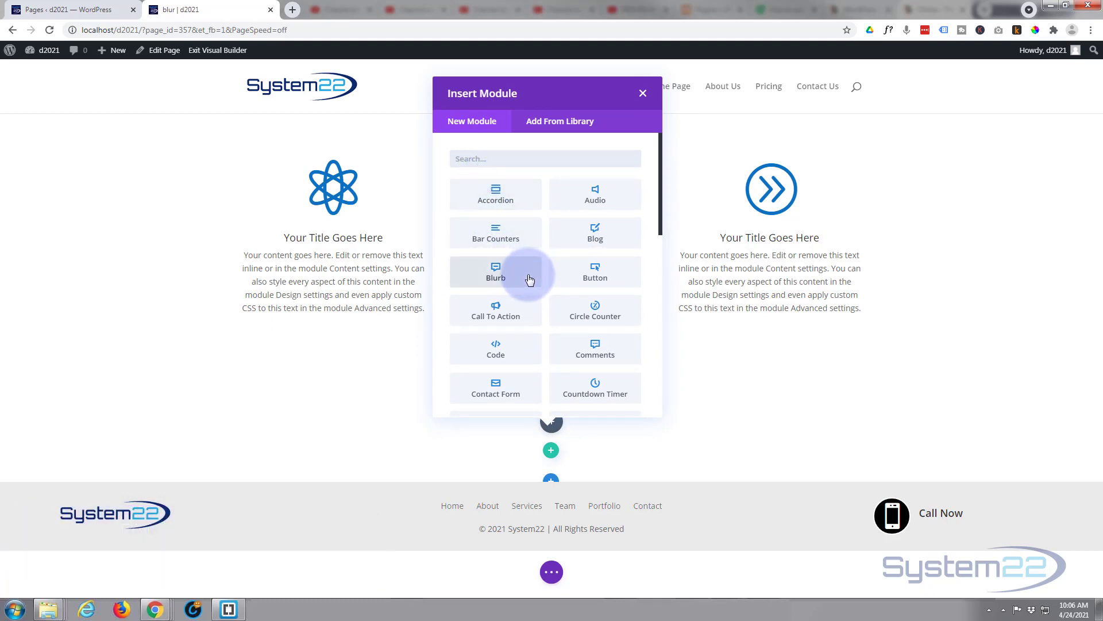
{"action": "mouse_move", "coordinate": [500, 276]}
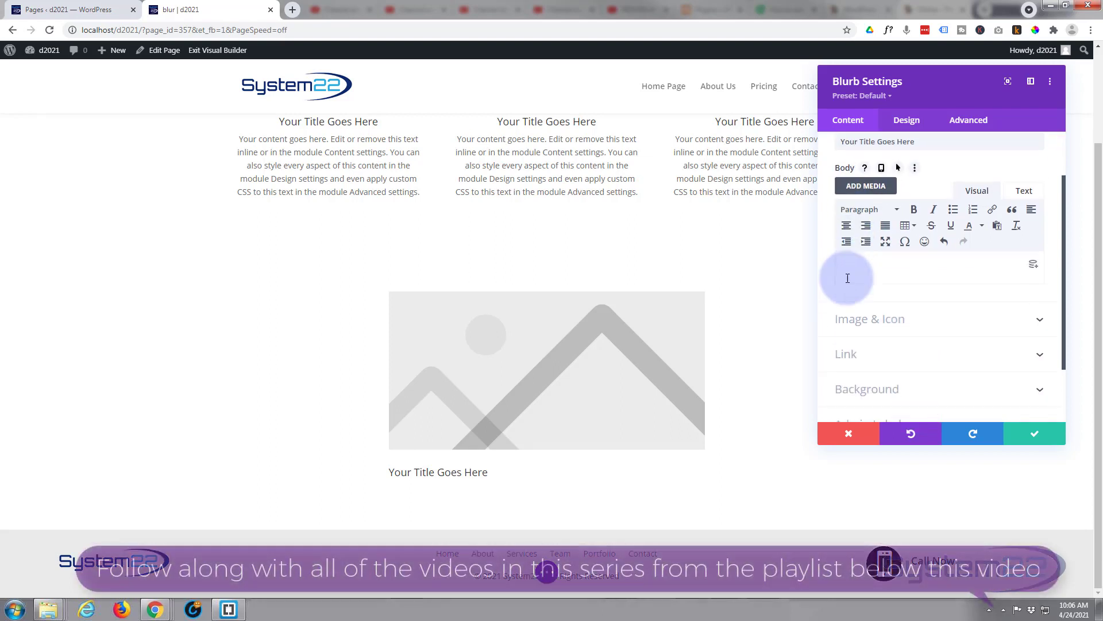
Switch the blurb to use the cloud-upload icon instead of a placeholder image and save
{"action": "left_click", "coordinate": [870, 319]}
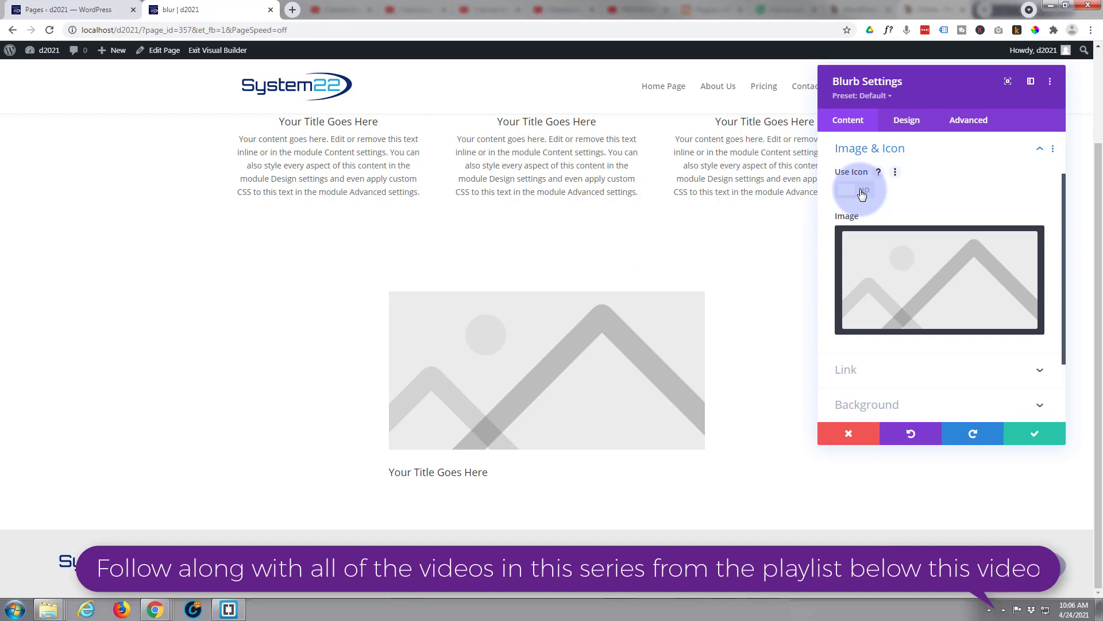
{"action": "left_click", "coordinate": [855, 191]}
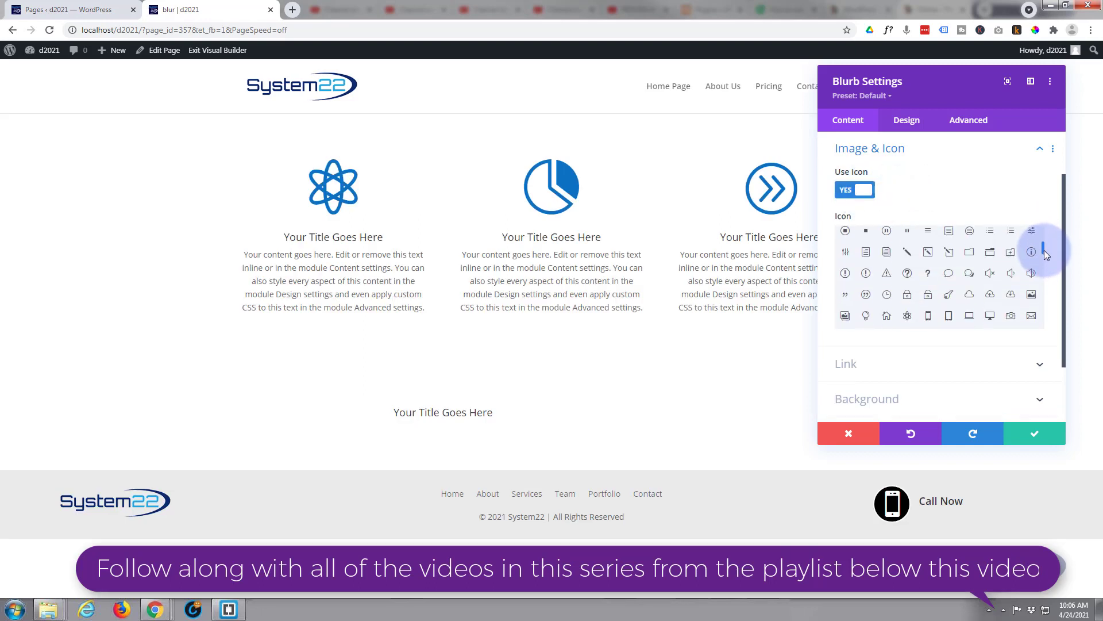
{"action": "scroll", "scroll_direction": "down", "scroll_amount": 3}
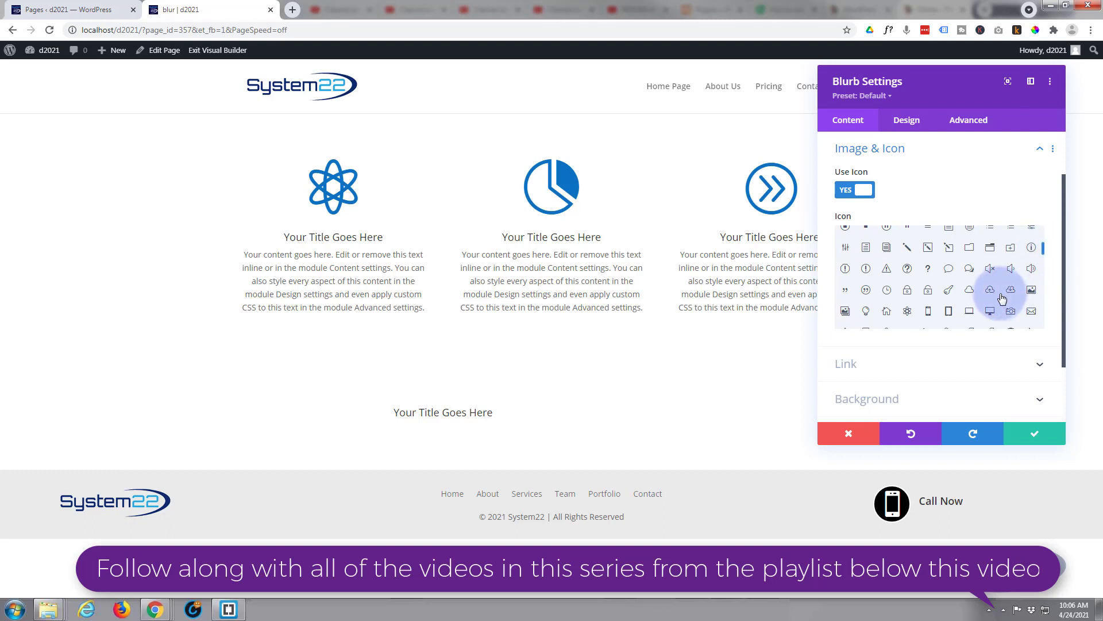
{"action": "left_click", "coordinate": [990, 290]}
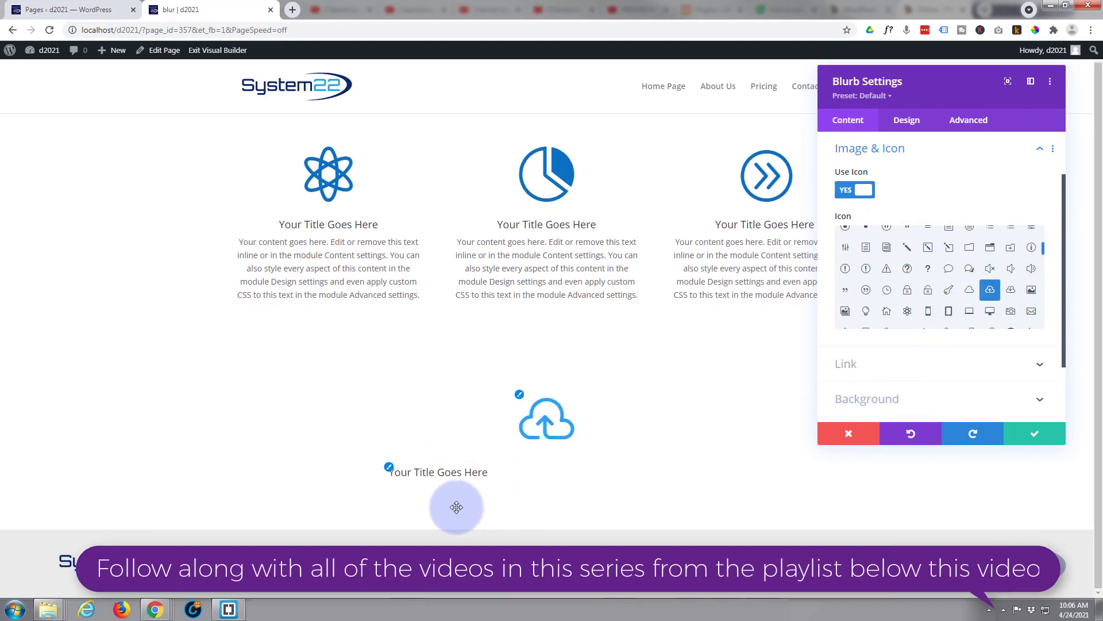
{"action": "left_click", "coordinate": [438, 471]}
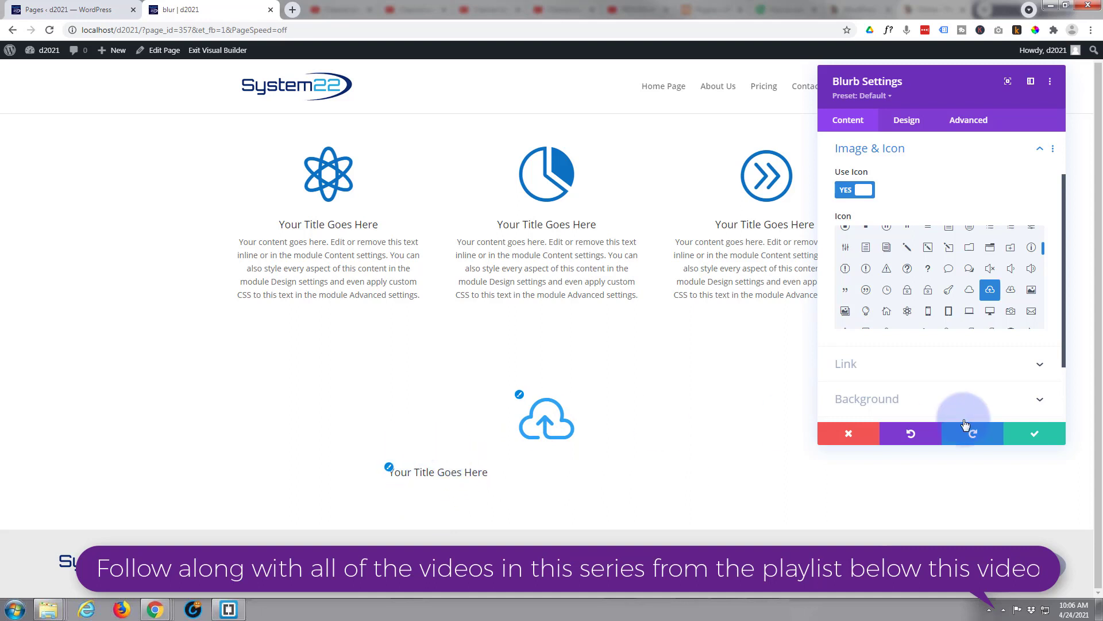
{"action": "left_click", "coordinate": [1034, 433]}
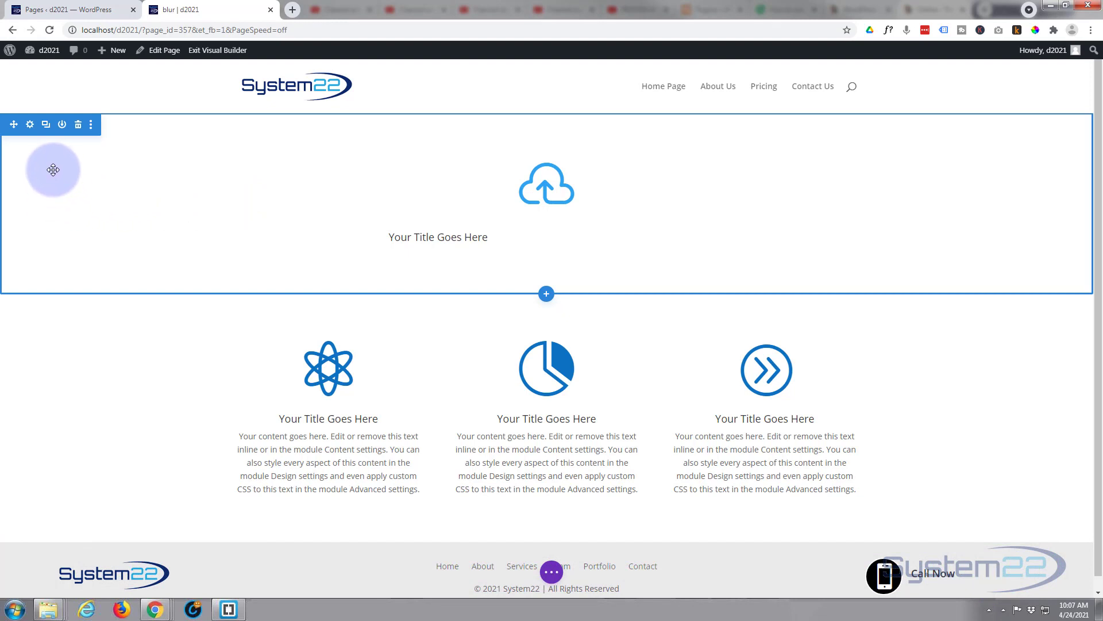
Set the purple mountain-lake photo from the Media Library as the section background image
{"action": "left_click", "coordinate": [35, 124]}
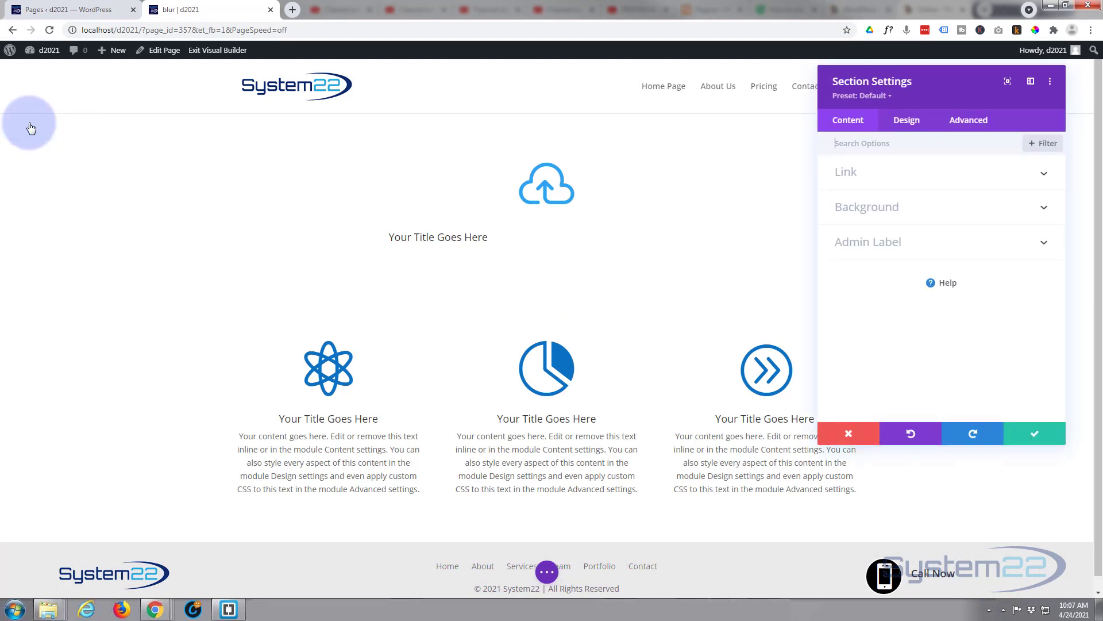
{"action": "left_click", "coordinate": [867, 207]}
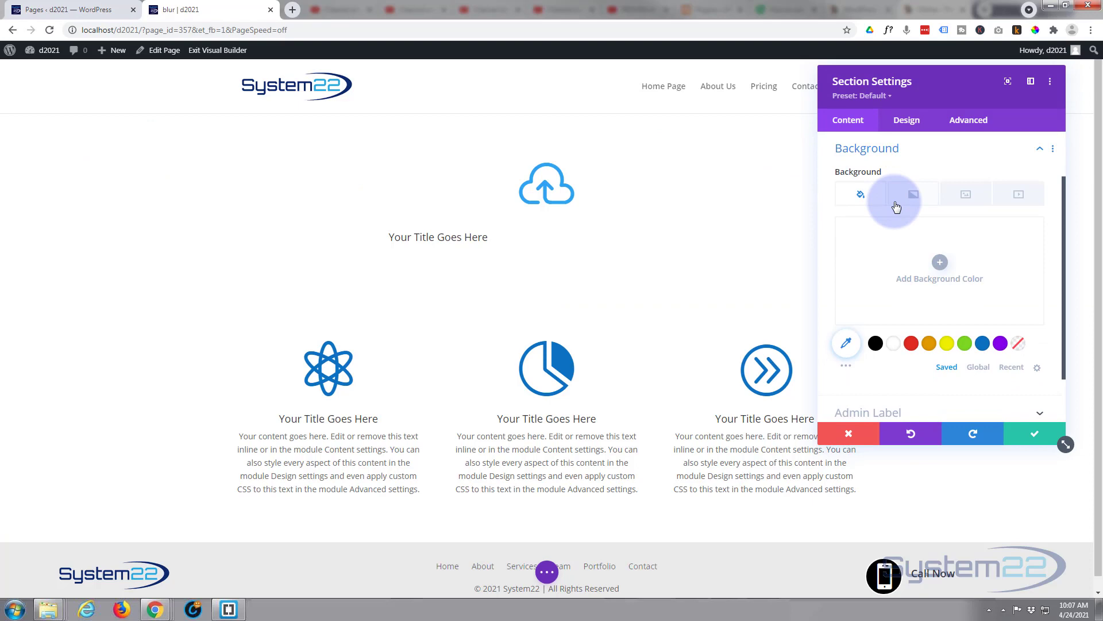
{"action": "left_click", "coordinate": [965, 193]}
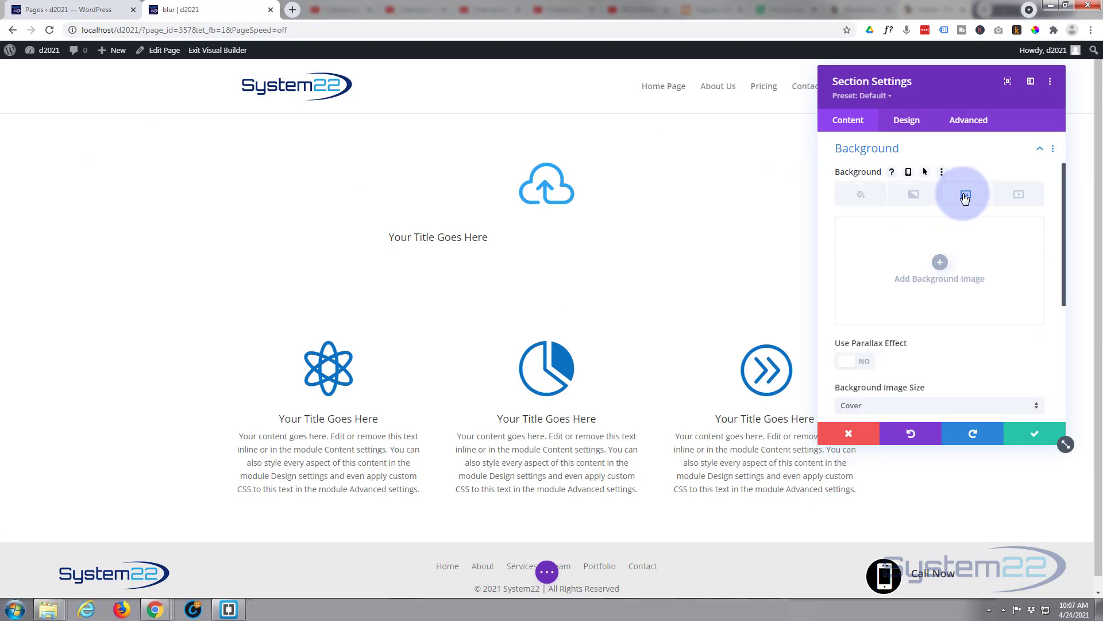
{"action": "left_click", "coordinate": [941, 269]}
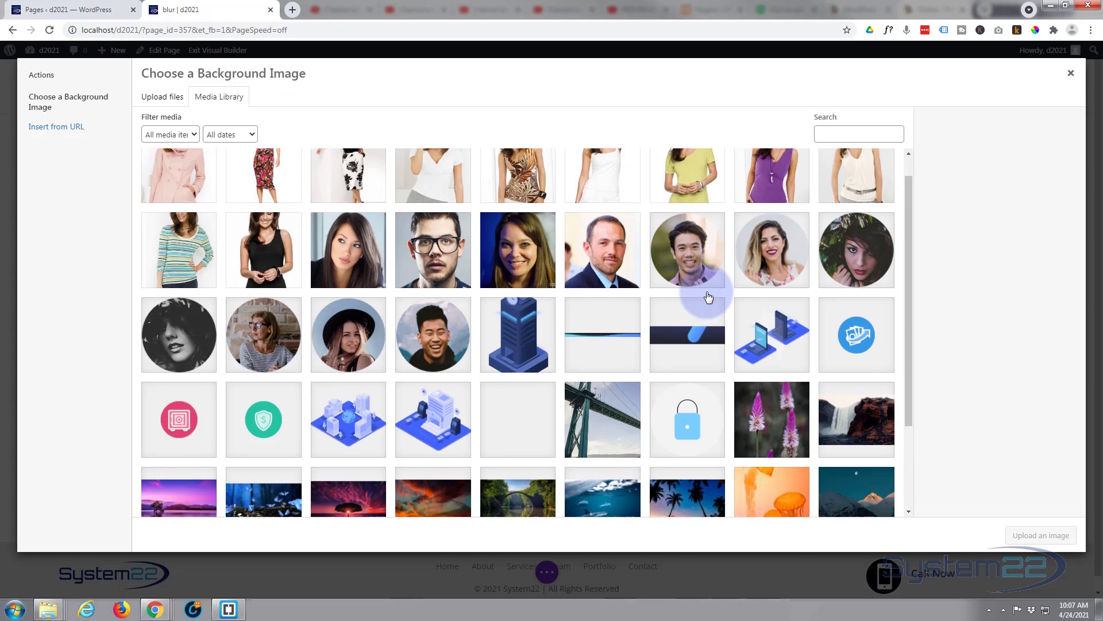
{"action": "scroll", "scroll_direction": "down", "scroll_amount": 3}
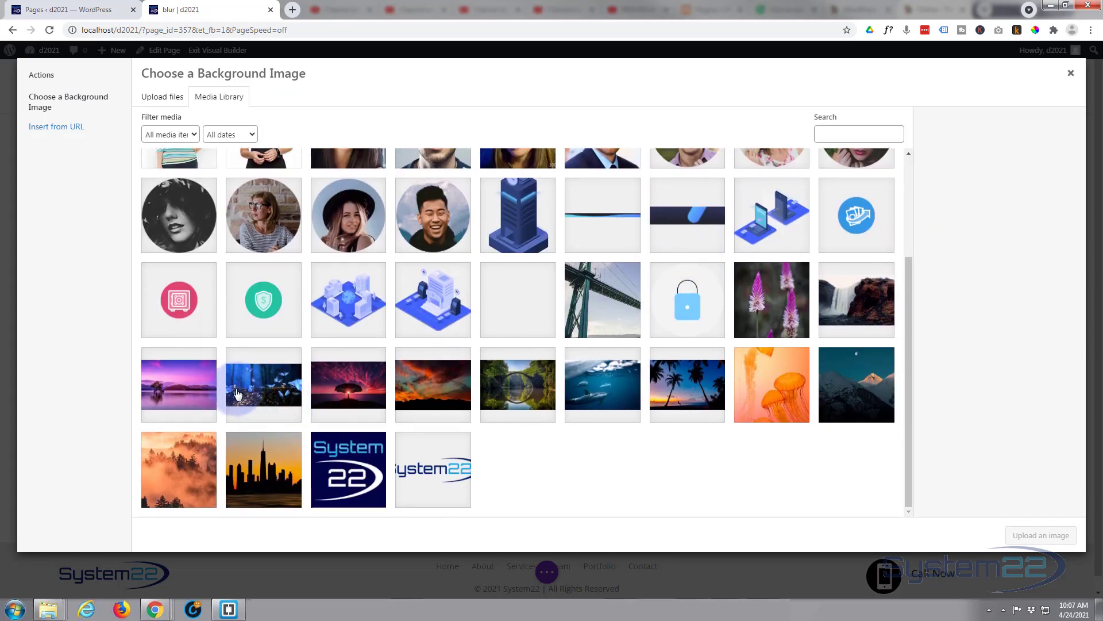
{"action": "left_click", "coordinate": [178, 384]}
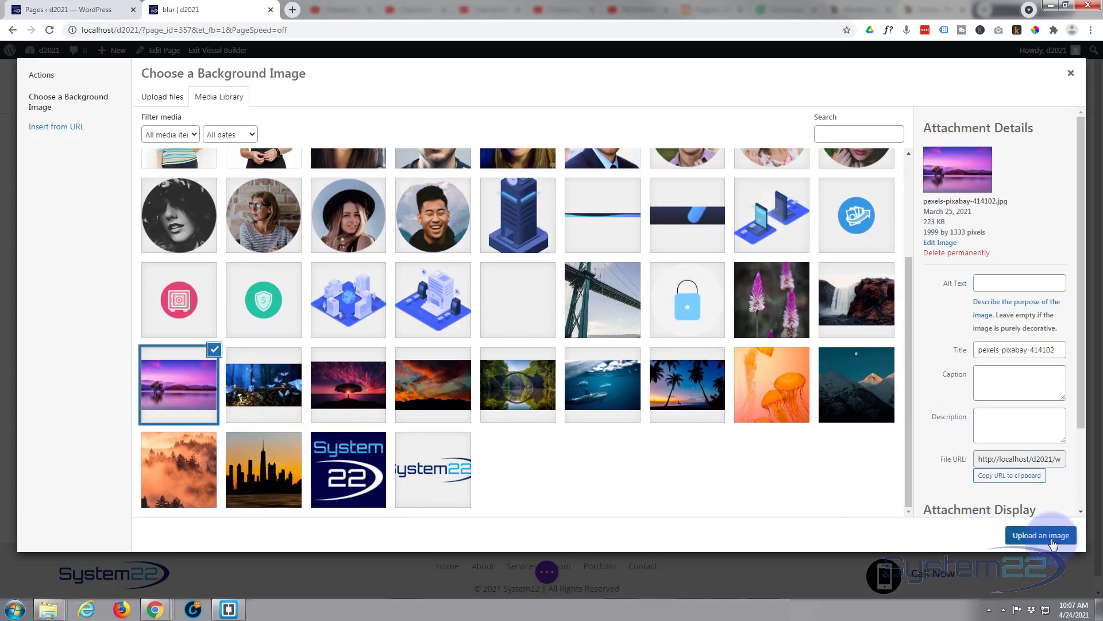
{"action": "left_click", "coordinate": [1041, 534]}
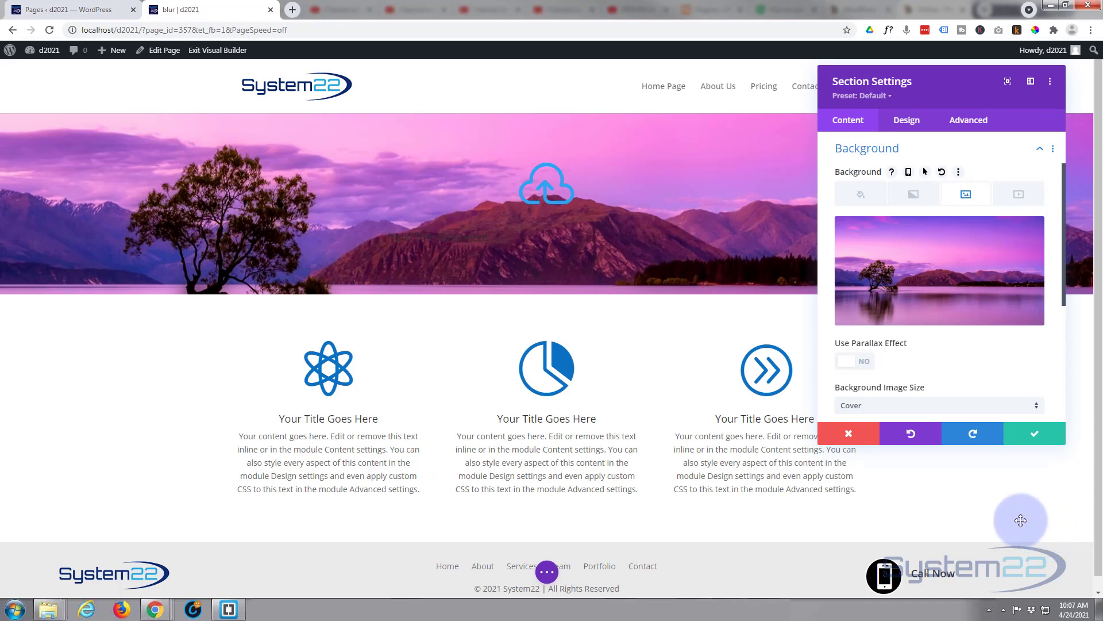
{"action": "mouse_move", "coordinate": [989, 305]}
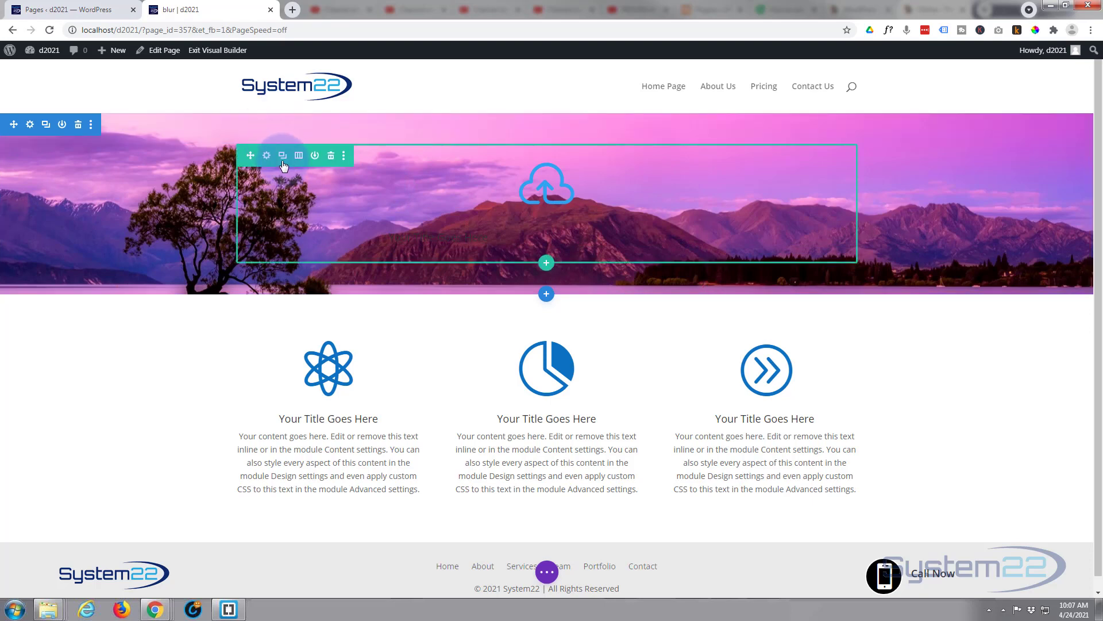
{"action": "mouse_move", "coordinate": [266, 155]}
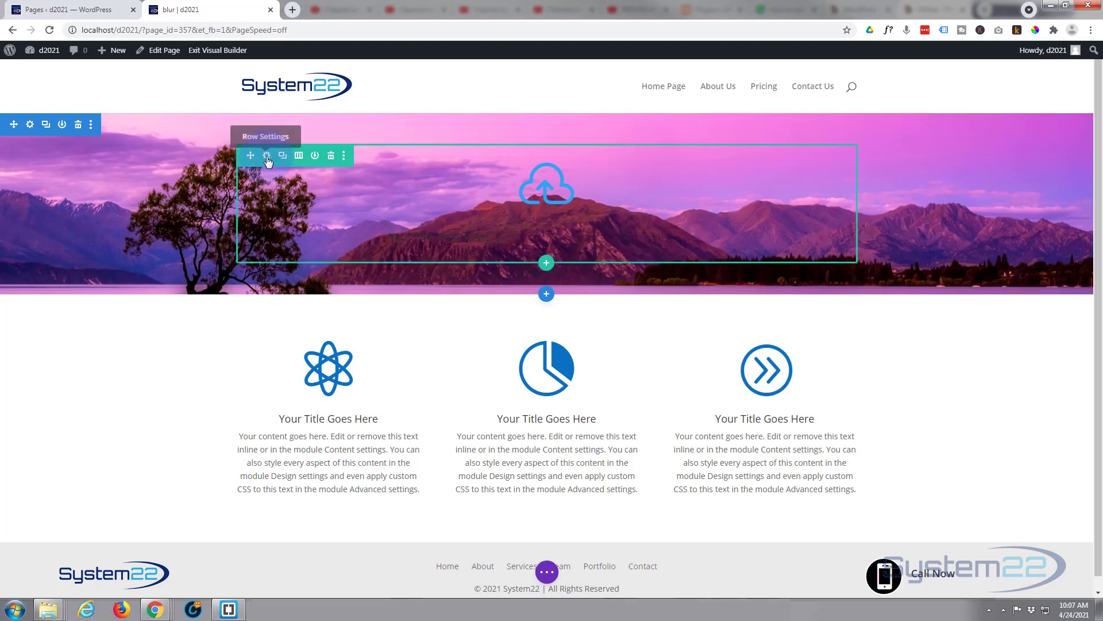
Adjust the hero row's width with the Design > Sizing slider
{"action": "left_click", "coordinate": [267, 155]}
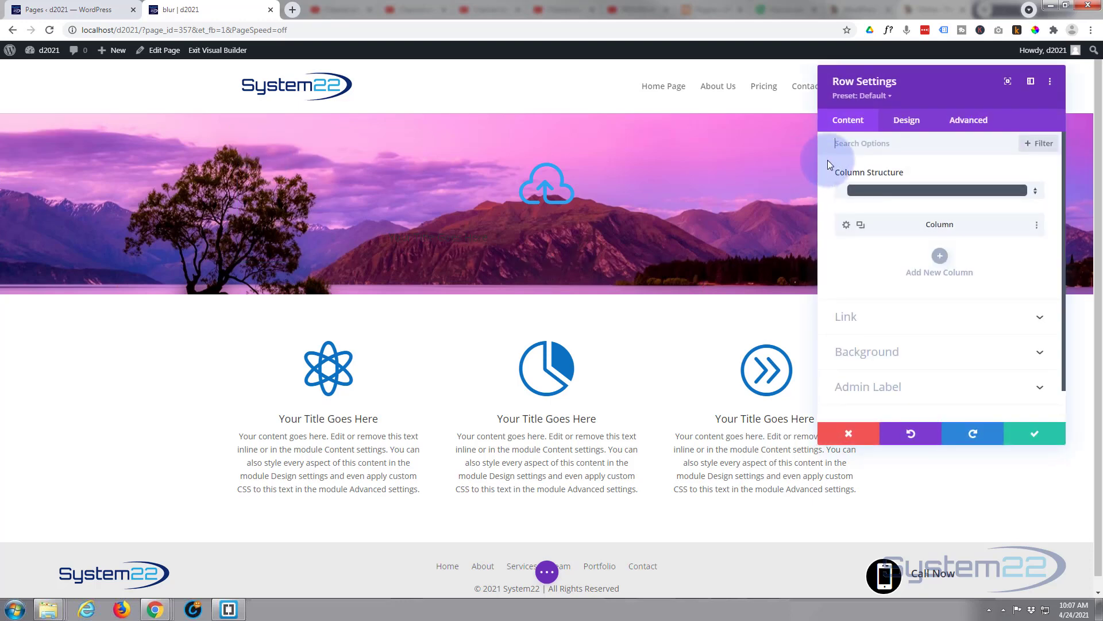
{"action": "left_click", "coordinate": [905, 120]}
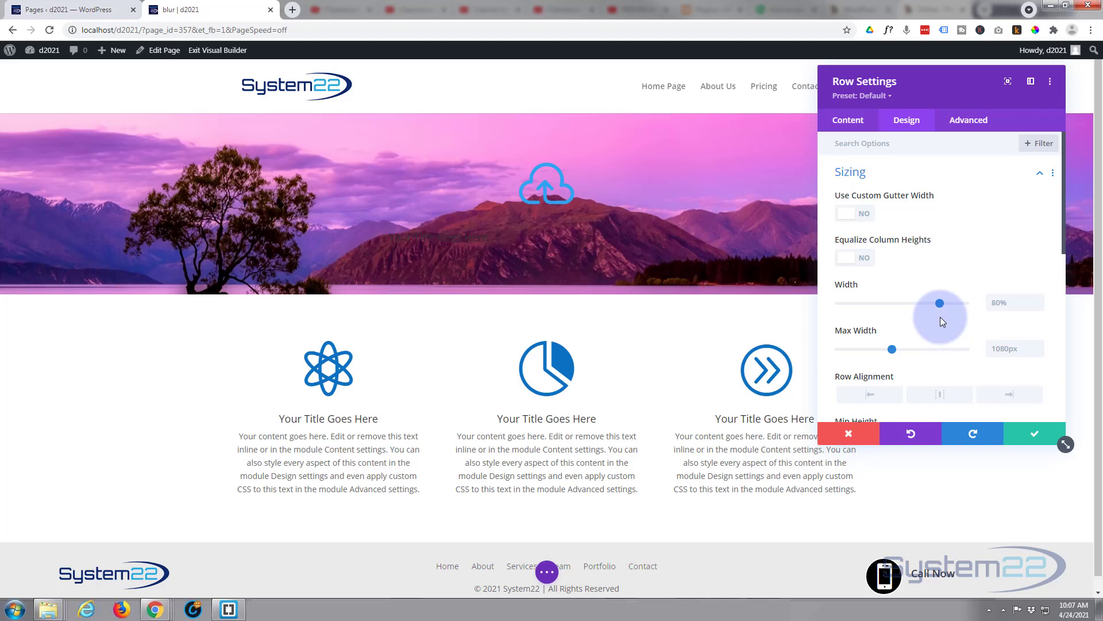
{"action": "left_click_drag", "start_coordinate": [939, 302], "coordinate": [966, 302]}
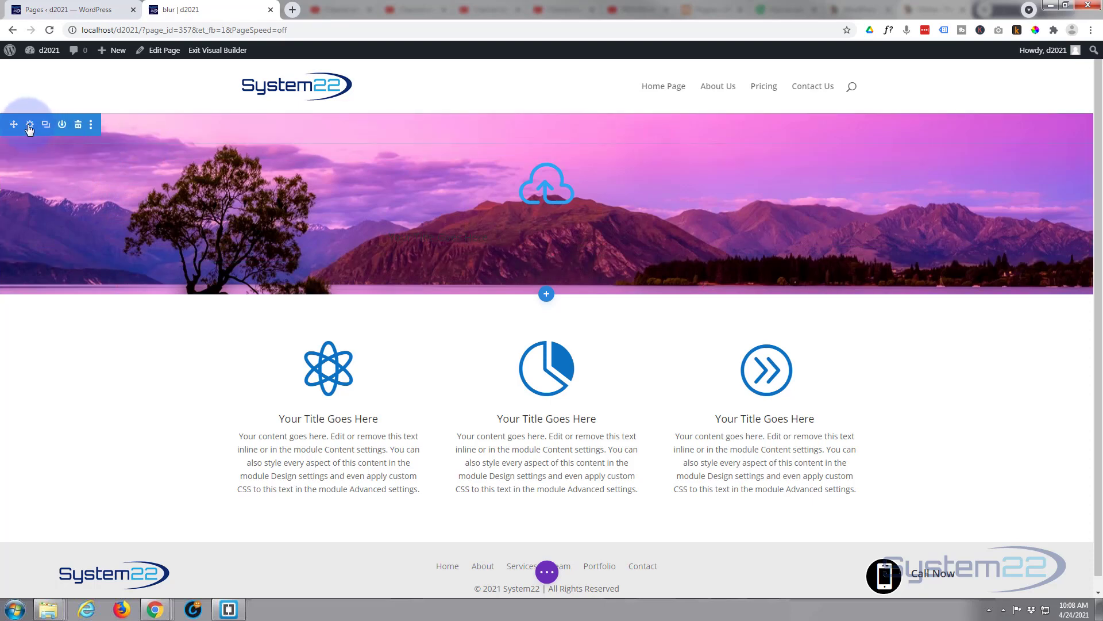
{"action": "left_click", "coordinate": [30, 124]}
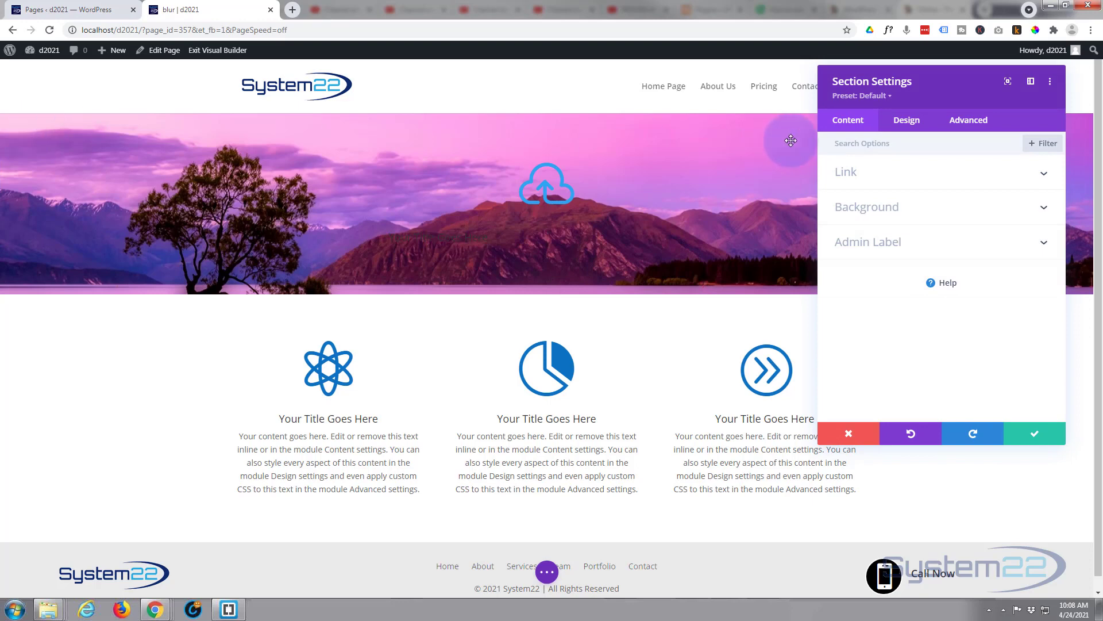
{"action": "left_click", "coordinate": [905, 120]}
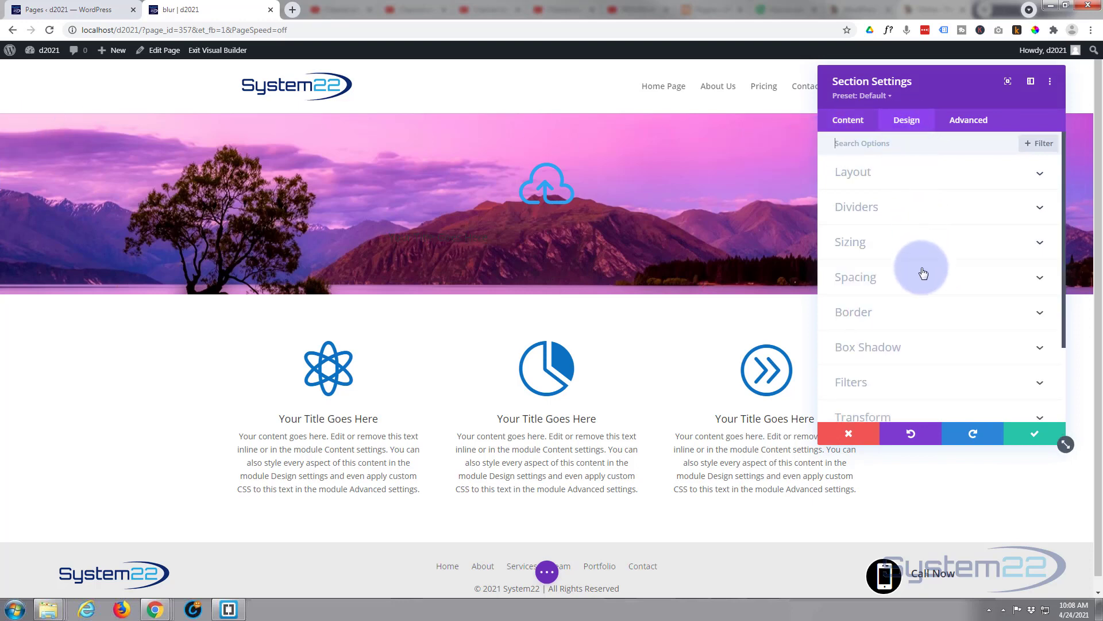
{"action": "left_click", "coordinate": [855, 277]}
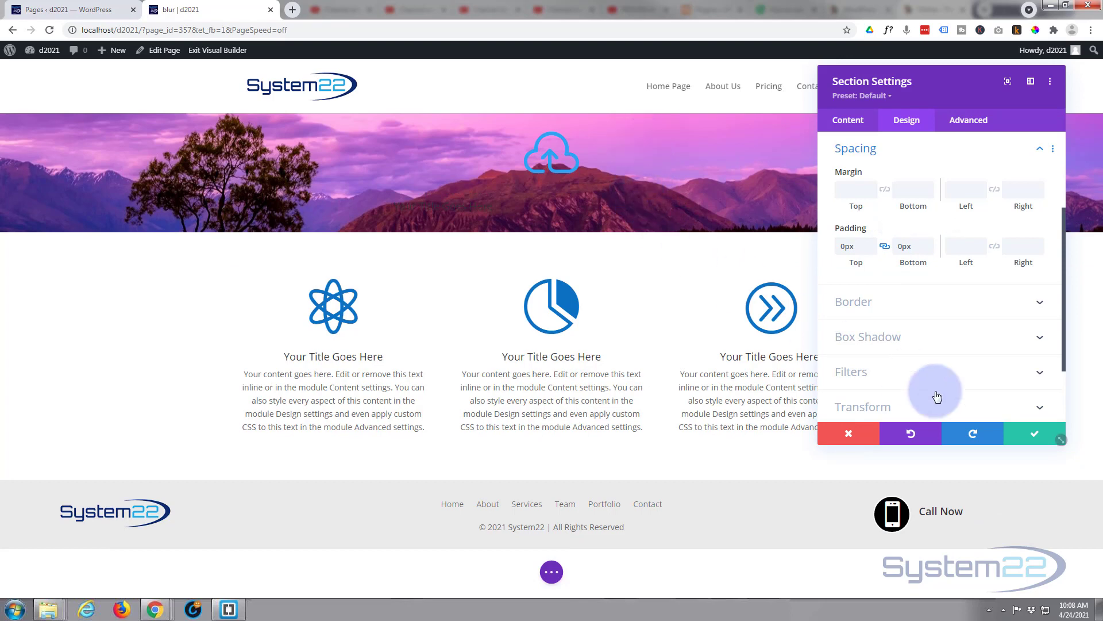
{"action": "left_click", "coordinate": [1034, 433]}
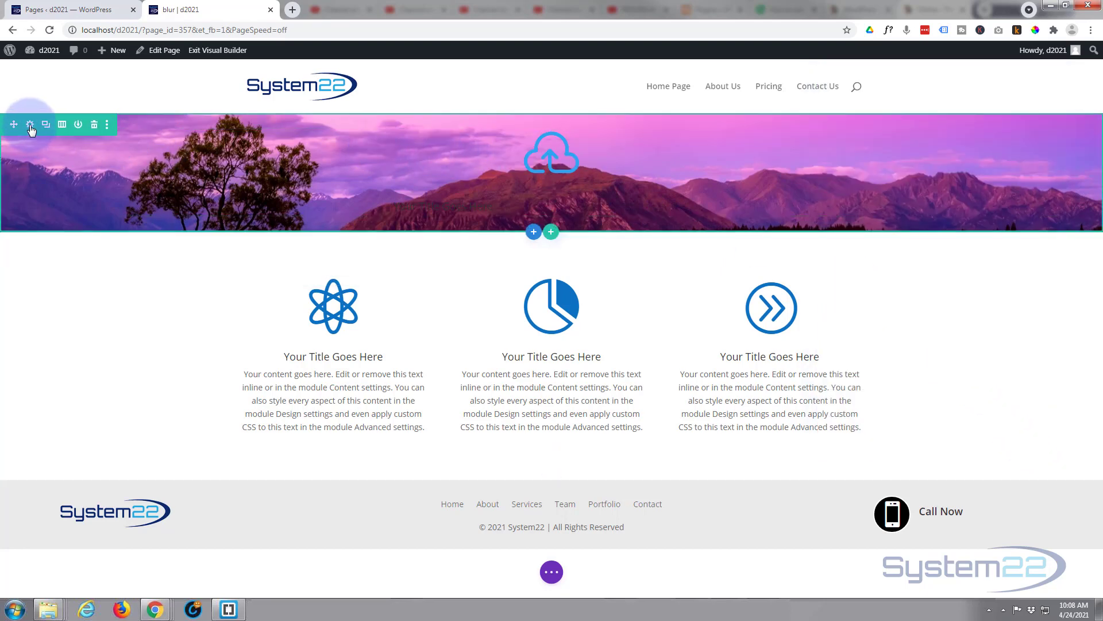
Set the hero row's top and bottom padding to 100px and confirm
{"action": "left_click", "coordinate": [30, 124]}
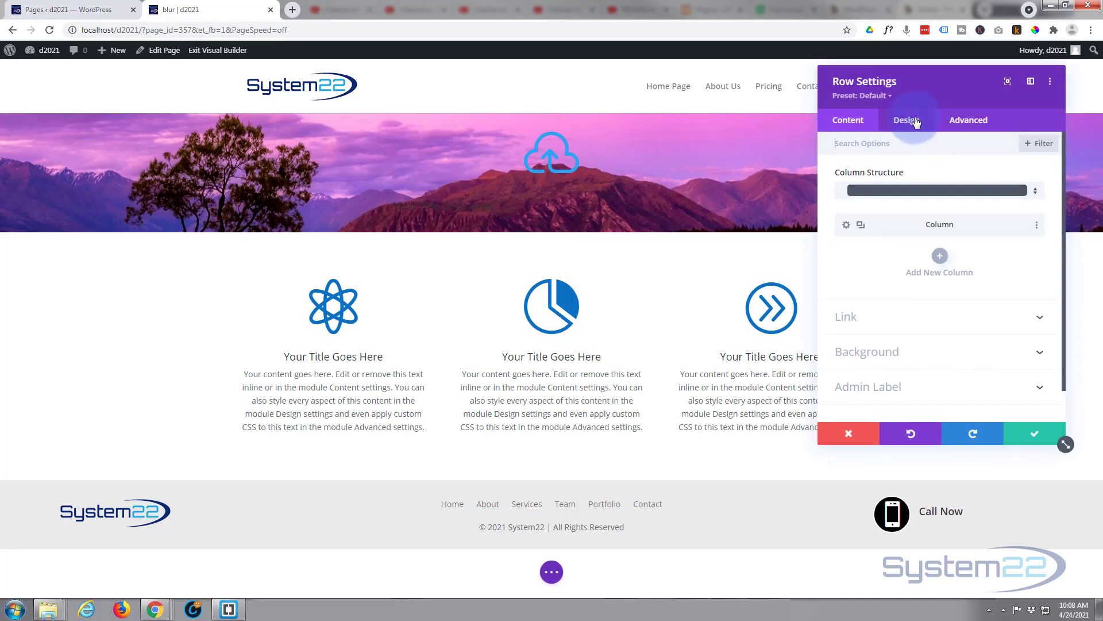
{"action": "left_click", "coordinate": [906, 119]}
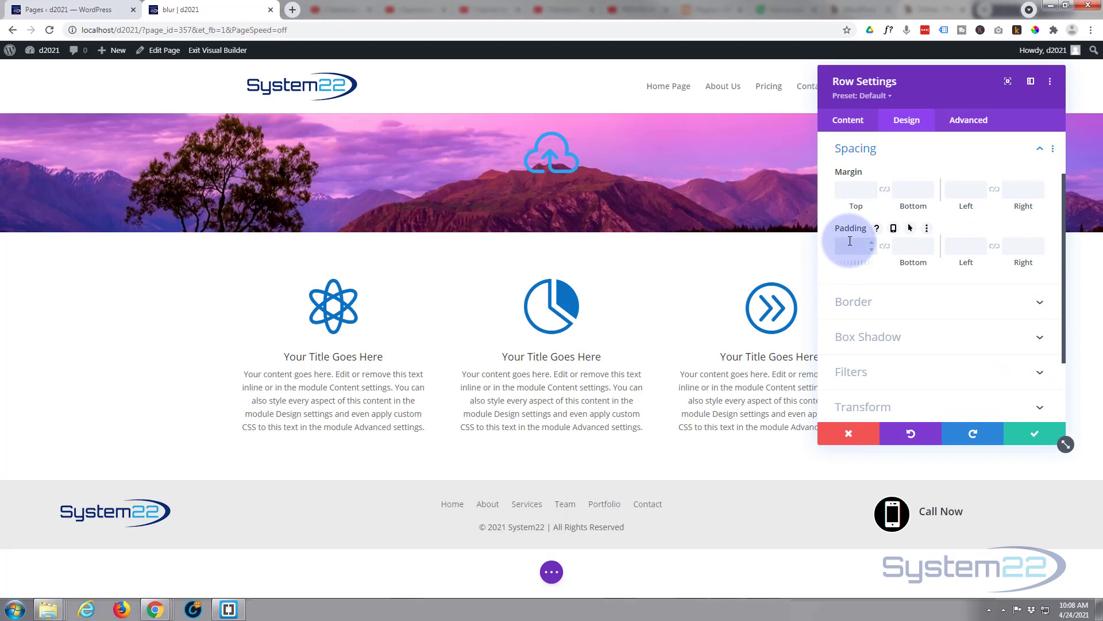
{"action": "type", "text": "100px"}
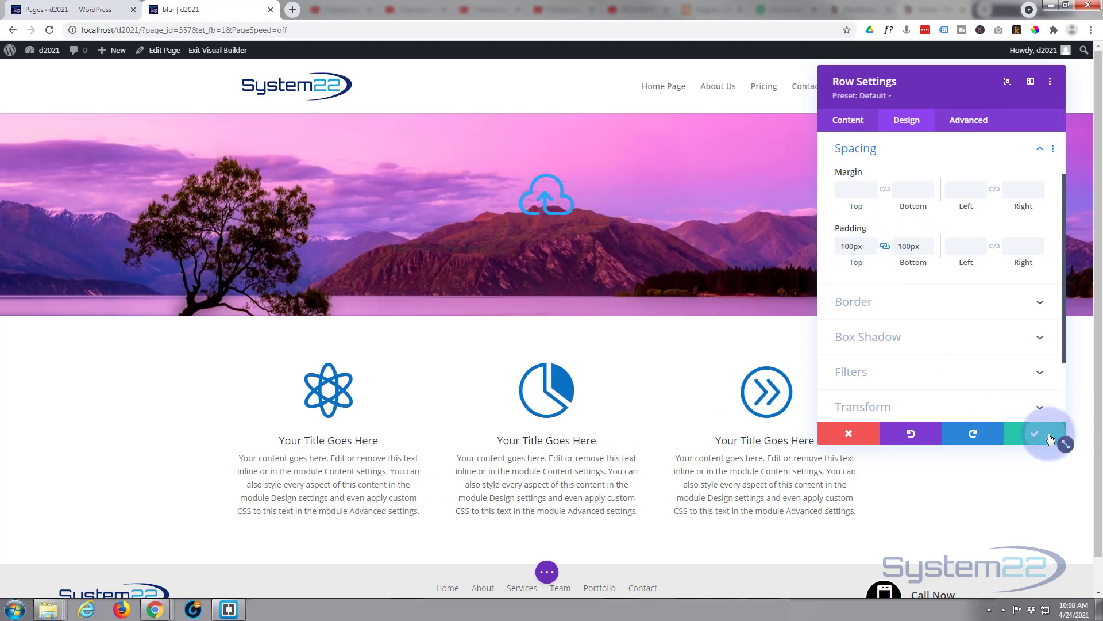
{"action": "left_click", "coordinate": [1034, 434]}
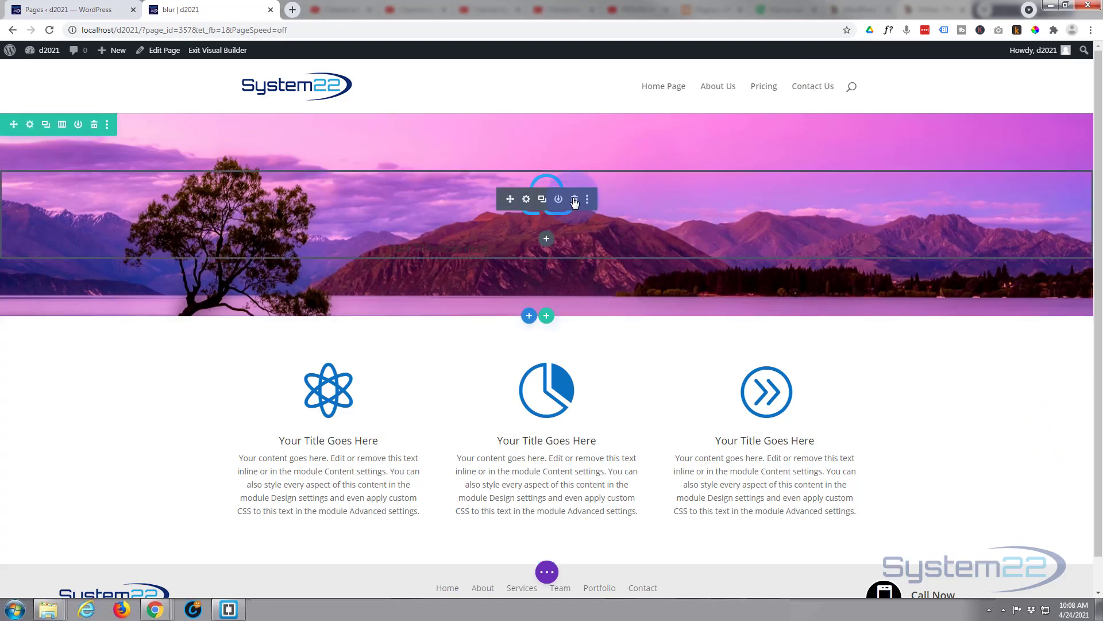
Style the blurb title bold, 39px and centred, then confirm
{"action": "left_click", "coordinate": [526, 197]}
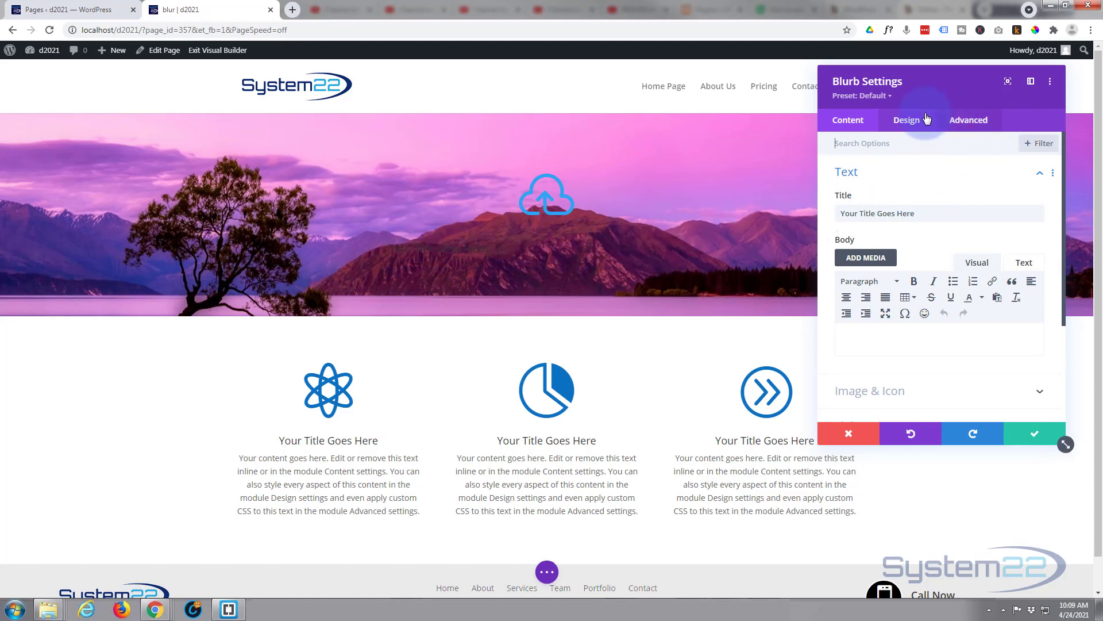
{"action": "left_click", "coordinate": [907, 119]}
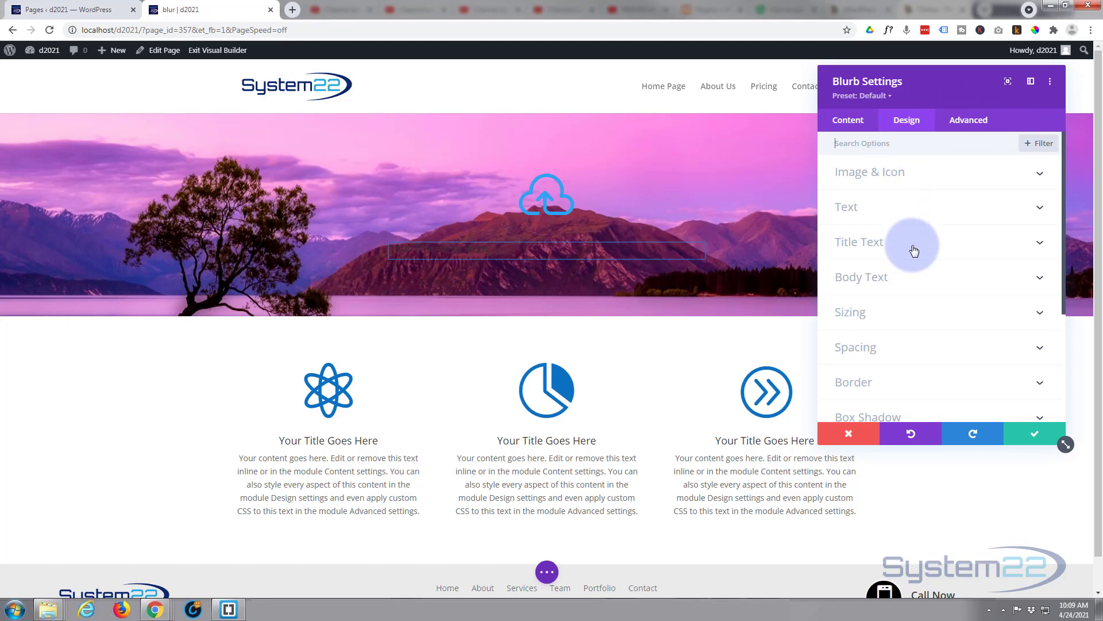
{"action": "left_click", "coordinate": [859, 241]}
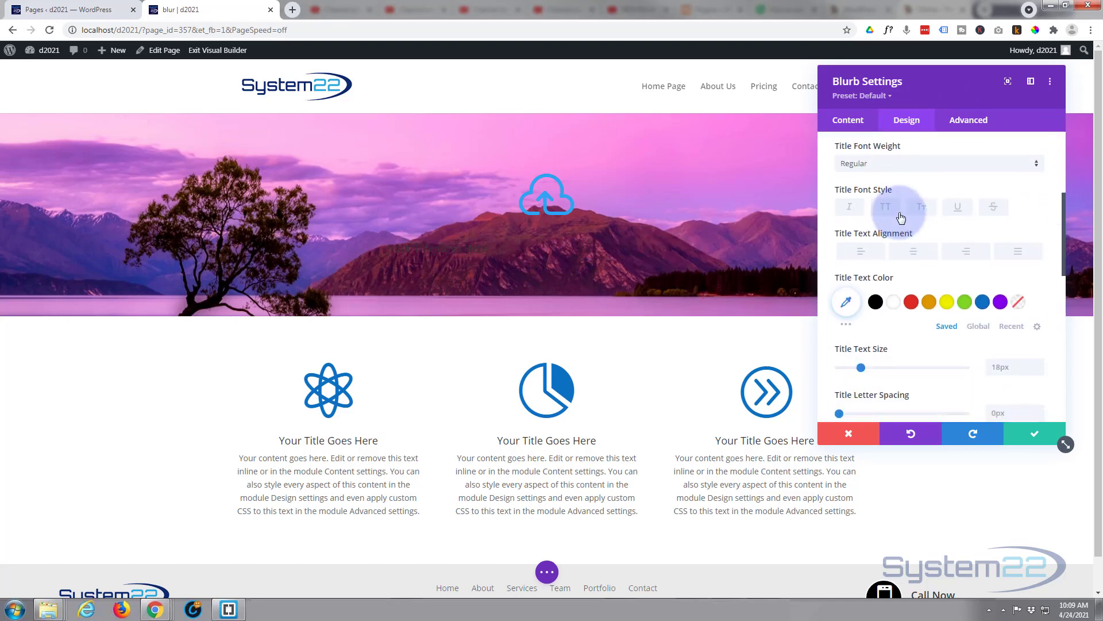
{"action": "left_click", "coordinate": [939, 163]}
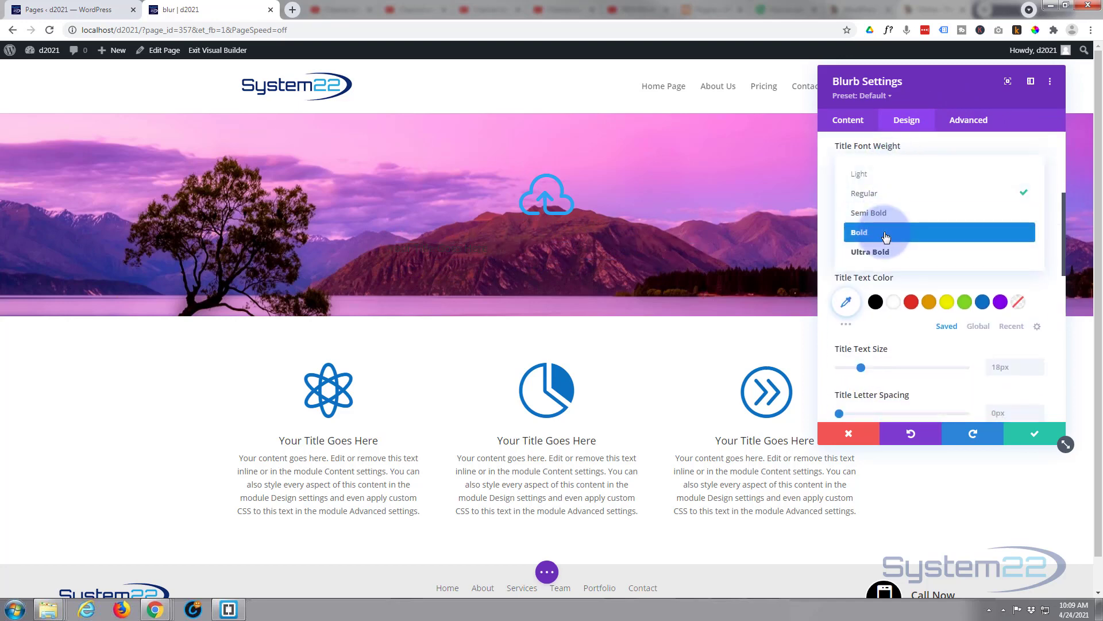
{"action": "left_click", "coordinate": [858, 232]}
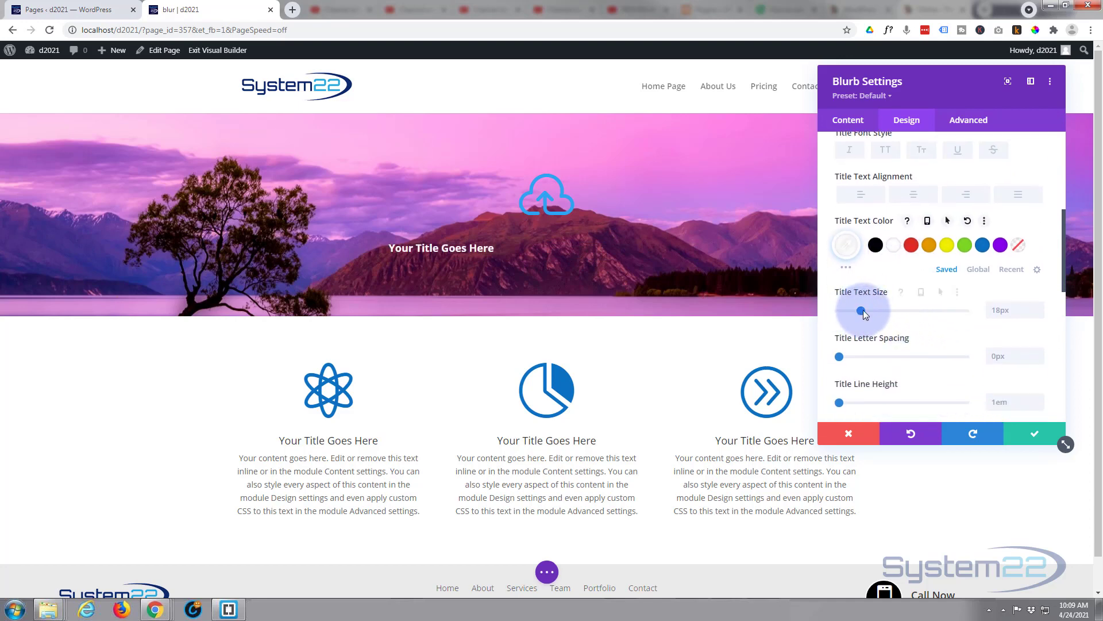
{"action": "left_click_drag", "start_coordinate": [861, 312], "coordinate": [888, 311]}
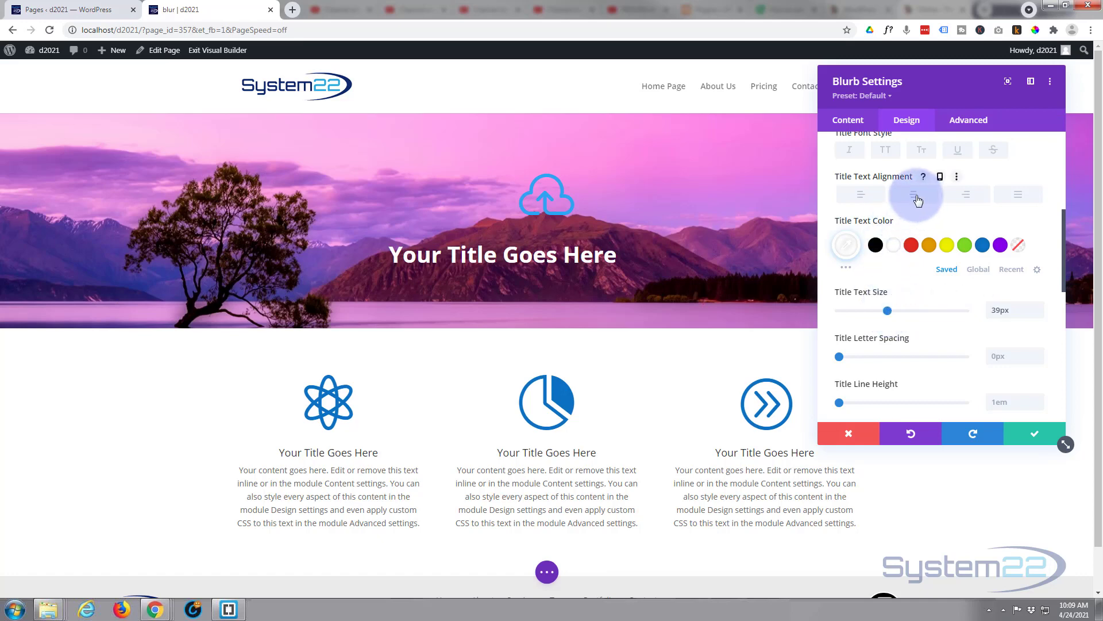
{"action": "left_click", "coordinate": [913, 194]}
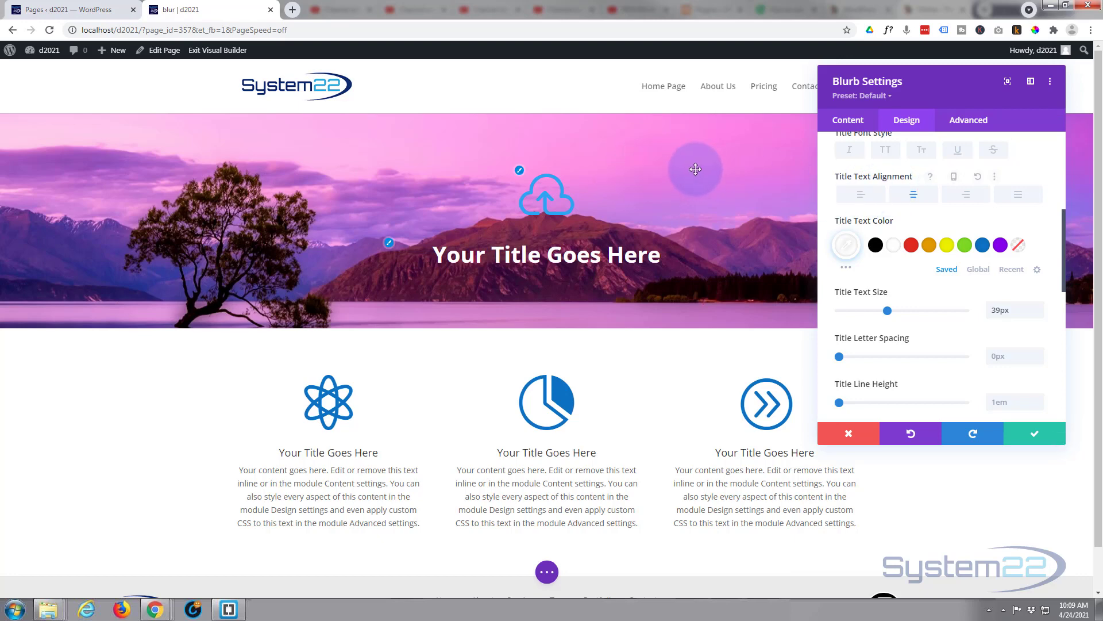
{"action": "mouse_move", "coordinate": [429, 409]}
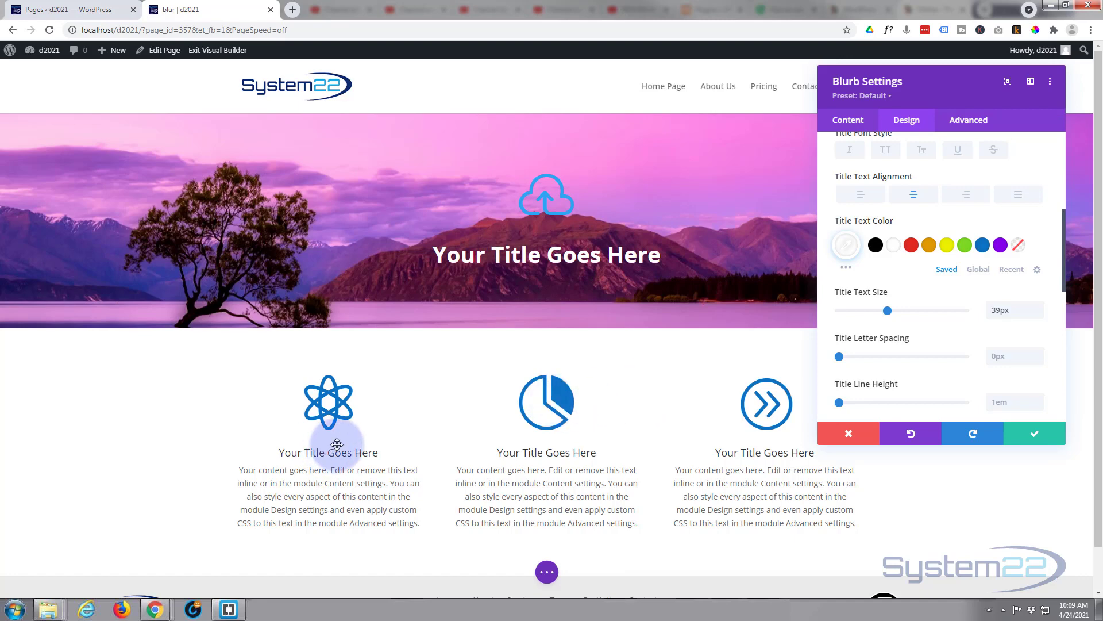
{"action": "mouse_move", "coordinate": [642, 282]}
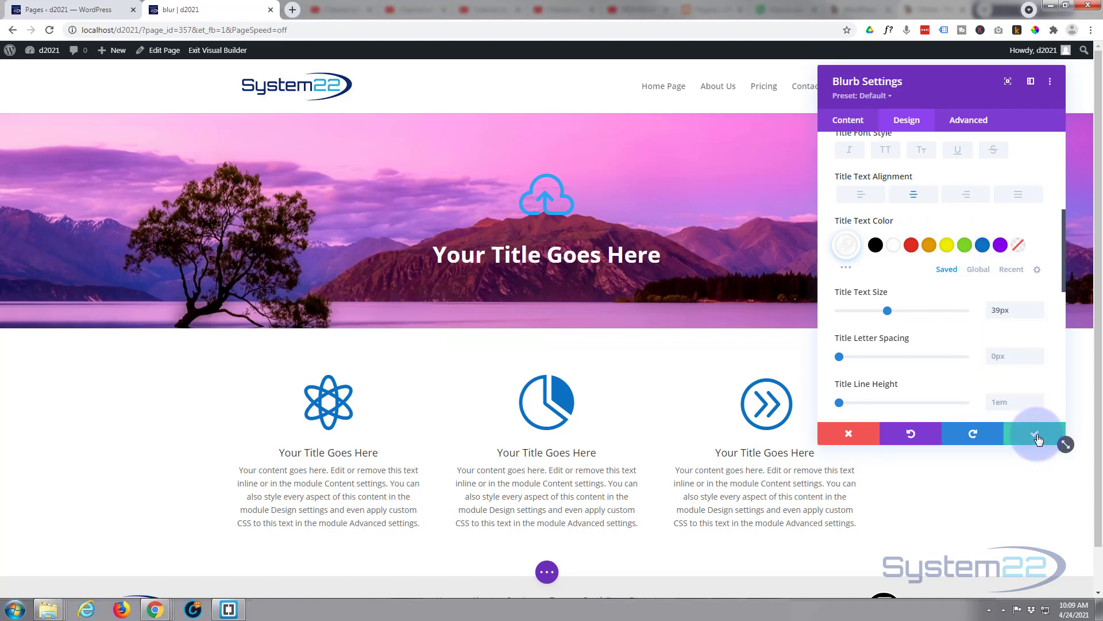
{"action": "left_click", "coordinate": [1036, 432]}
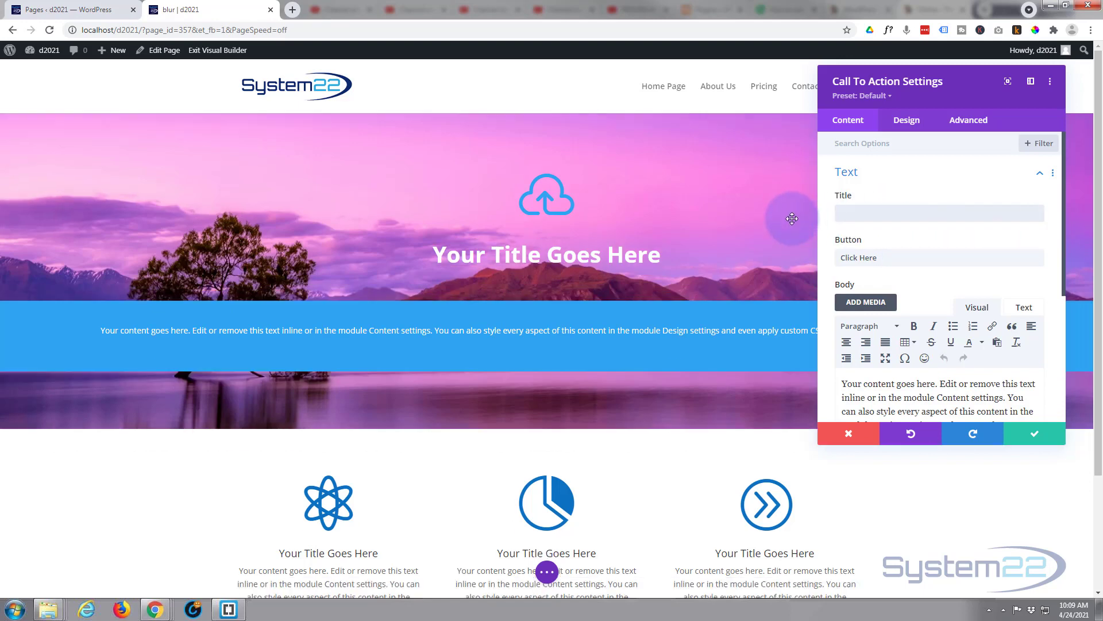
Give the Call To Action a # button link so its Click Here button appears
{"action": "left_click", "coordinate": [859, 257]}
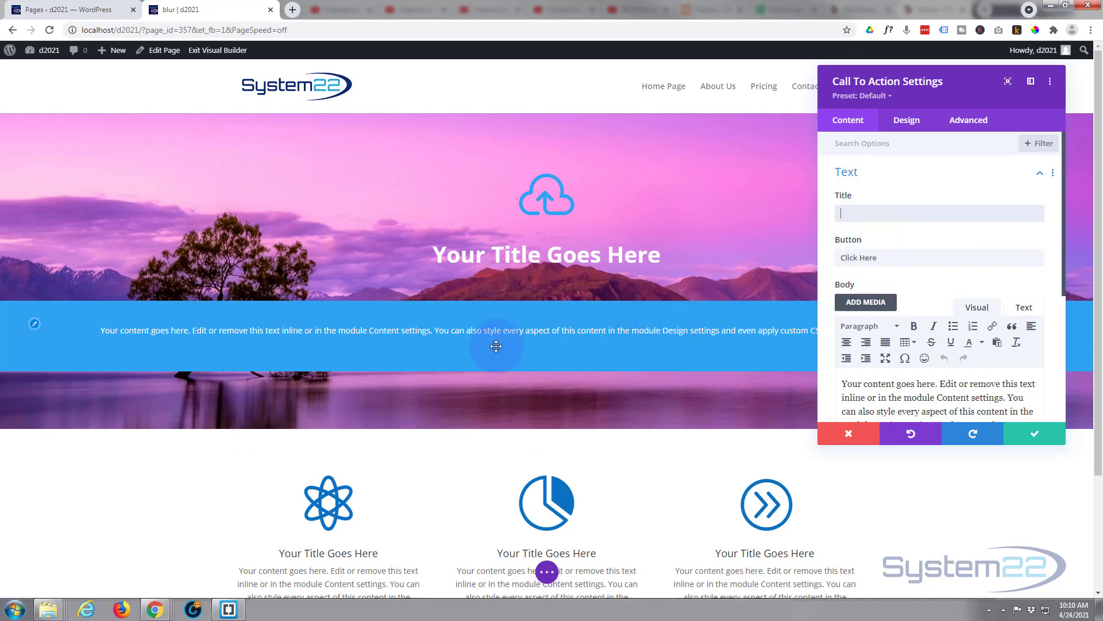
{"action": "scroll", "scroll_direction": "down", "scroll_amount": 3}
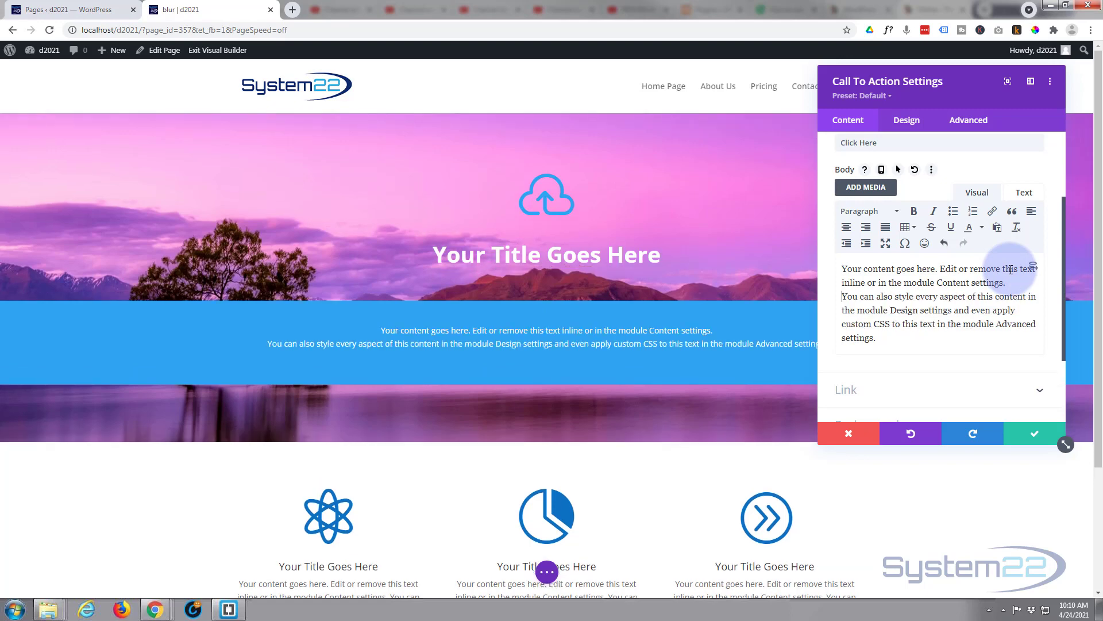
{"action": "mouse_move", "coordinate": [1009, 267]}
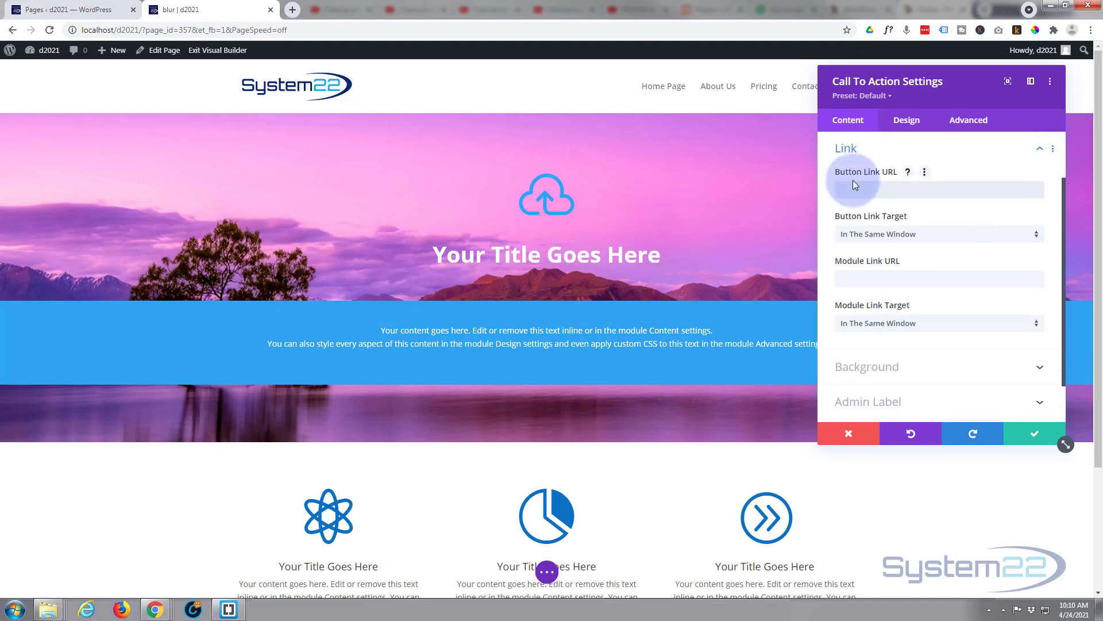
{"action": "type", "text": "#"}
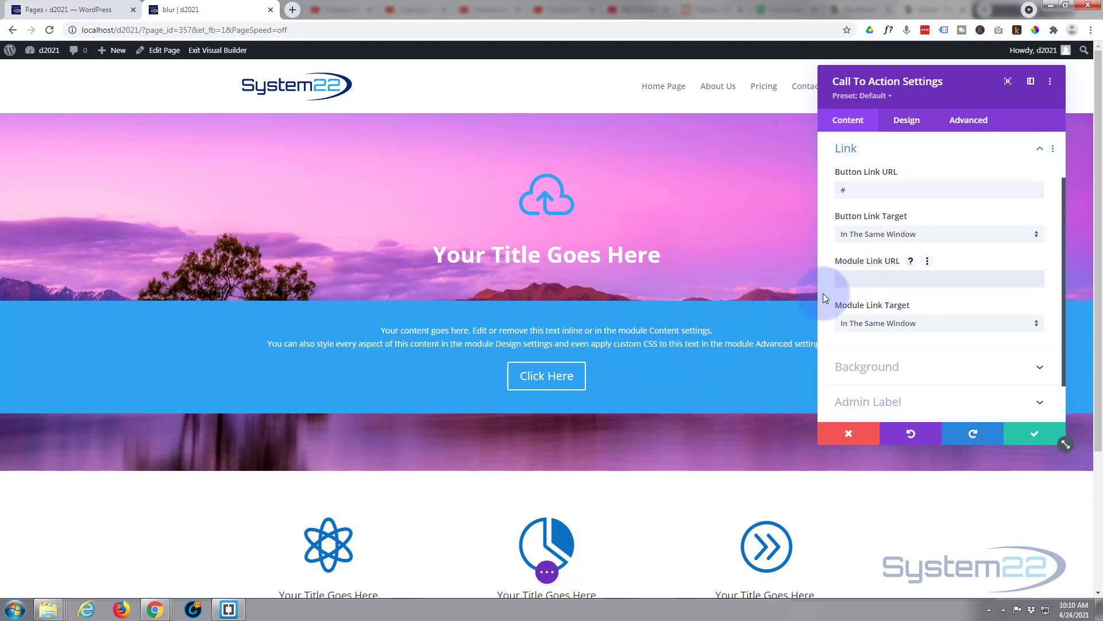
{"action": "left_click", "coordinate": [940, 278]}
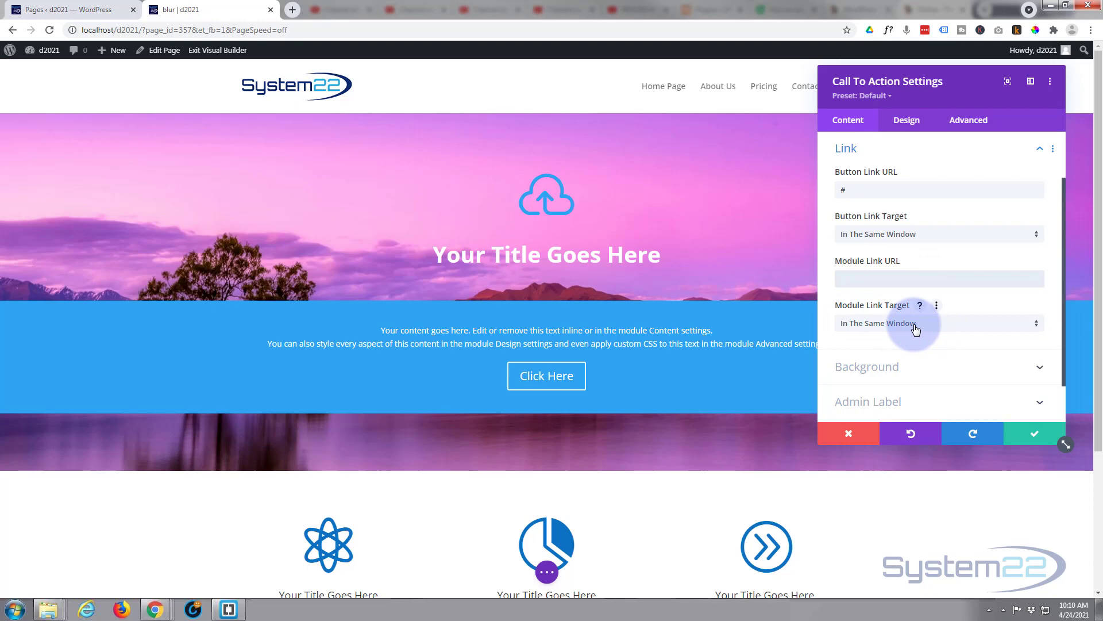
{"action": "mouse_move", "coordinate": [901, 372]}
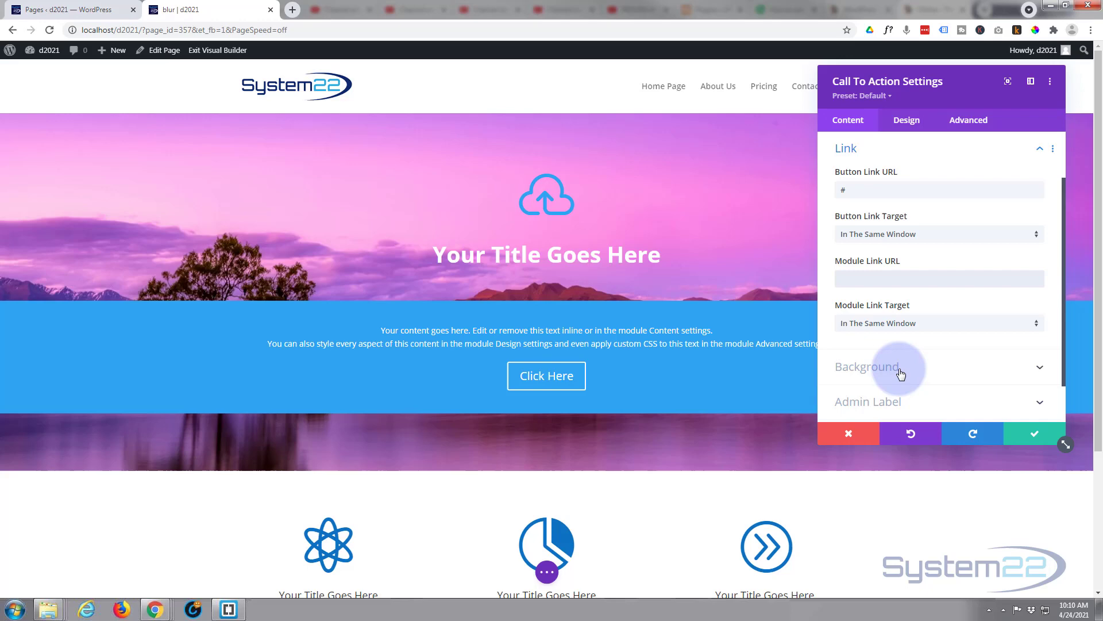
Delete the call to action's blue background colour and confirm
{"action": "left_click", "coordinate": [867, 366]}
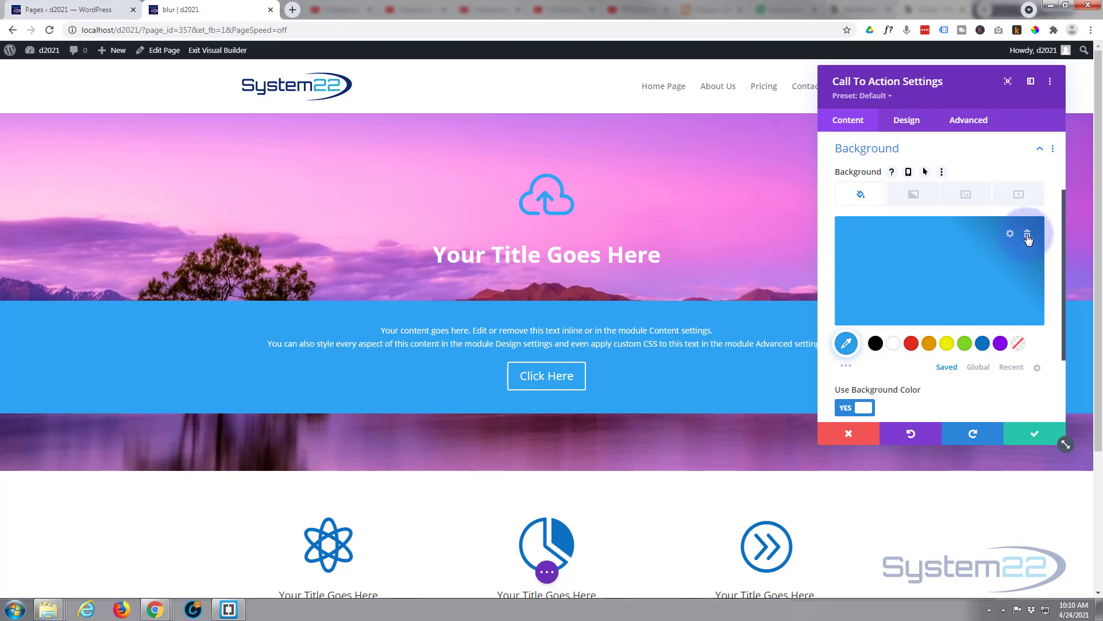
{"action": "left_click", "coordinate": [1027, 235]}
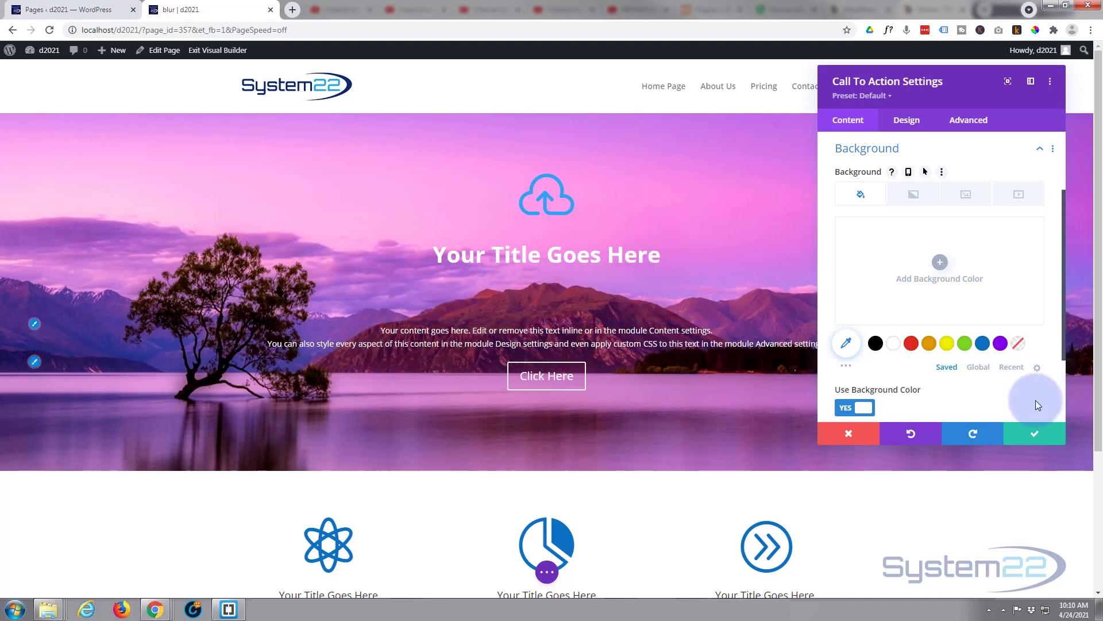
{"action": "left_click", "coordinate": [1034, 434]}
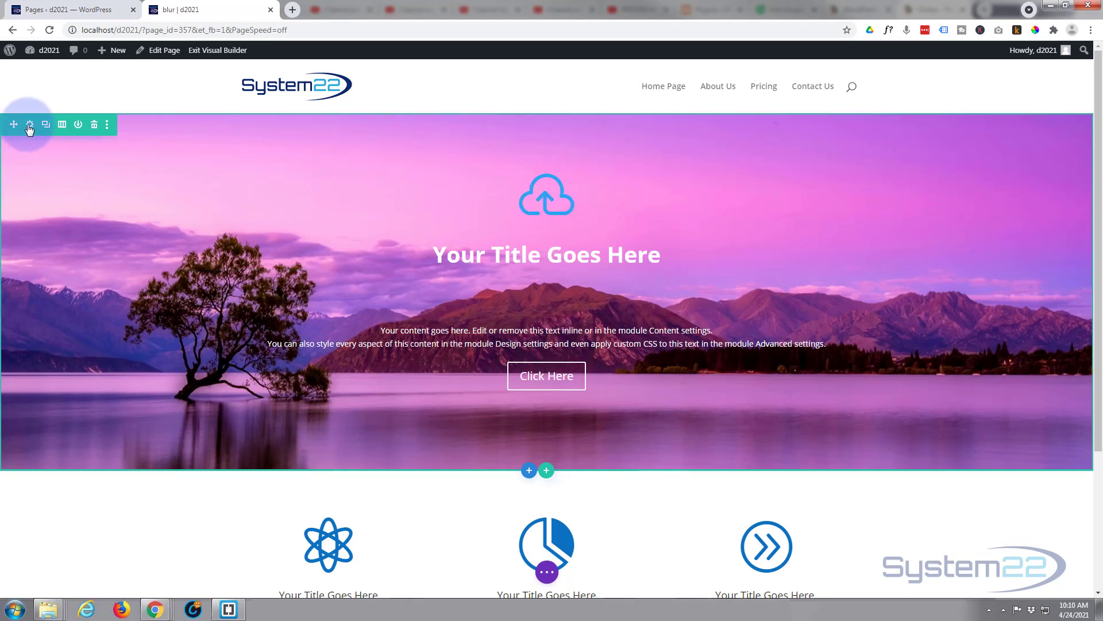
Try a see-through black background colour on the hero row, then remove it and close settings
{"action": "left_click", "coordinate": [30, 124]}
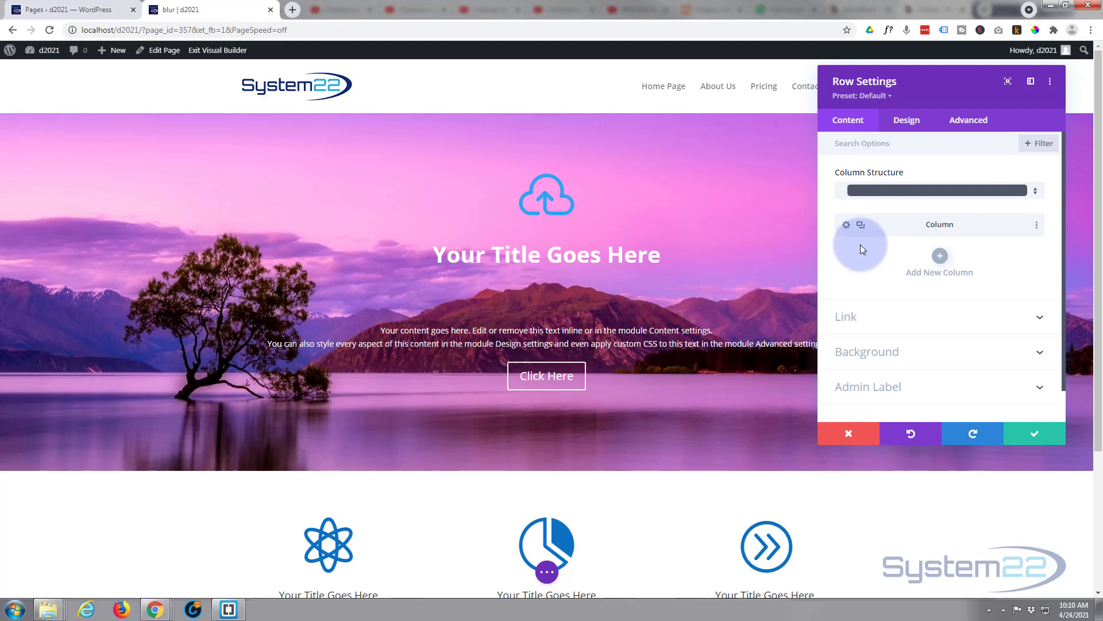
{"action": "mouse_move", "coordinate": [910, 358]}
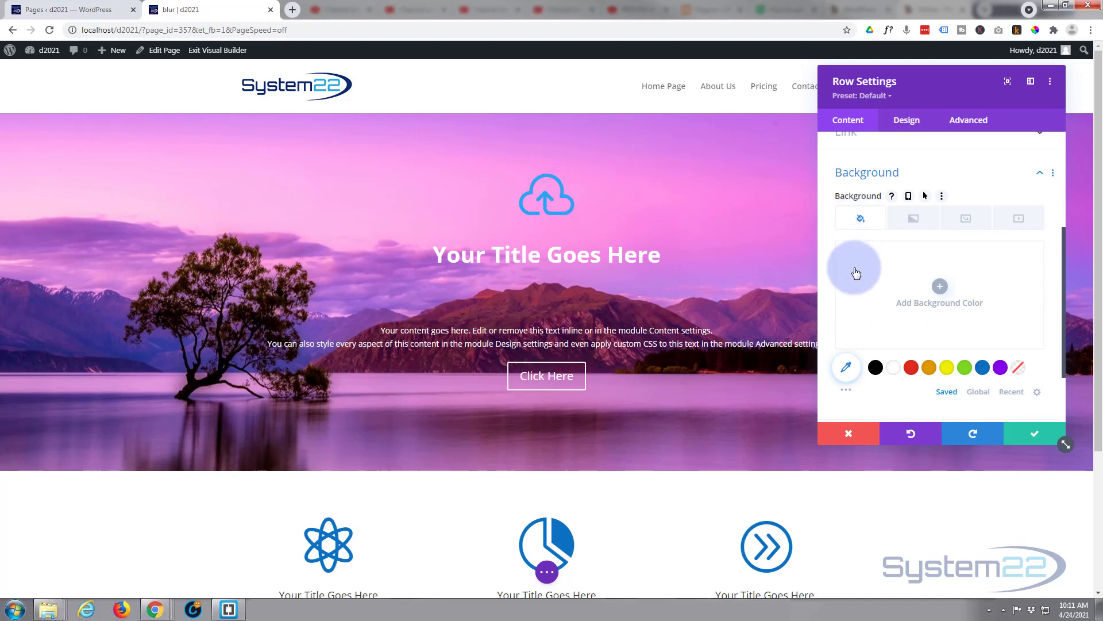
{"action": "left_click", "coordinate": [875, 367]}
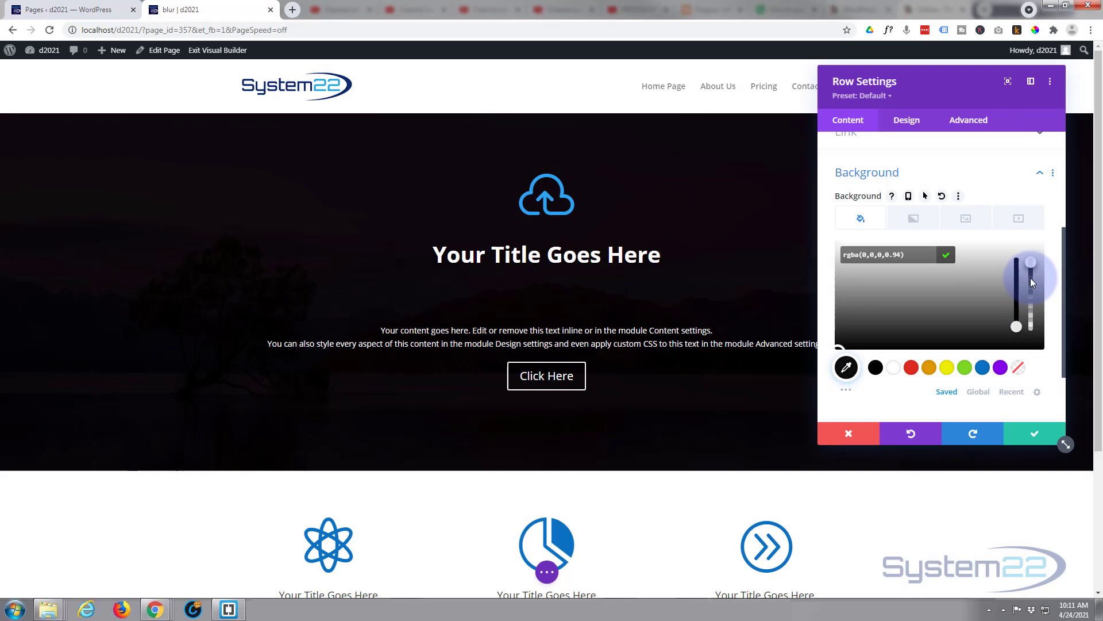
{"action": "left_click_drag", "start_coordinate": [1030, 262], "coordinate": [1030, 305]}
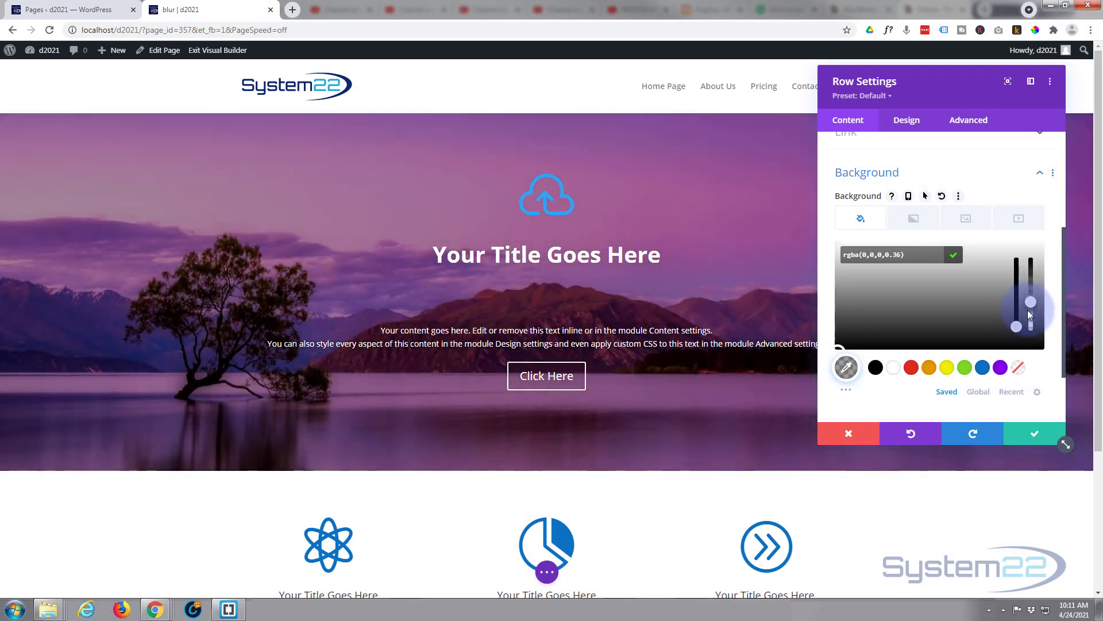
{"action": "left_click_drag", "start_coordinate": [1029, 302], "coordinate": [1030, 305]}
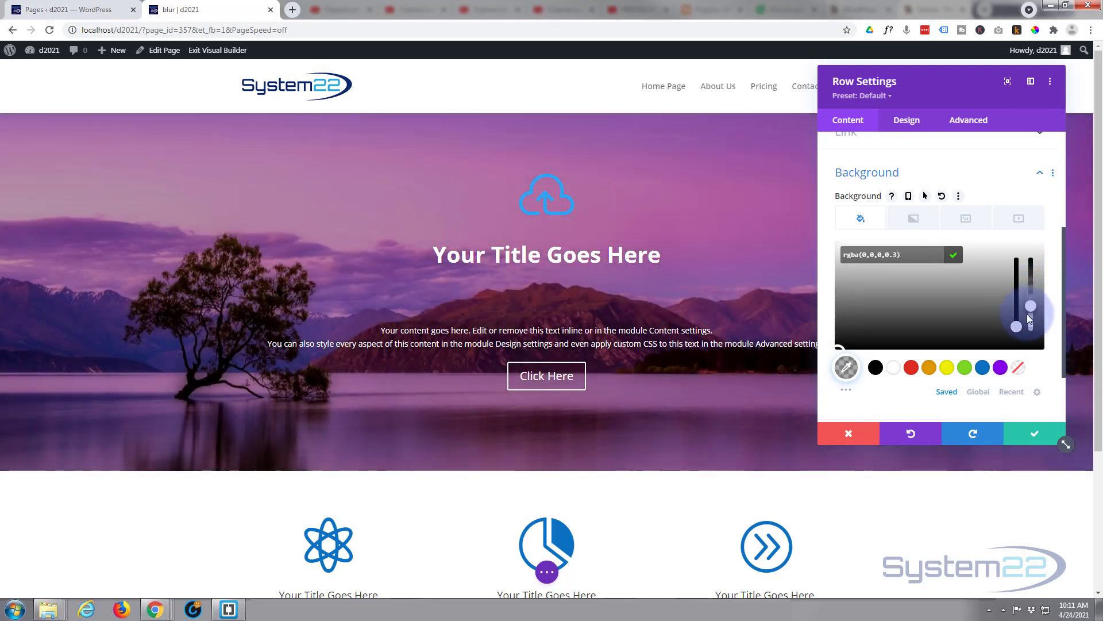
{"action": "left_click_drag", "start_coordinate": [1030, 305], "coordinate": [1029, 324]}
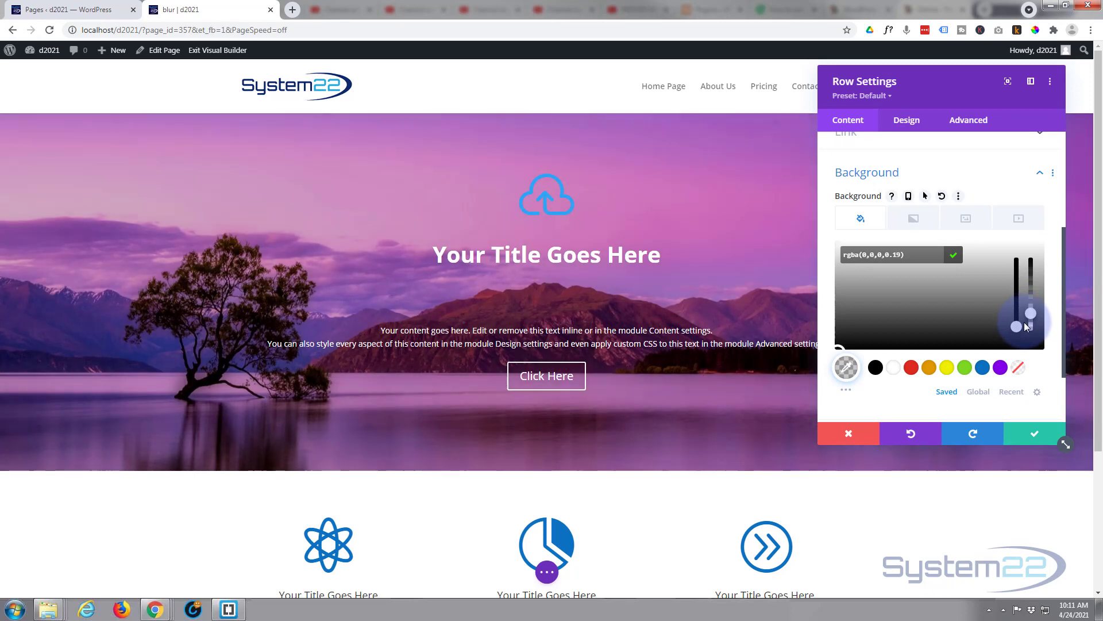
{"action": "left_click_drag", "start_coordinate": [1017, 325], "coordinate": [1017, 322]}
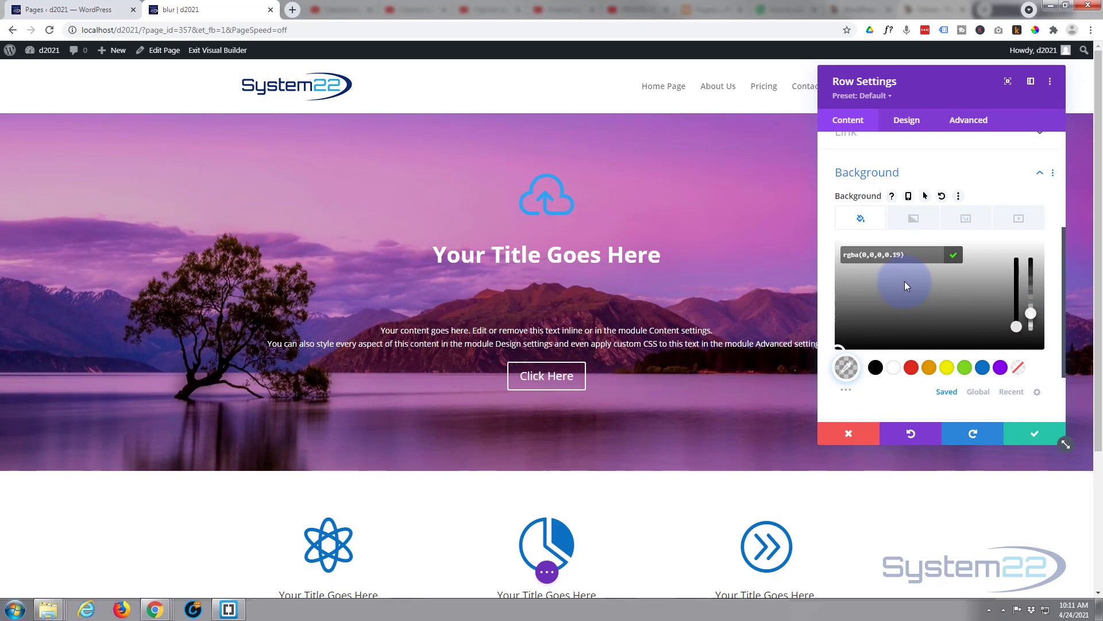
{"action": "left_click_drag", "start_coordinate": [907, 286], "coordinate": [865, 340]}
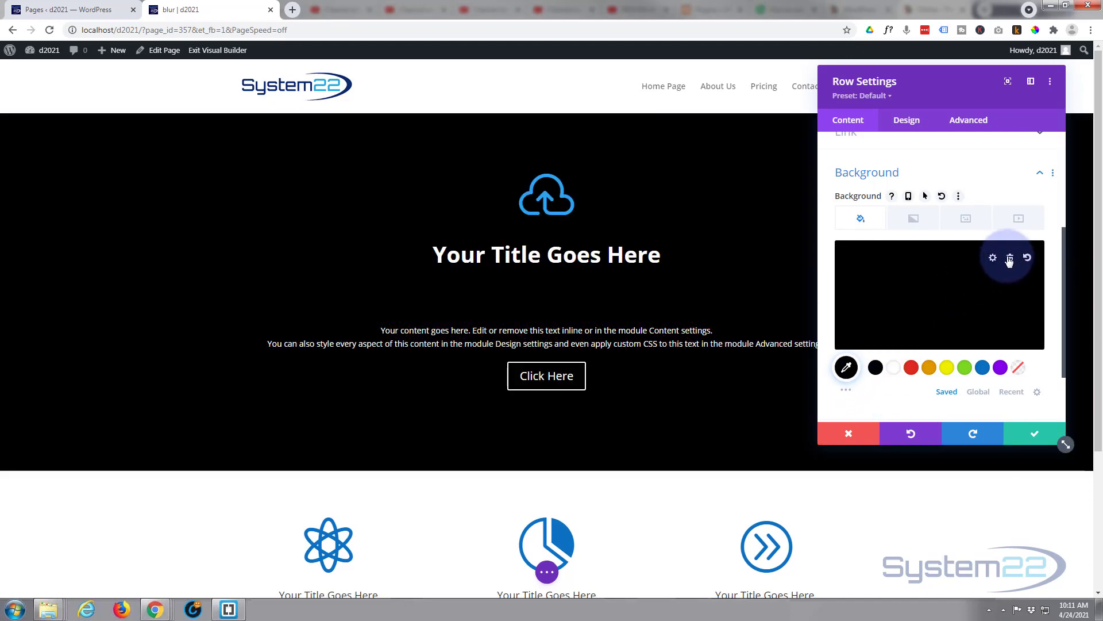
{"action": "left_click", "coordinate": [1009, 258]}
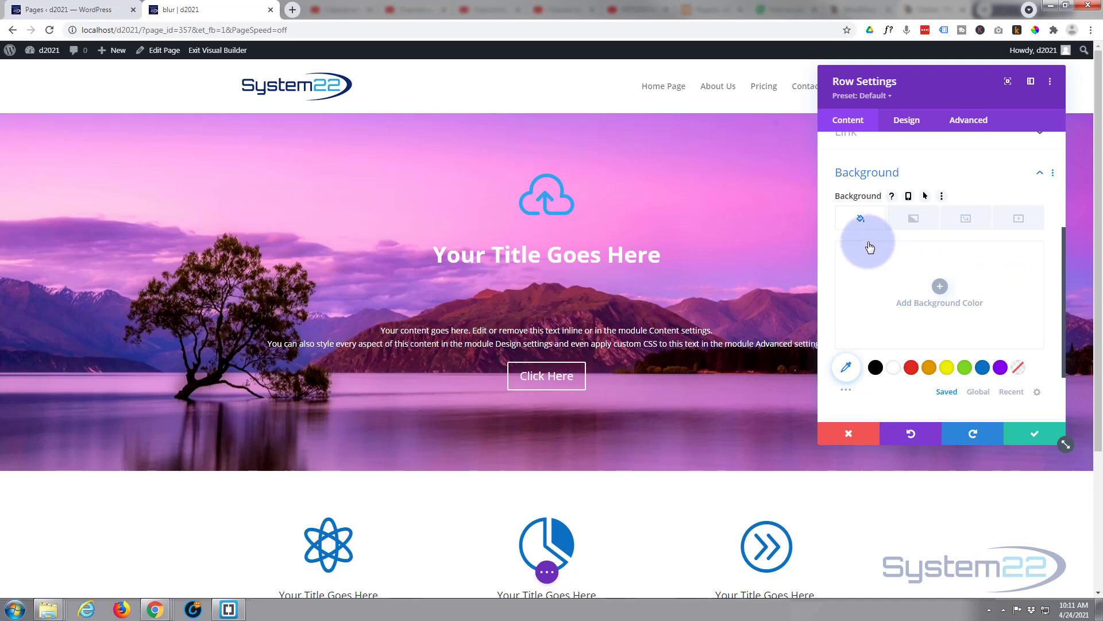
{"action": "left_click", "coordinate": [849, 433]}
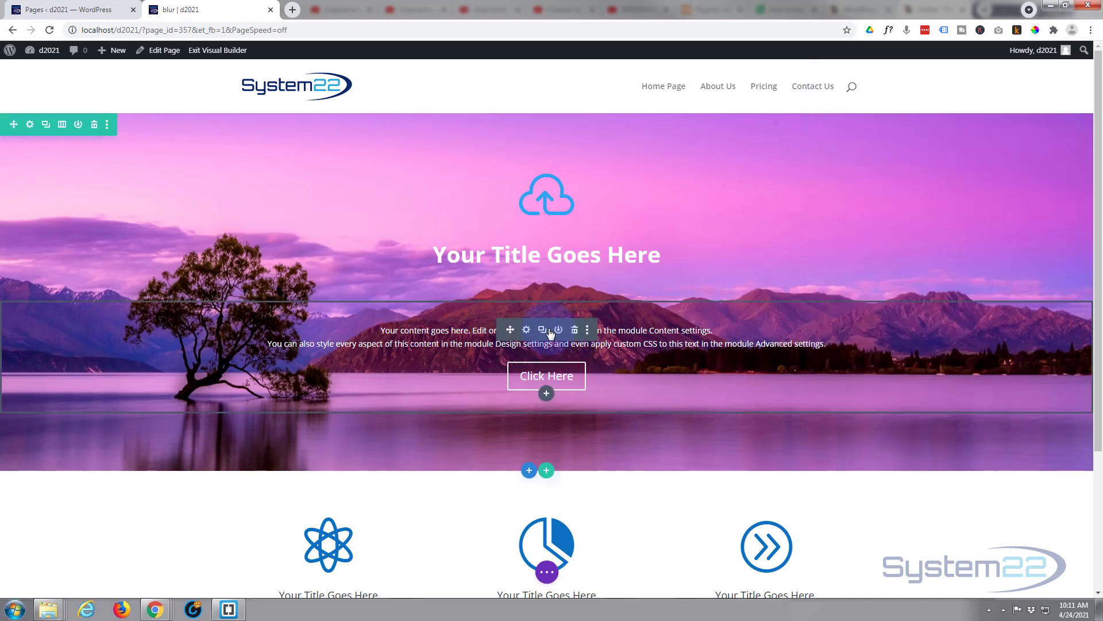
{"action": "mouse_move", "coordinate": [526, 329]}
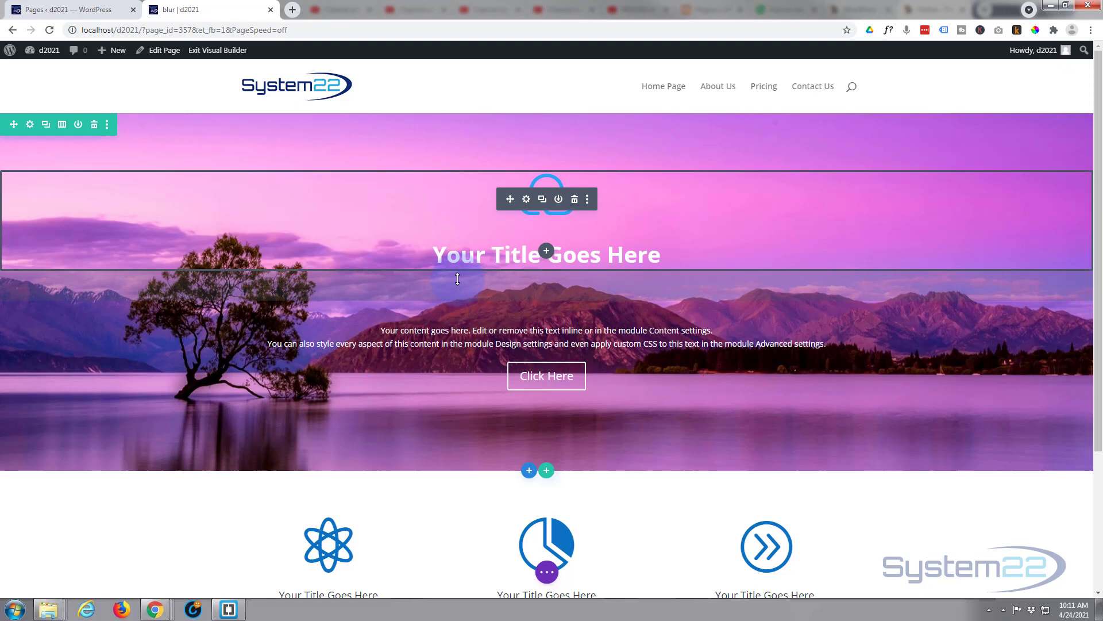
{"action": "mouse_move", "coordinate": [455, 283]}
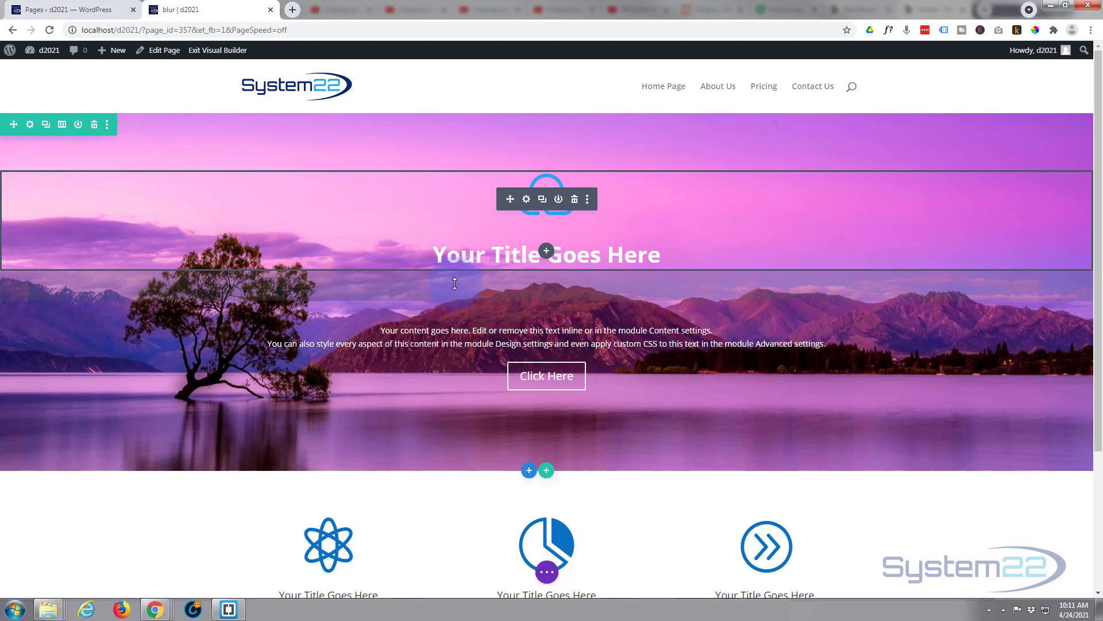
{"action": "mouse_move", "coordinate": [464, 212]}
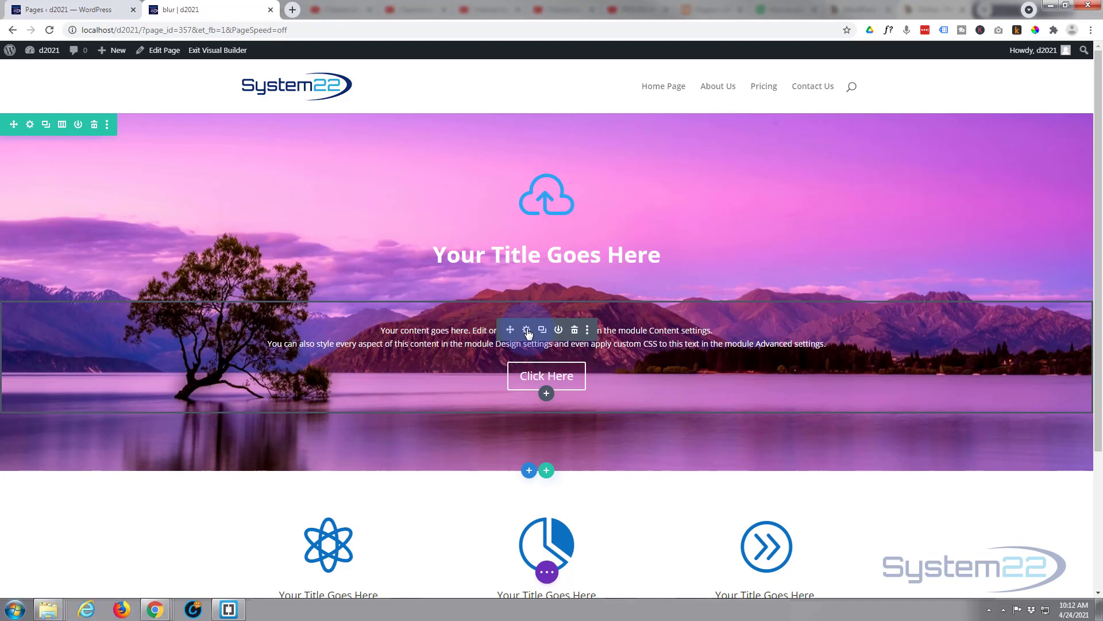
{"action": "left_click", "coordinate": [526, 329]}
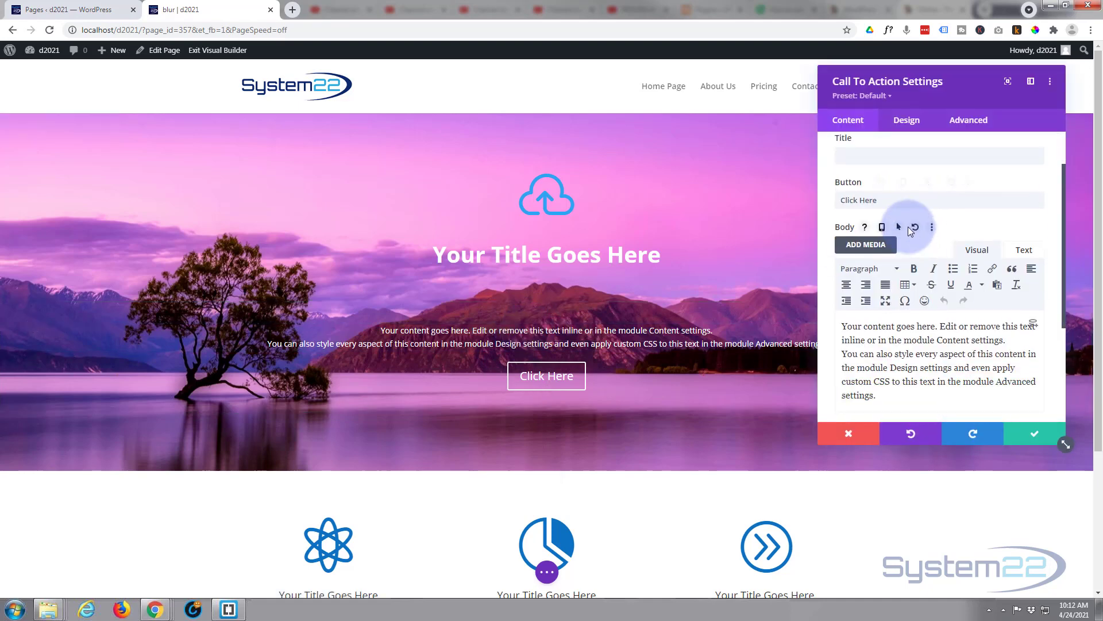
Under Design > Spacing, enter 300px top padding and a -320px top margin for the block
{"action": "left_click", "coordinate": [906, 120]}
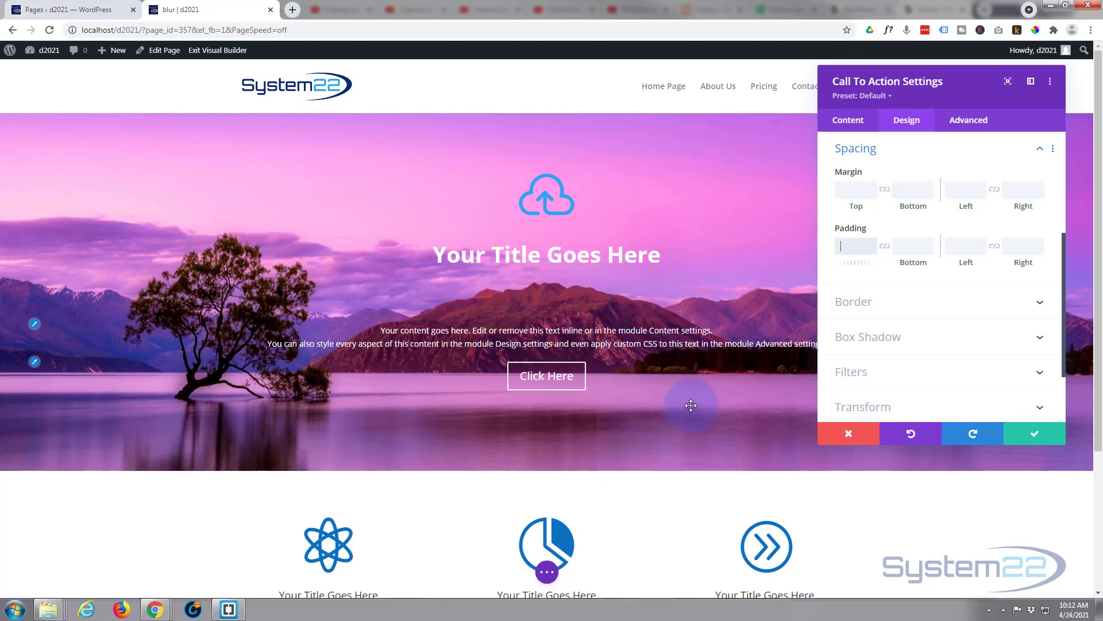
{"action": "type", "text": "300px"}
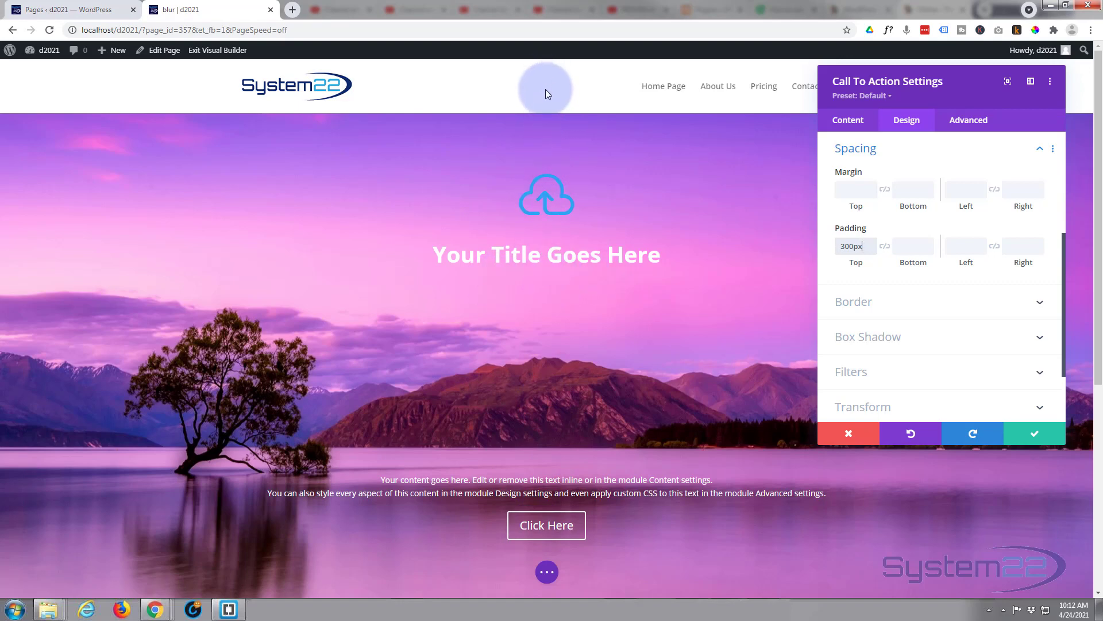
{"action": "mouse_move", "coordinate": [547, 117]}
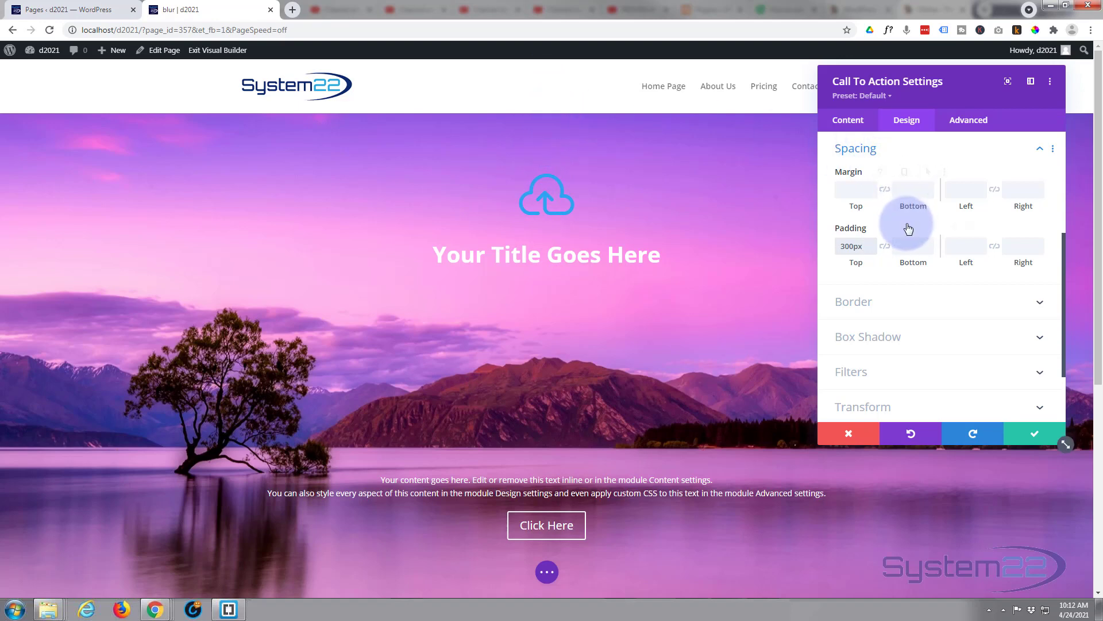
{"action": "left_click", "coordinate": [855, 189]}
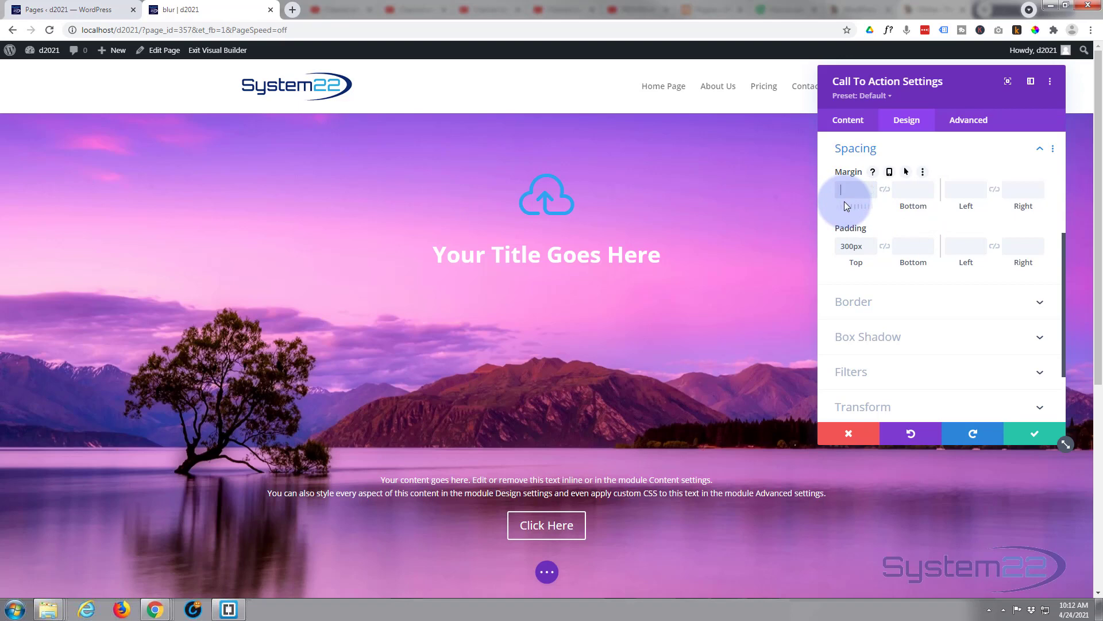
{"action": "type", "text": "-30"}
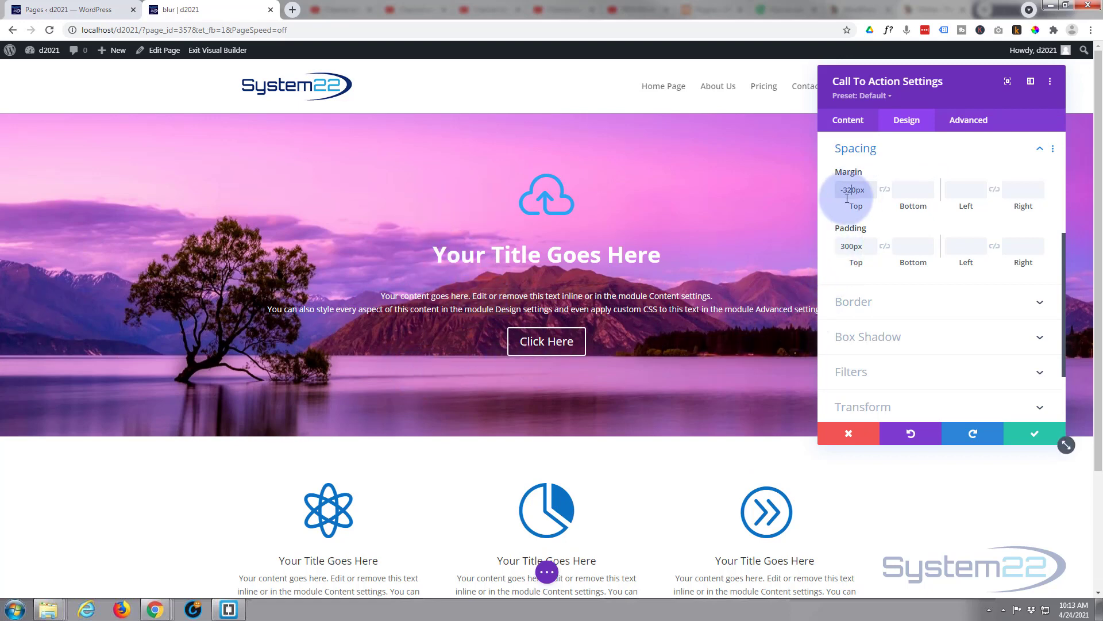
Give the call to action a solid black background
{"action": "left_click", "coordinate": [848, 120]}
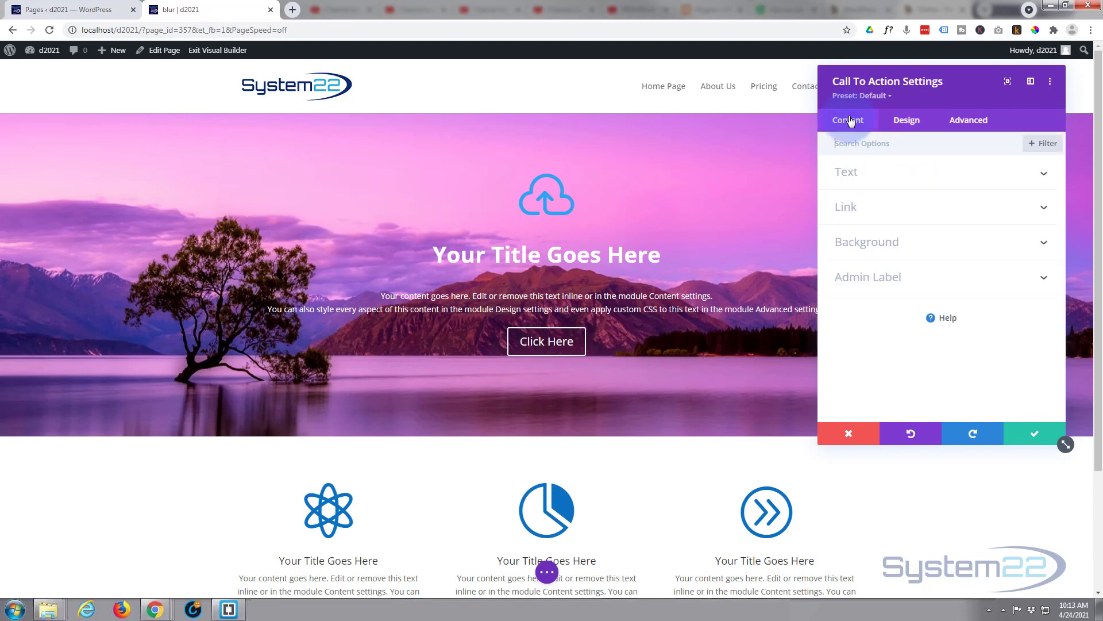
{"action": "left_click", "coordinate": [867, 241]}
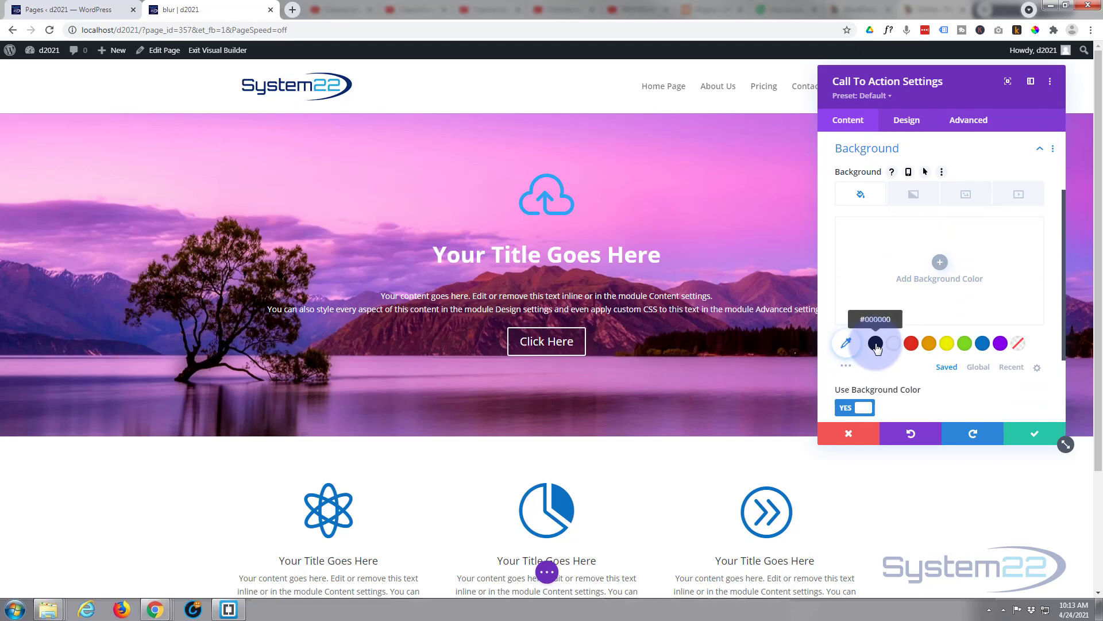
{"action": "left_click", "coordinate": [876, 343]}
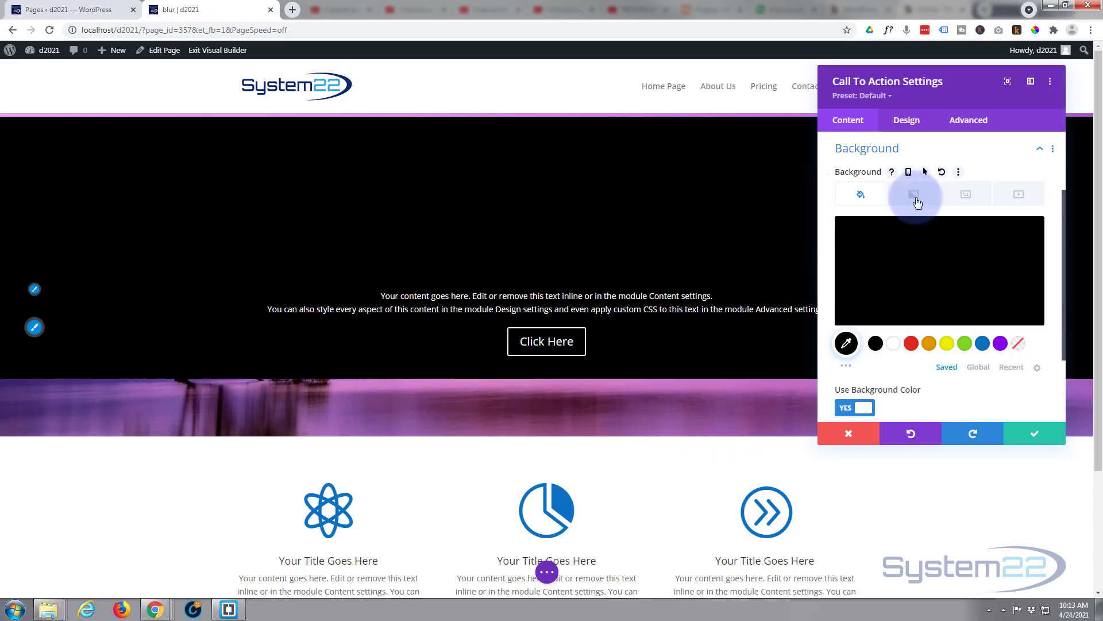
Add 100px bottom padding to the block and apply the settings
{"action": "left_click", "coordinate": [907, 121]}
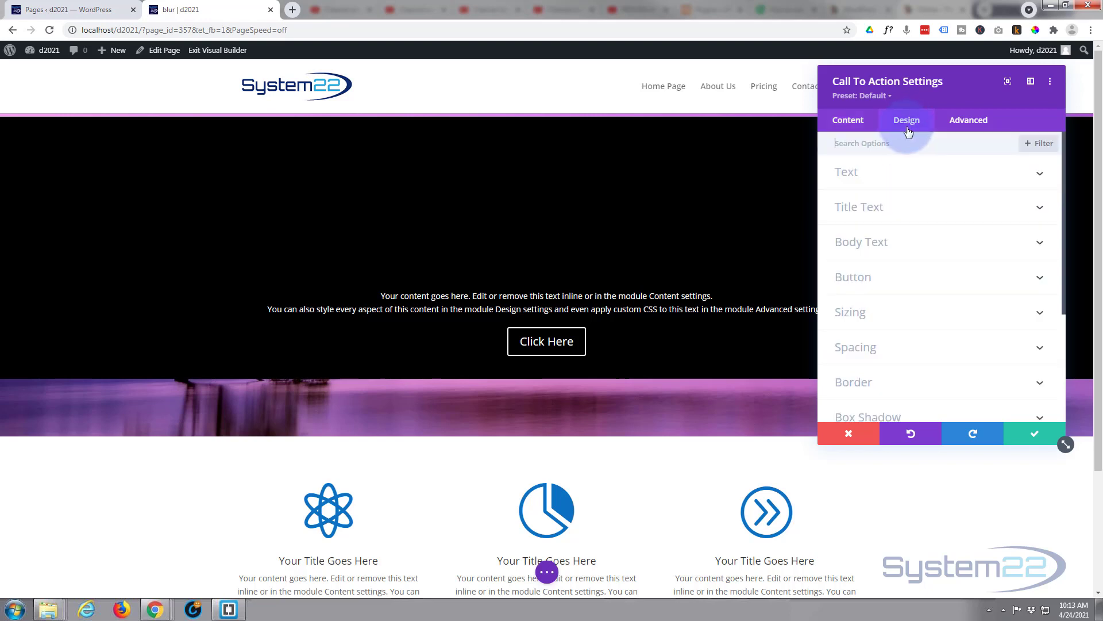
{"action": "left_click", "coordinate": [855, 347]}
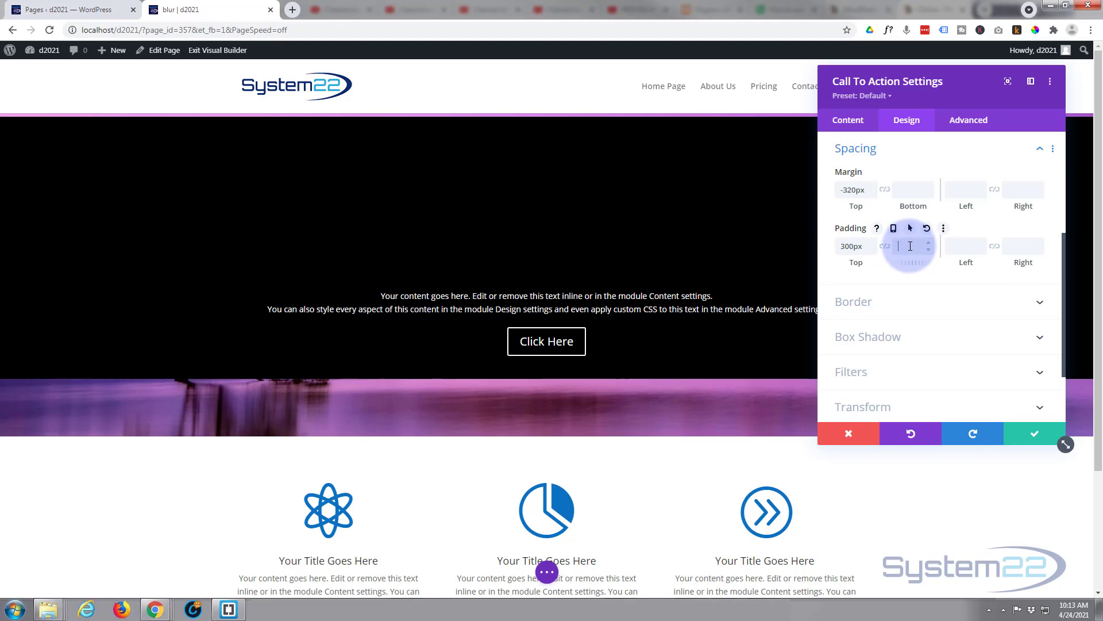
{"action": "type", "text": "100px"}
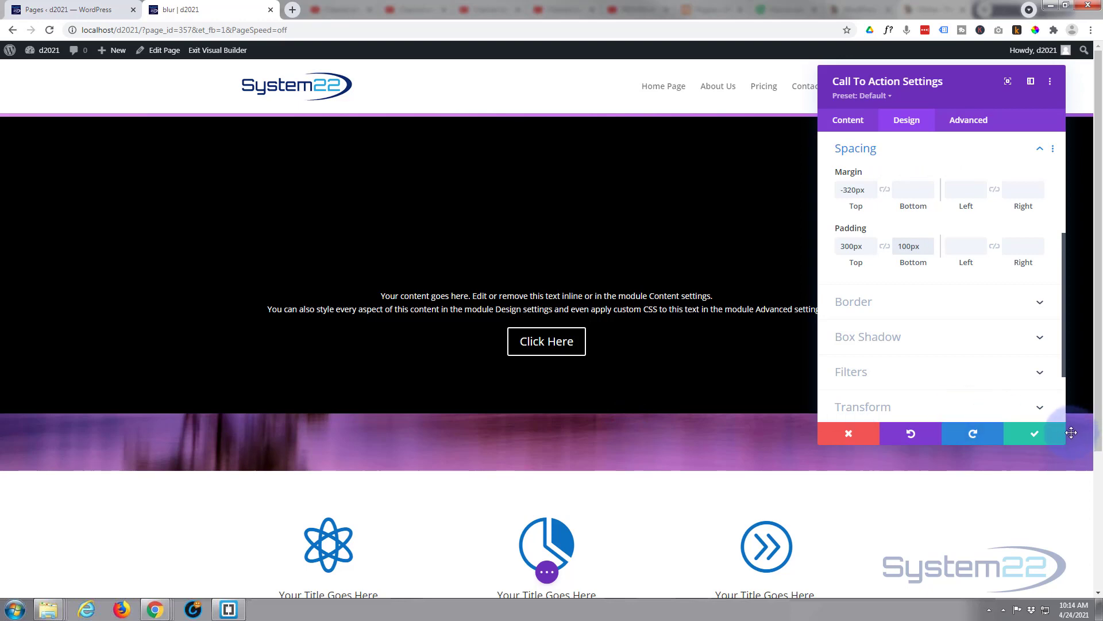
{"action": "left_click", "coordinate": [1034, 434]}
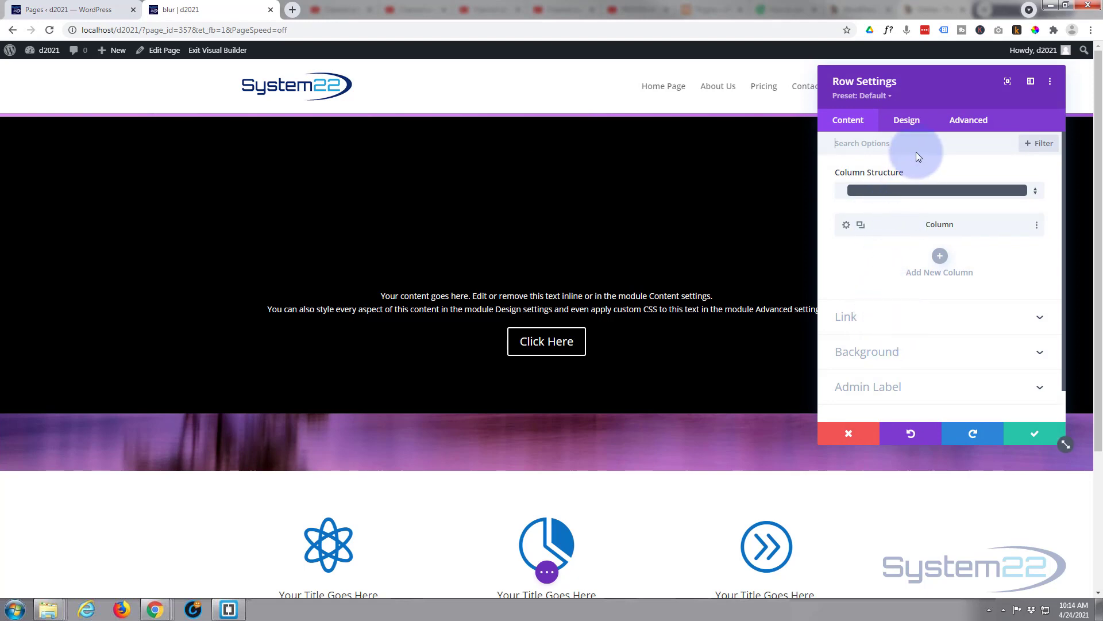
Check the row's spacing under its Design options
{"action": "left_click", "coordinate": [905, 119]}
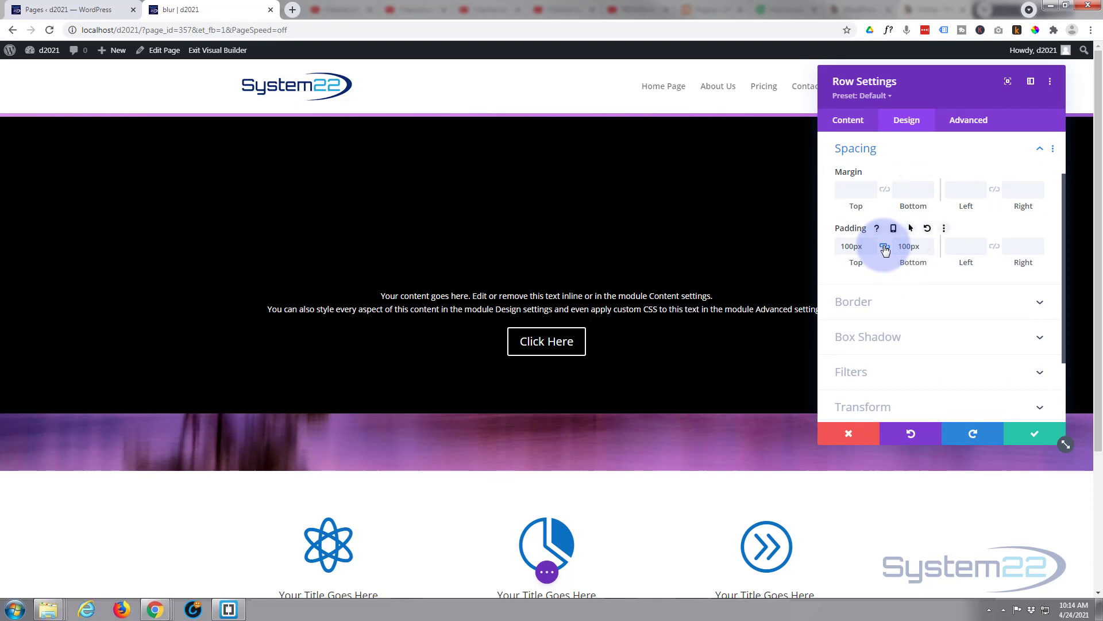
{"action": "left_click", "coordinate": [908, 246]}
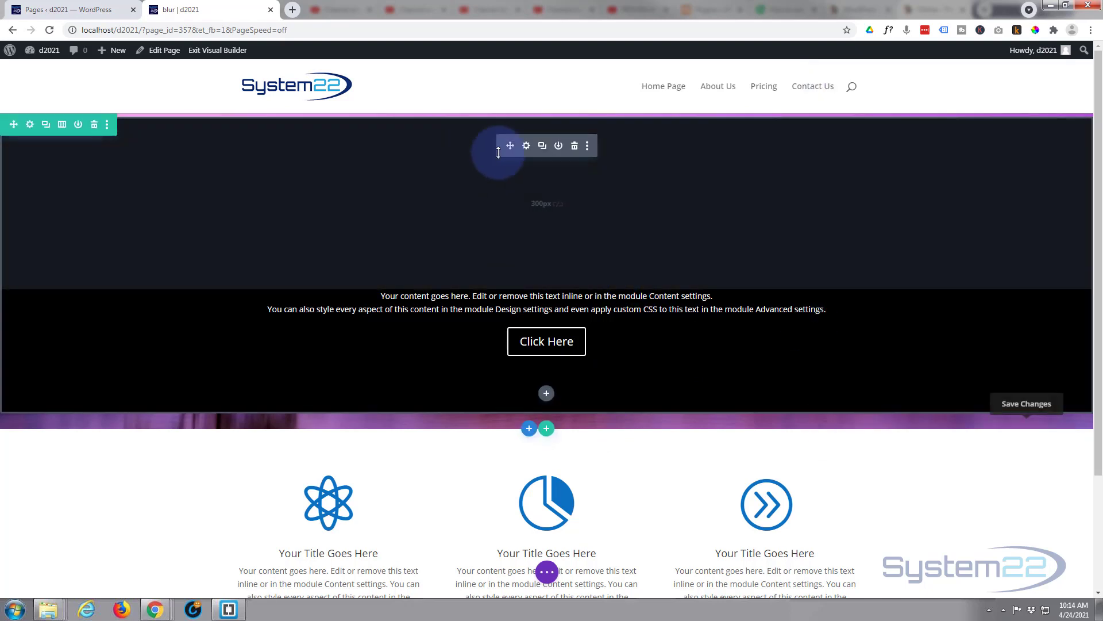
Reach the block's Filters settings and enable hover-state values on Opacity
{"action": "left_click", "coordinate": [526, 145]}
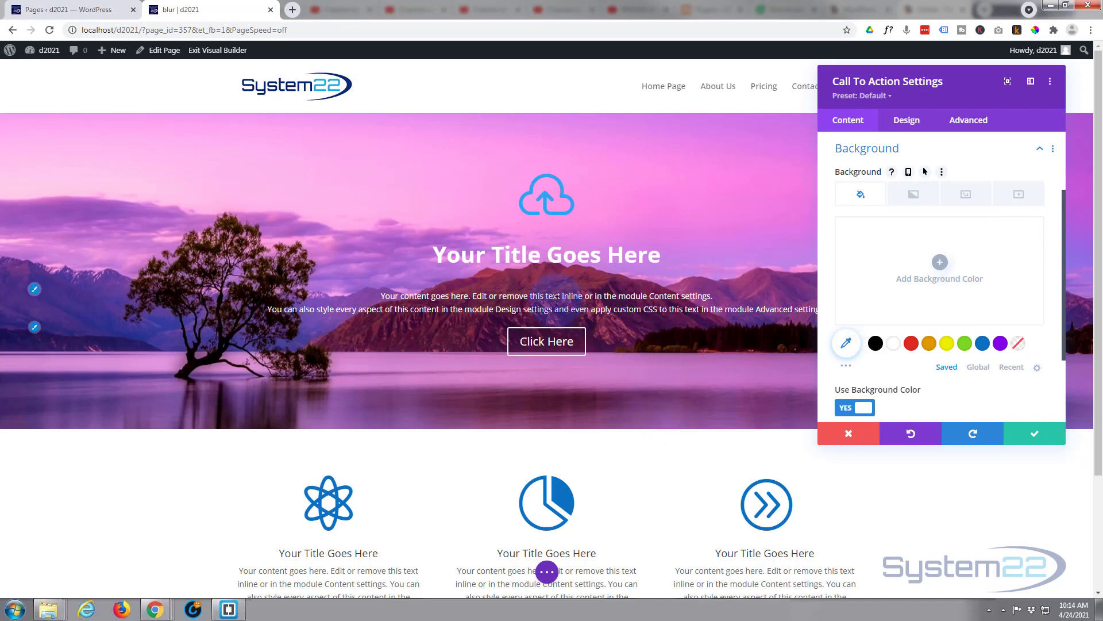
{"action": "mouse_move", "coordinate": [590, 388]}
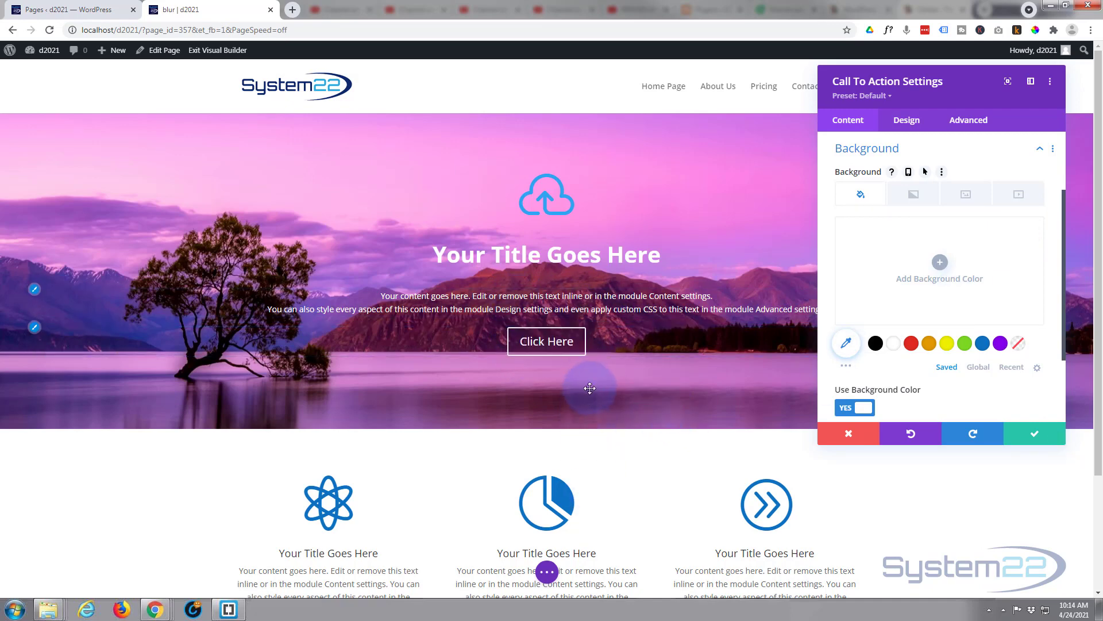
{"action": "mouse_move", "coordinate": [727, 207]}
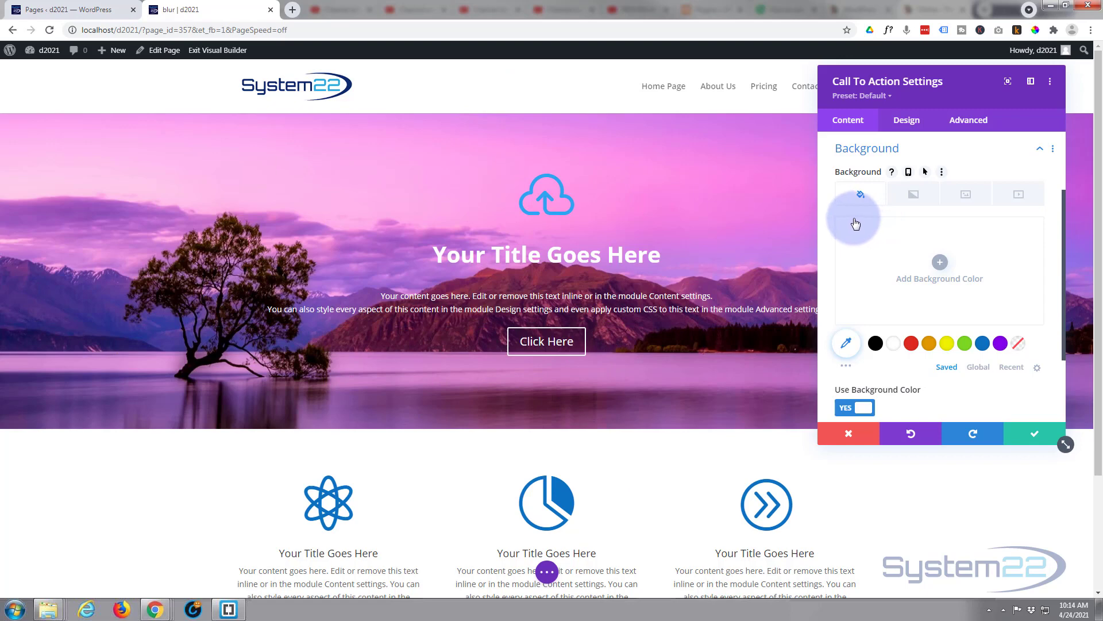
{"action": "left_click", "coordinate": [906, 119]}
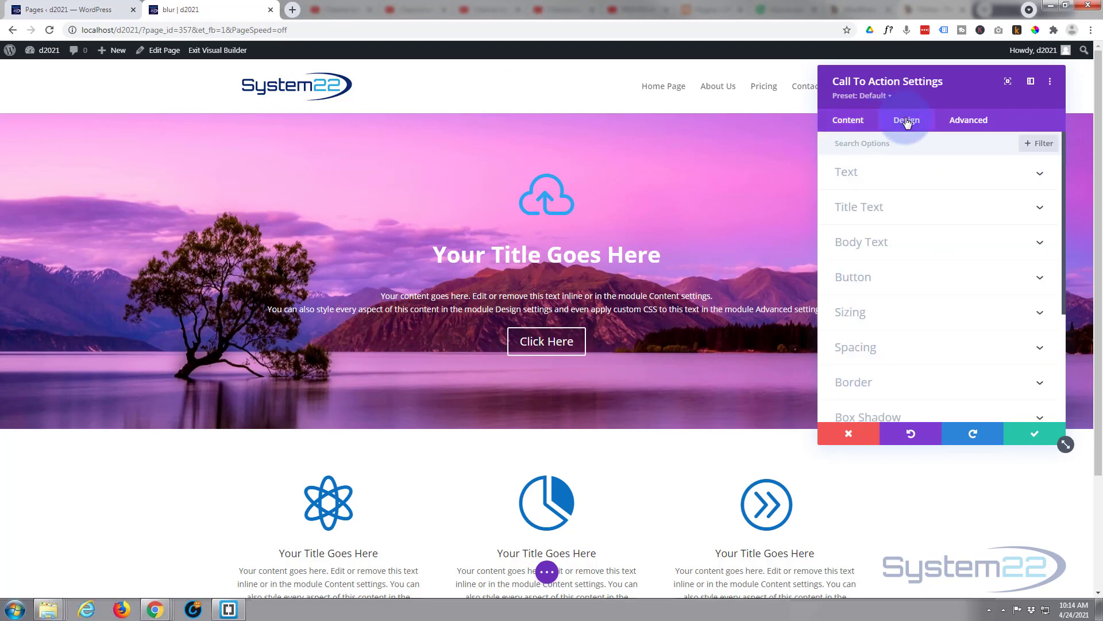
{"action": "scroll", "scroll_direction": "down", "scroll_amount": 3}
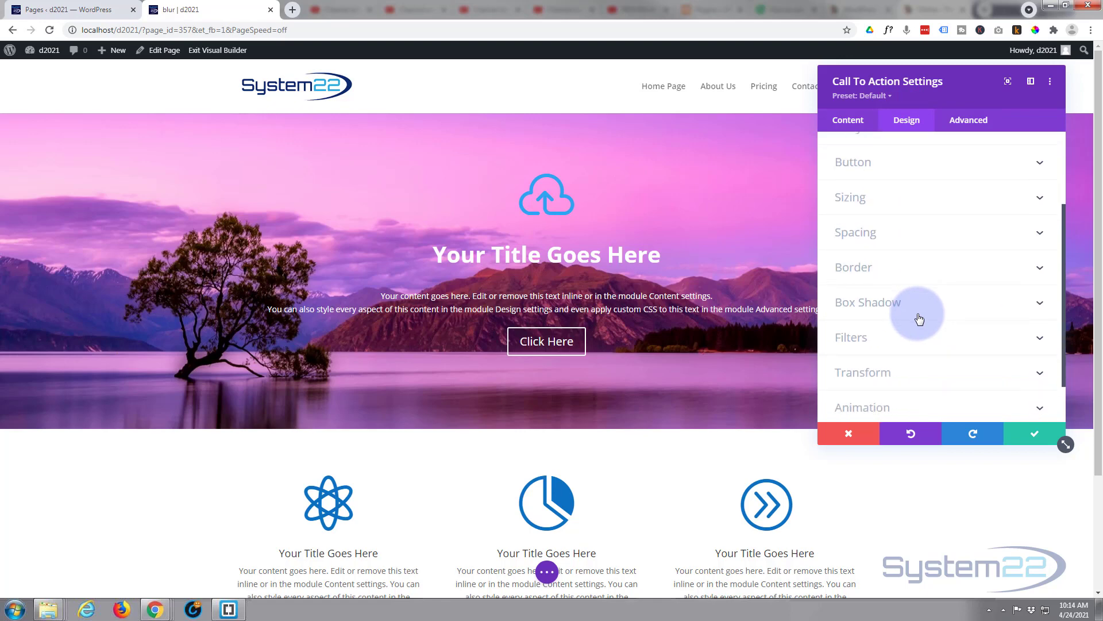
{"action": "left_click", "coordinate": [850, 337]}
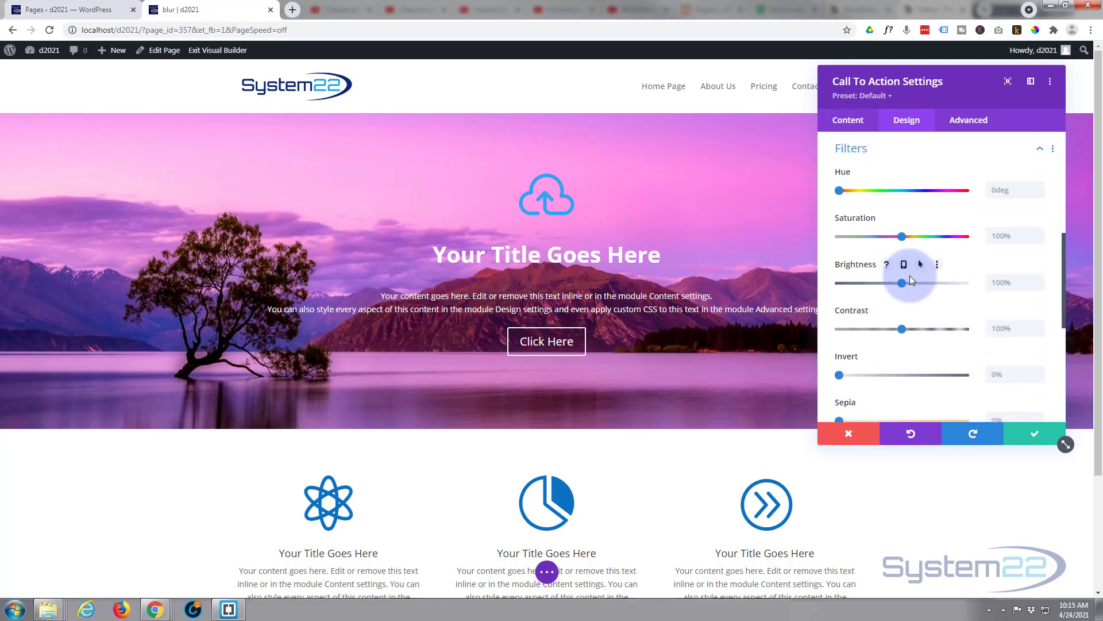
{"action": "scroll", "scroll_direction": "down", "scroll_amount": 3}
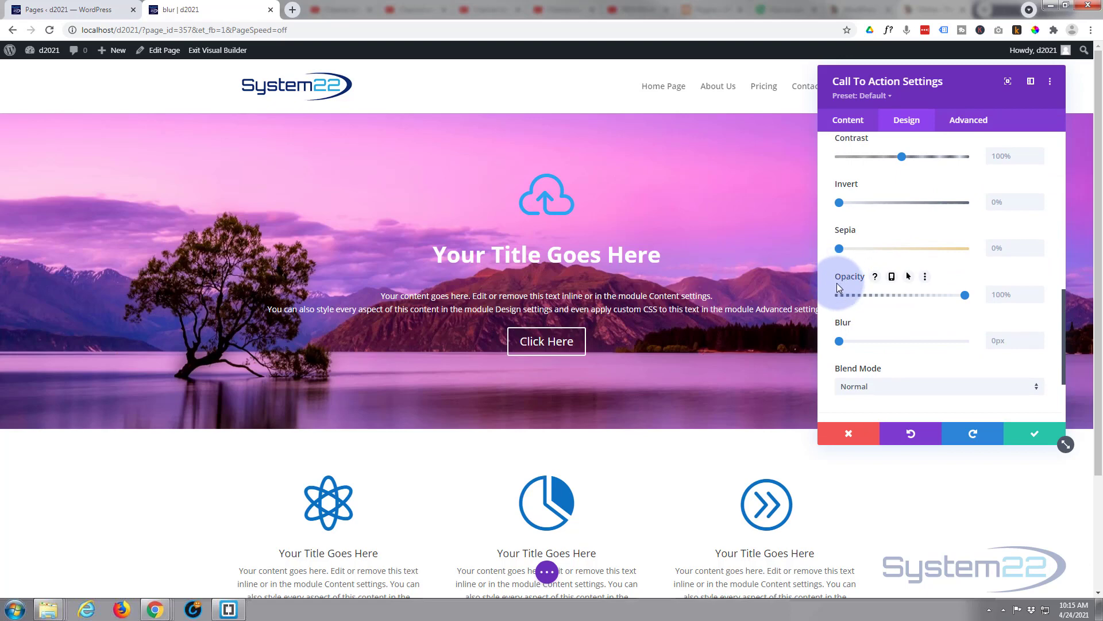
{"action": "mouse_move", "coordinate": [908, 280]}
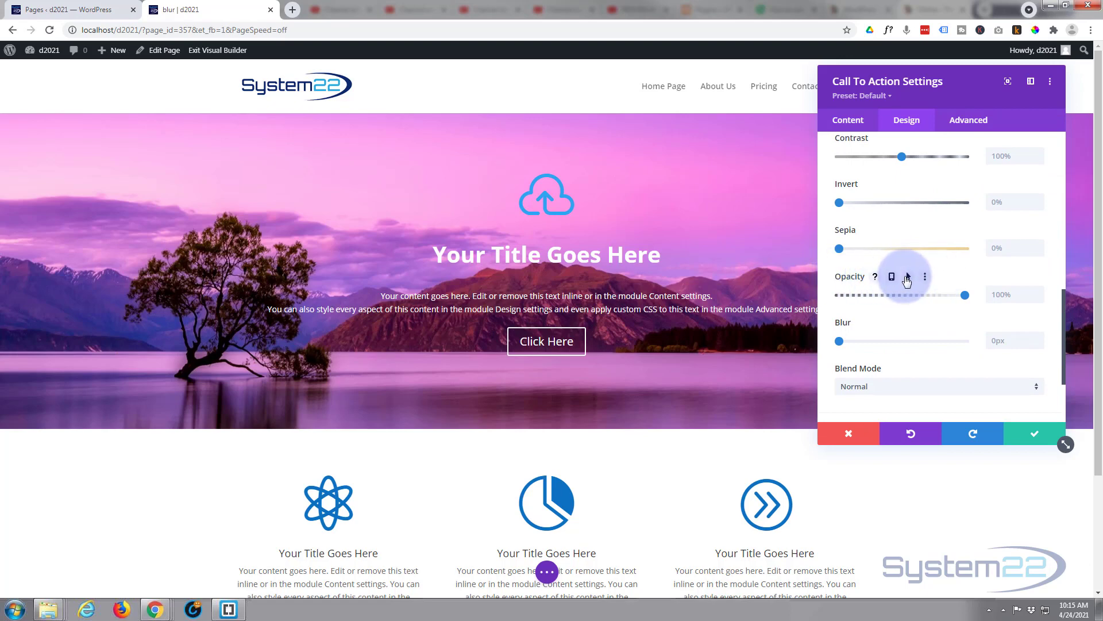
{"action": "left_click", "coordinate": [908, 275]}
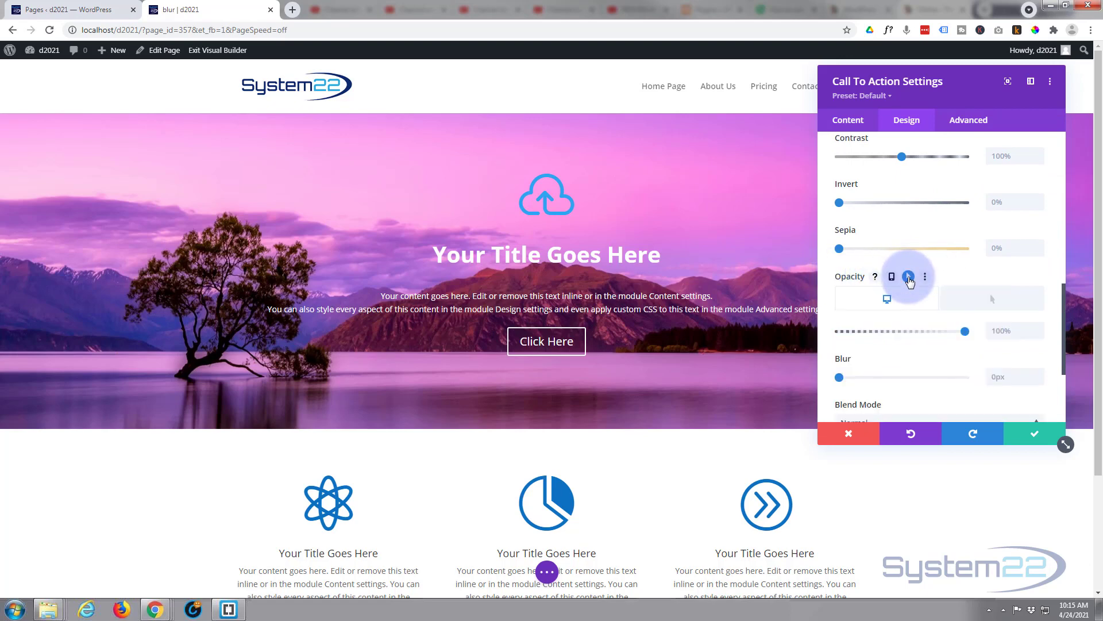
{"action": "mouse_move", "coordinate": [887, 298]}
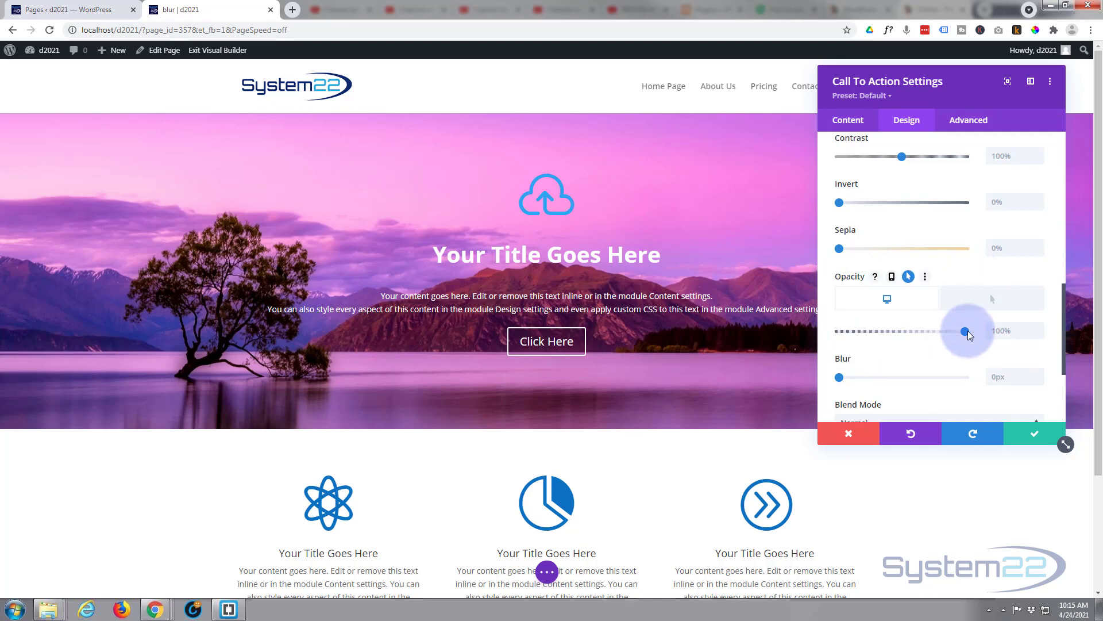
Set opacity to 0% by default and 100% on hover
{"action": "left_click_drag", "start_coordinate": [964, 331], "coordinate": [838, 331]}
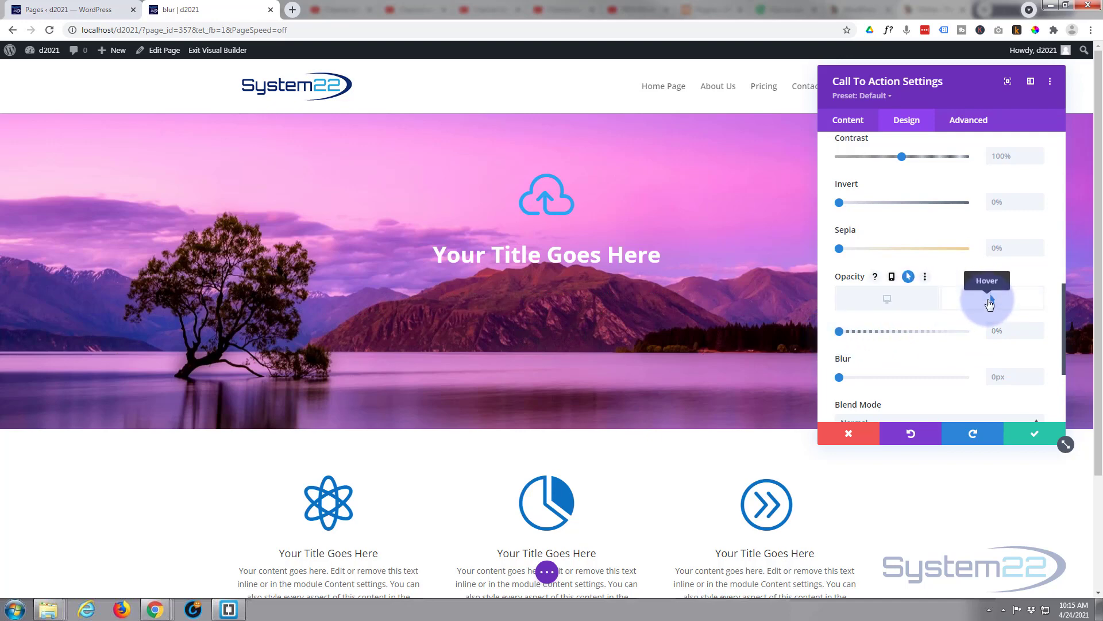
{"action": "left_click_drag", "start_coordinate": [839, 331], "coordinate": [963, 331]}
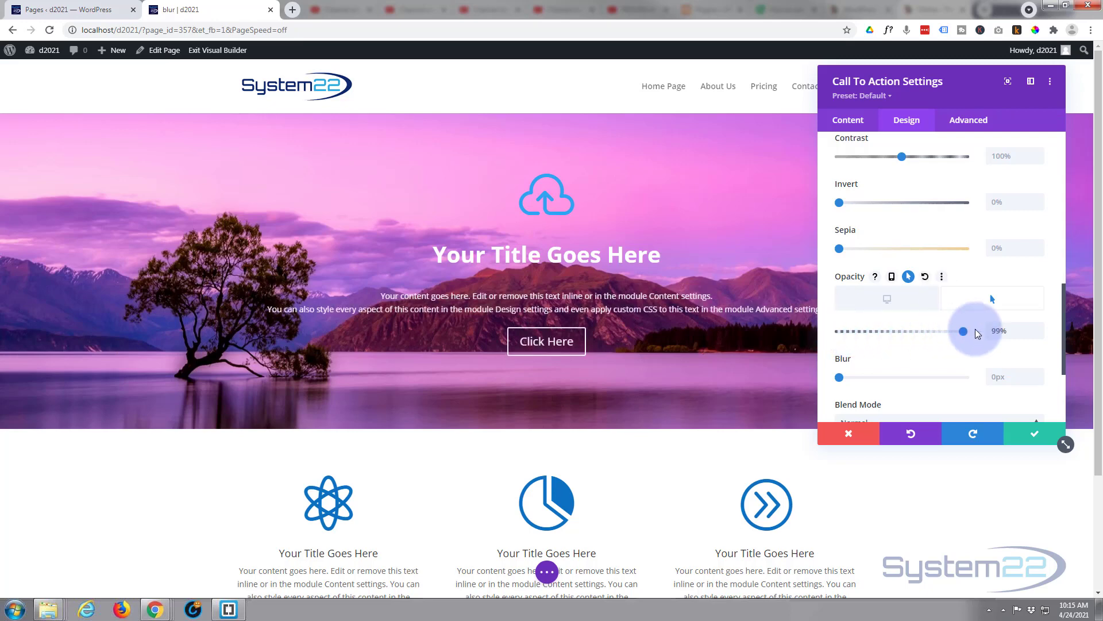
{"action": "left_click_drag", "start_coordinate": [963, 331], "coordinate": [967, 331]}
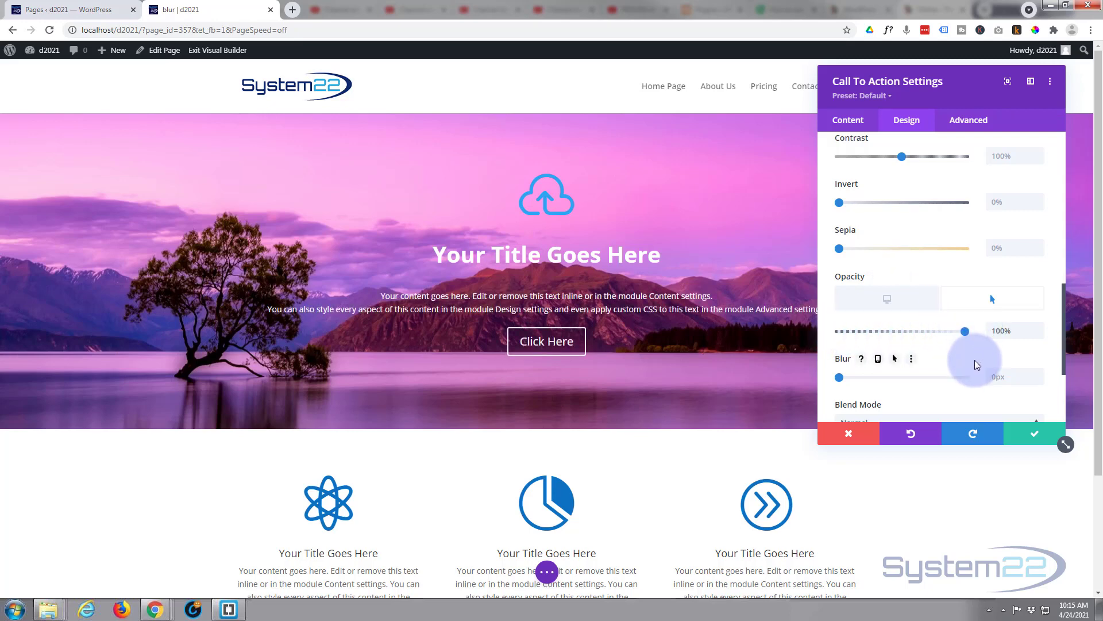
{"action": "left_click", "coordinate": [887, 299]}
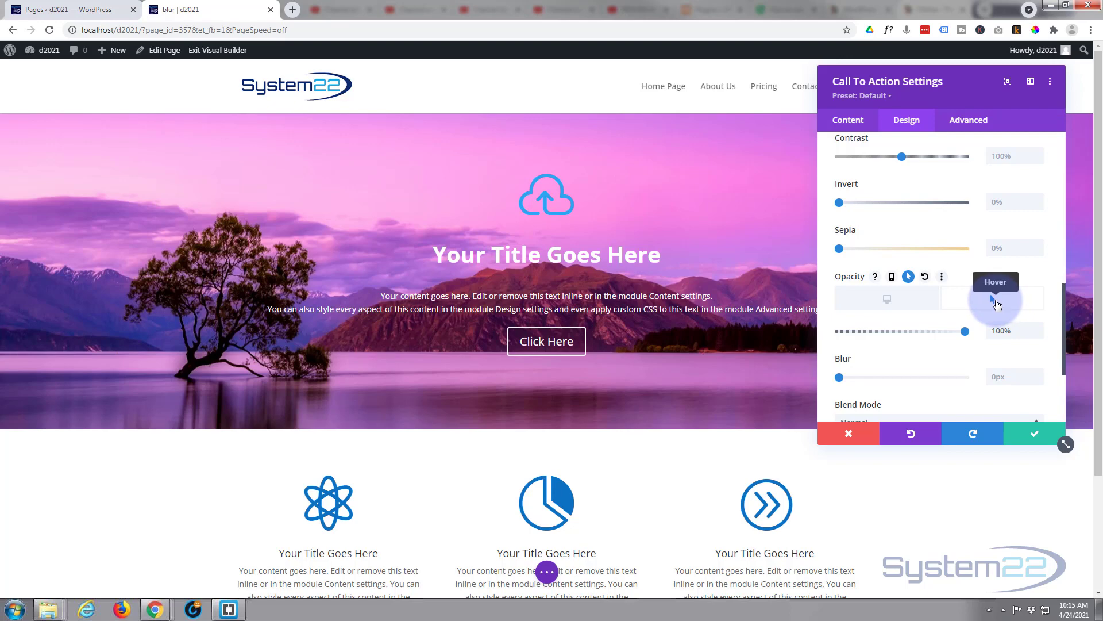
{"action": "mouse_move", "coordinate": [974, 289]}
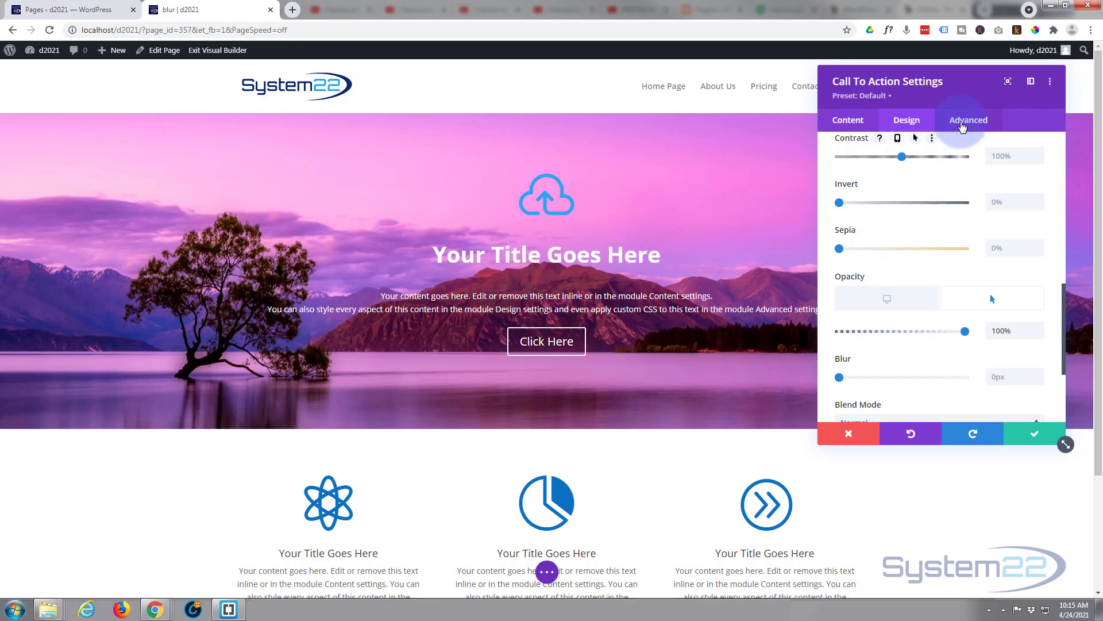
Under Advanced > Transitions, raise the transition duration to 1000ms
{"action": "left_click", "coordinate": [967, 120]}
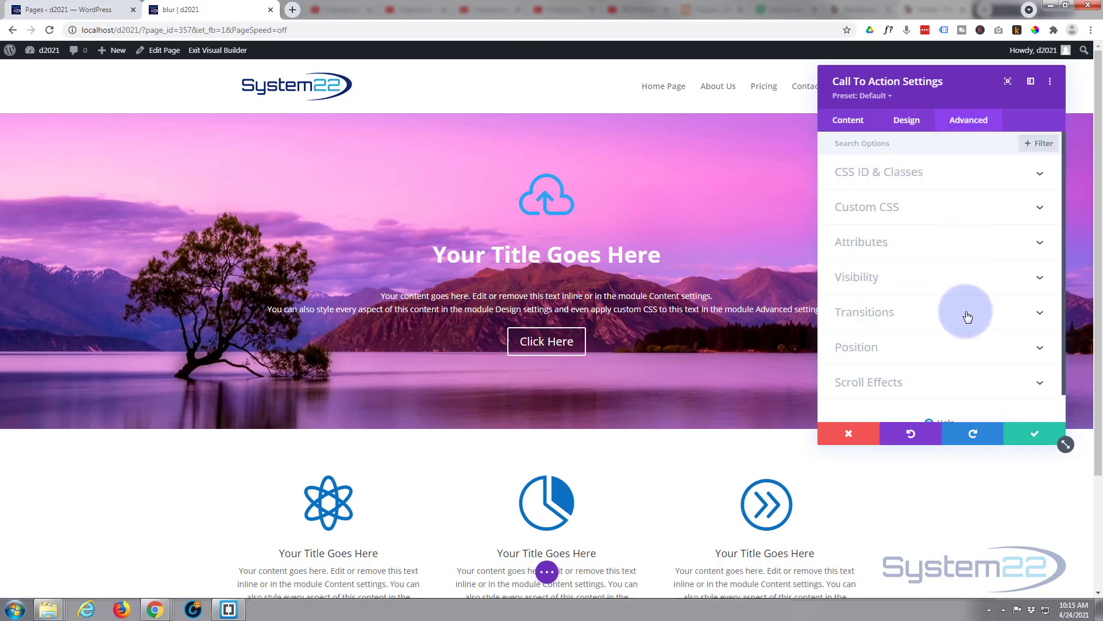
{"action": "left_click", "coordinate": [864, 312]}
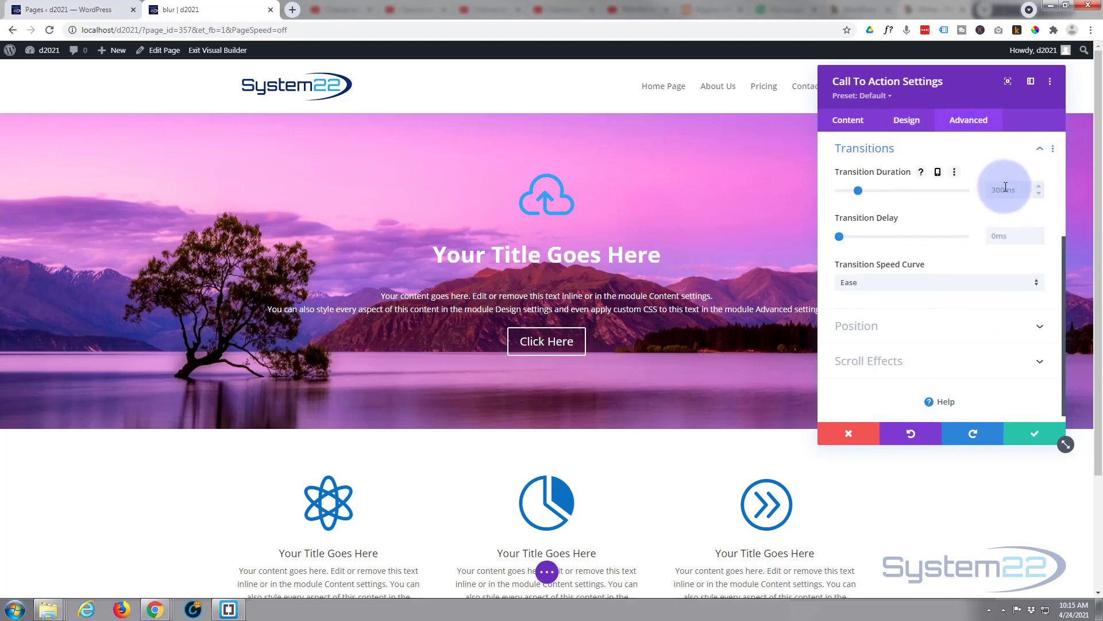
{"action": "left_click_drag", "start_coordinate": [858, 189], "coordinate": [869, 189]}
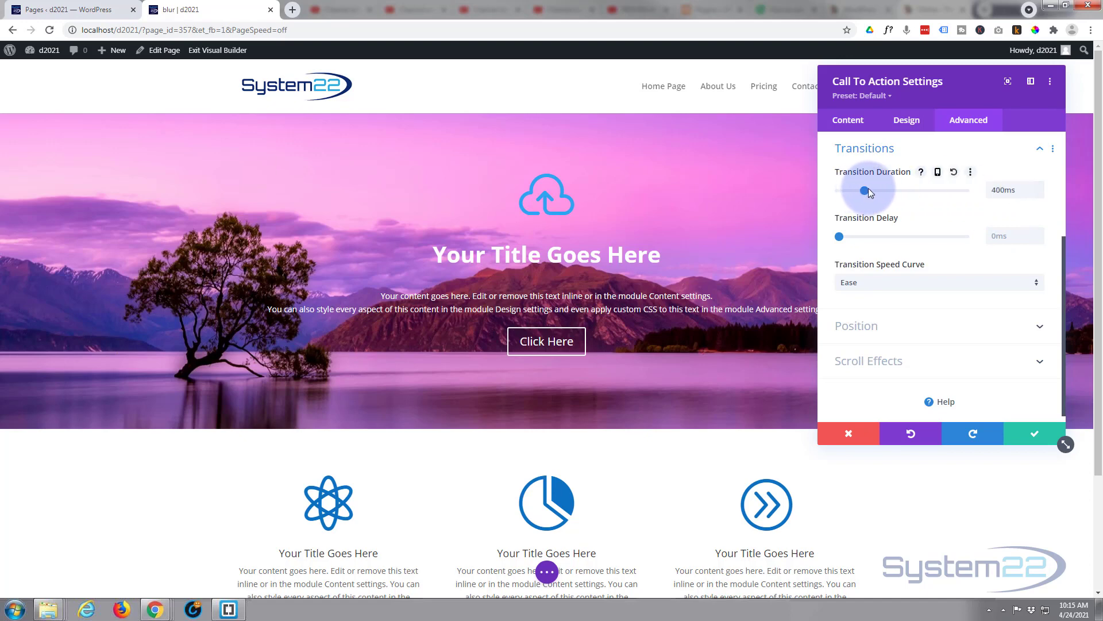
{"action": "left_click_drag", "start_coordinate": [861, 190], "coordinate": [888, 190]}
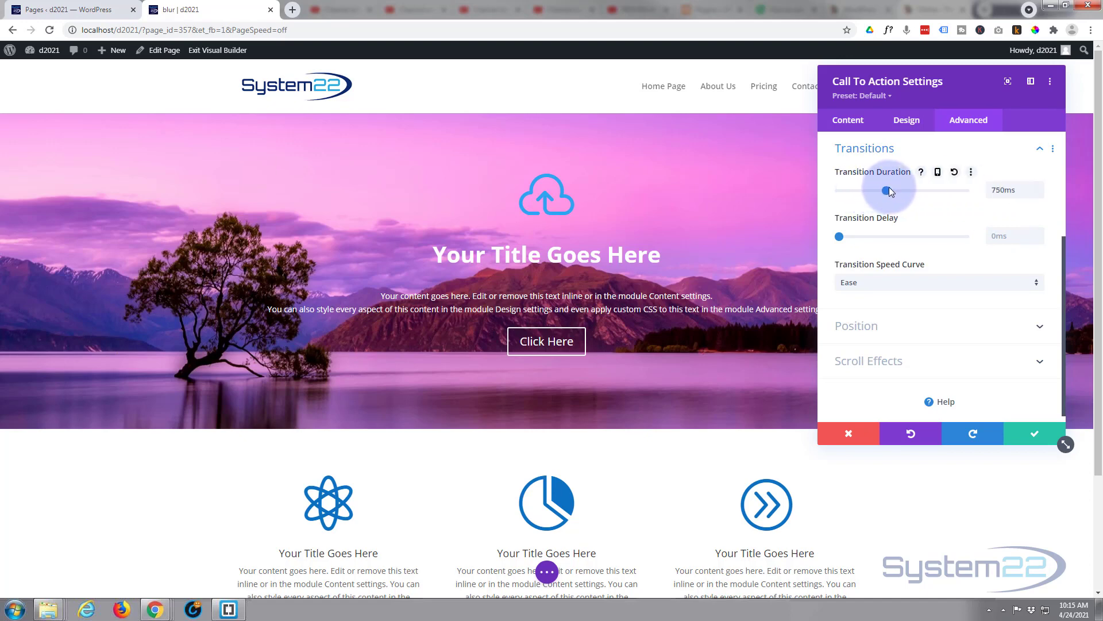
{"action": "left_click_drag", "start_coordinate": [881, 191], "coordinate": [901, 191]}
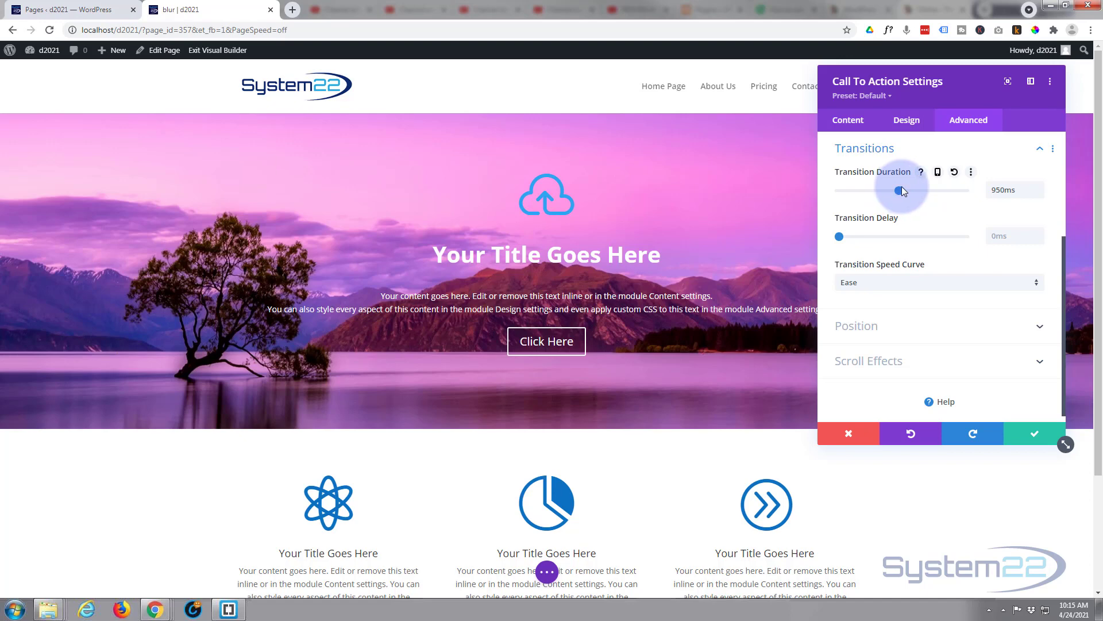
{"action": "left_click_drag", "start_coordinate": [898, 190], "coordinate": [919, 189]}
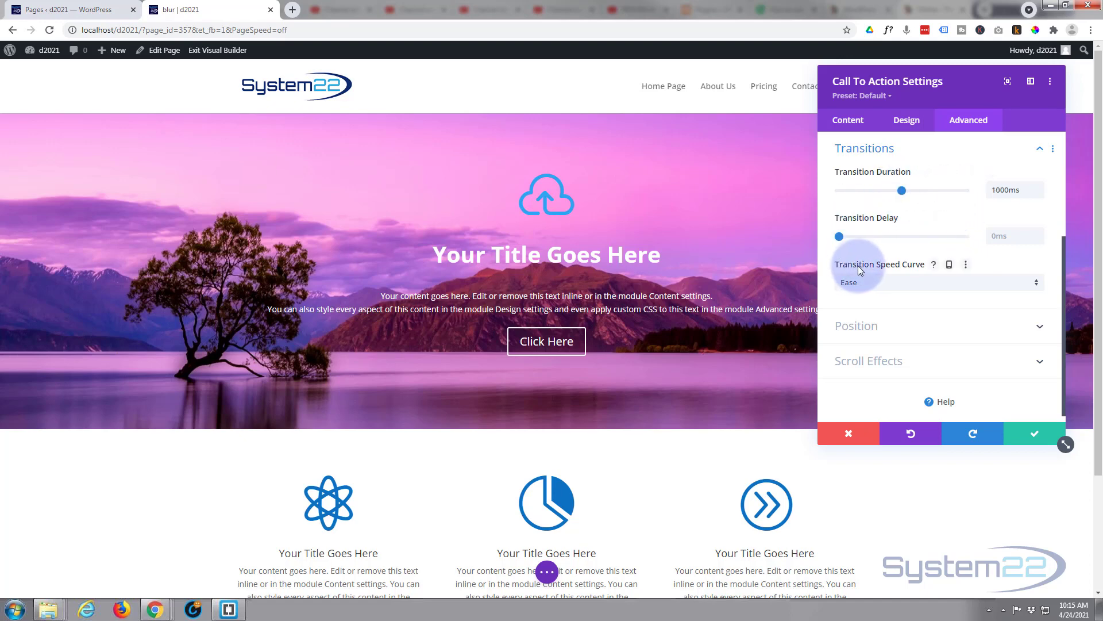
Choose Ease-In-Out as the transition speed curve
{"action": "left_click", "coordinate": [940, 283]}
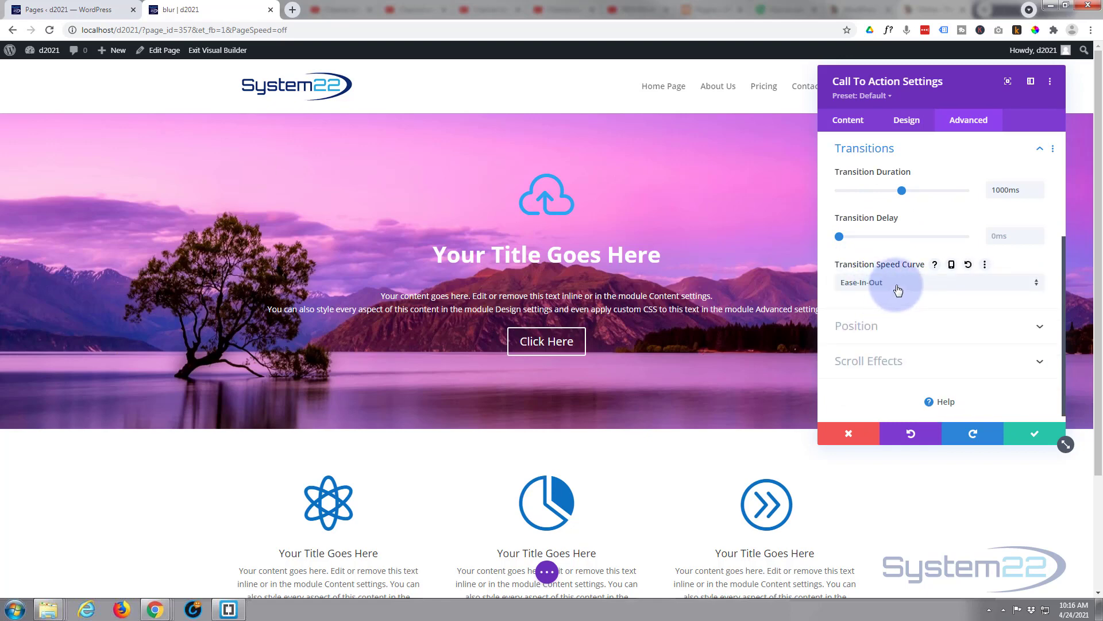
{"action": "left_click", "coordinate": [940, 282]}
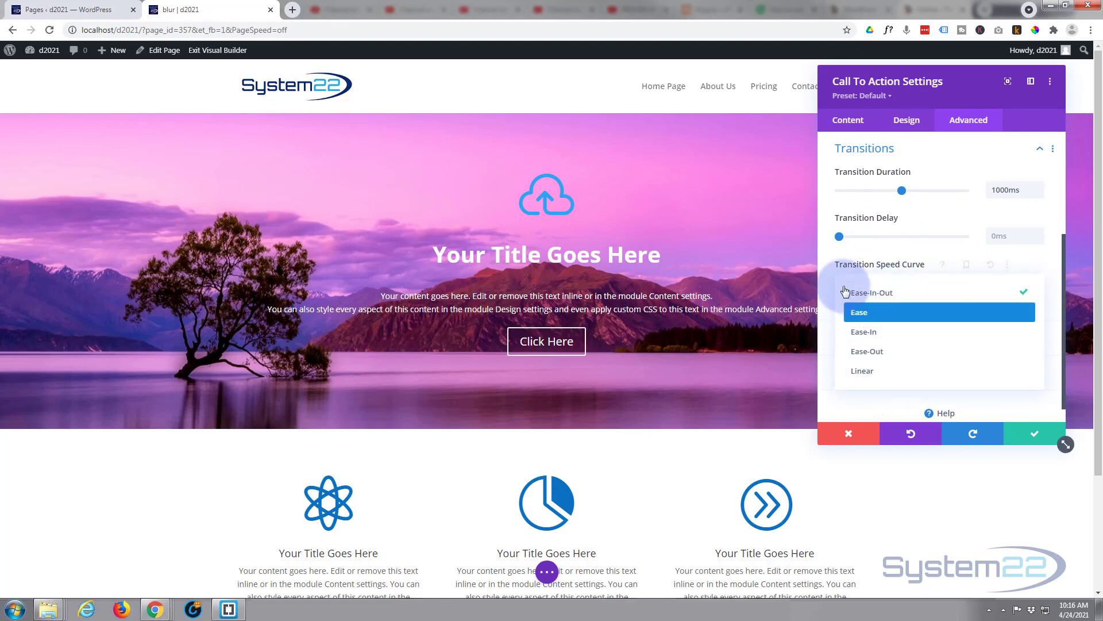
{"action": "left_click", "coordinate": [871, 293]}
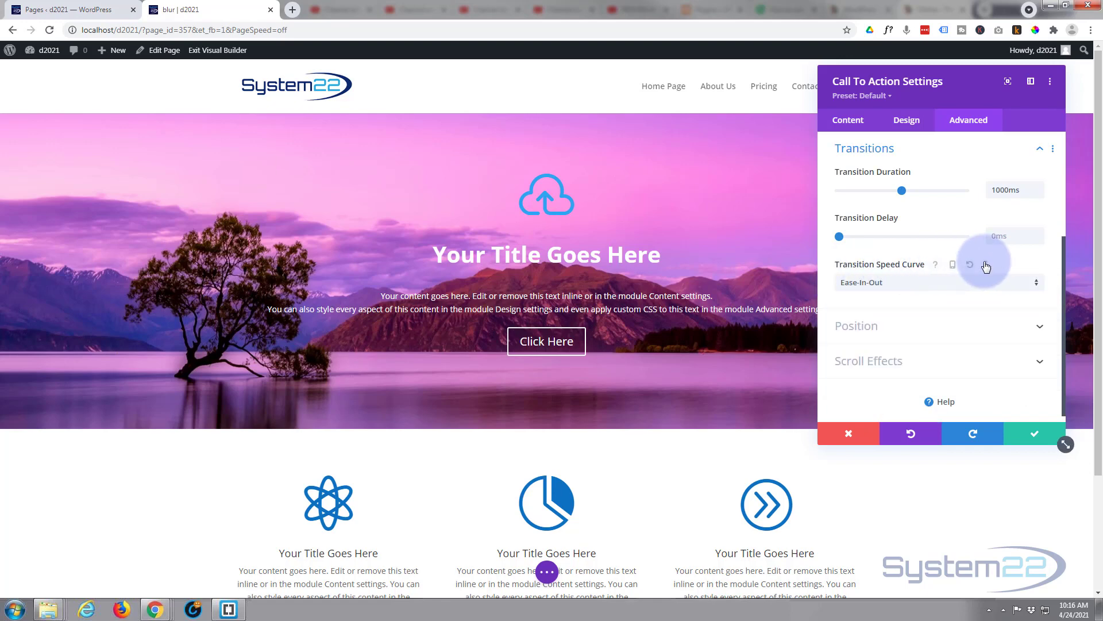
{"action": "mouse_move", "coordinate": [898, 353]}
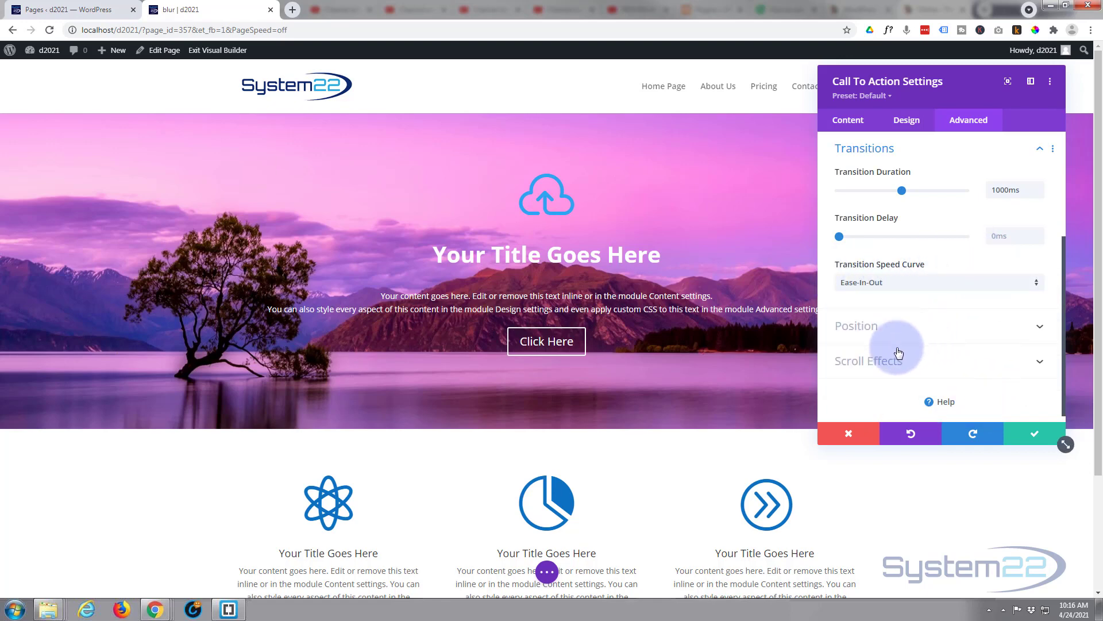
{"action": "mouse_move", "coordinate": [891, 349]}
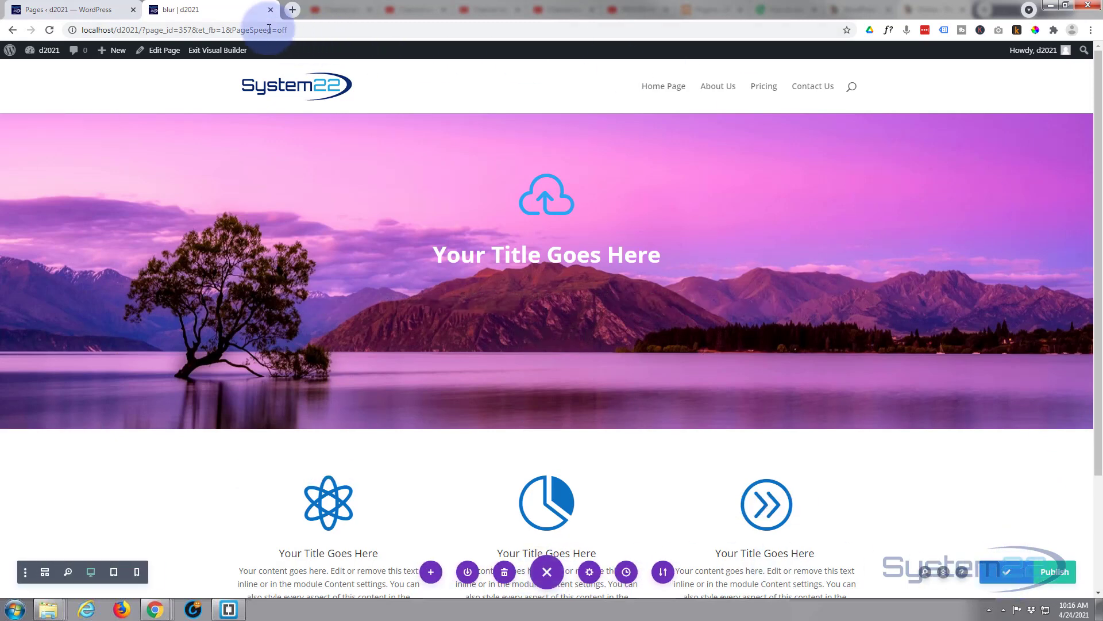
Exit the Visual Builder to view the live page with the hover-revealed hero
{"action": "left_click", "coordinate": [217, 50]}
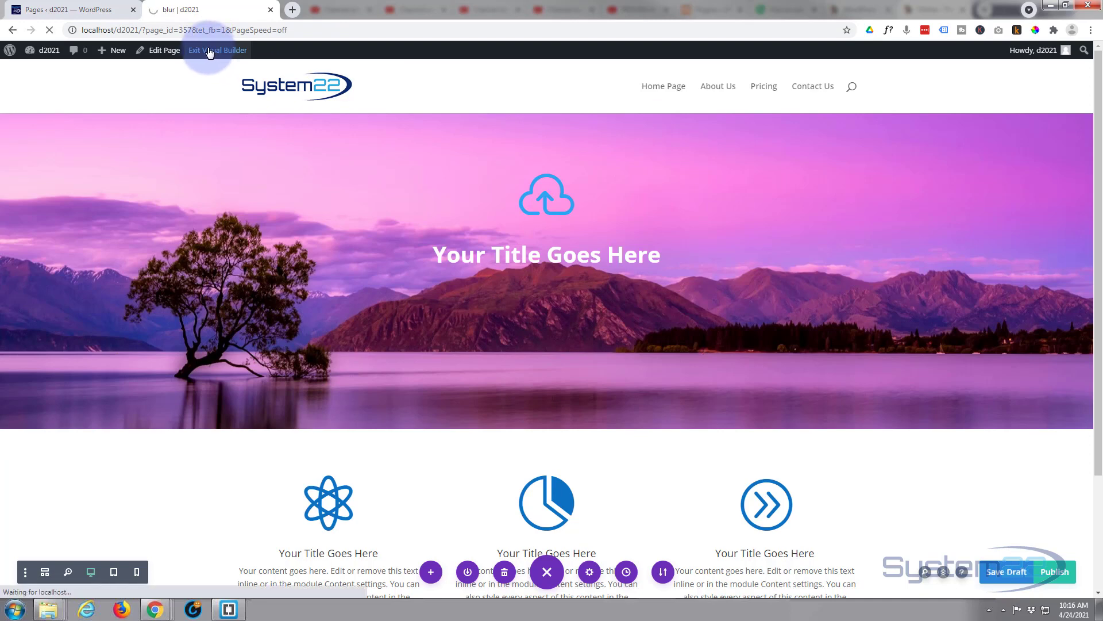
{"action": "left_click", "coordinate": [218, 49]}
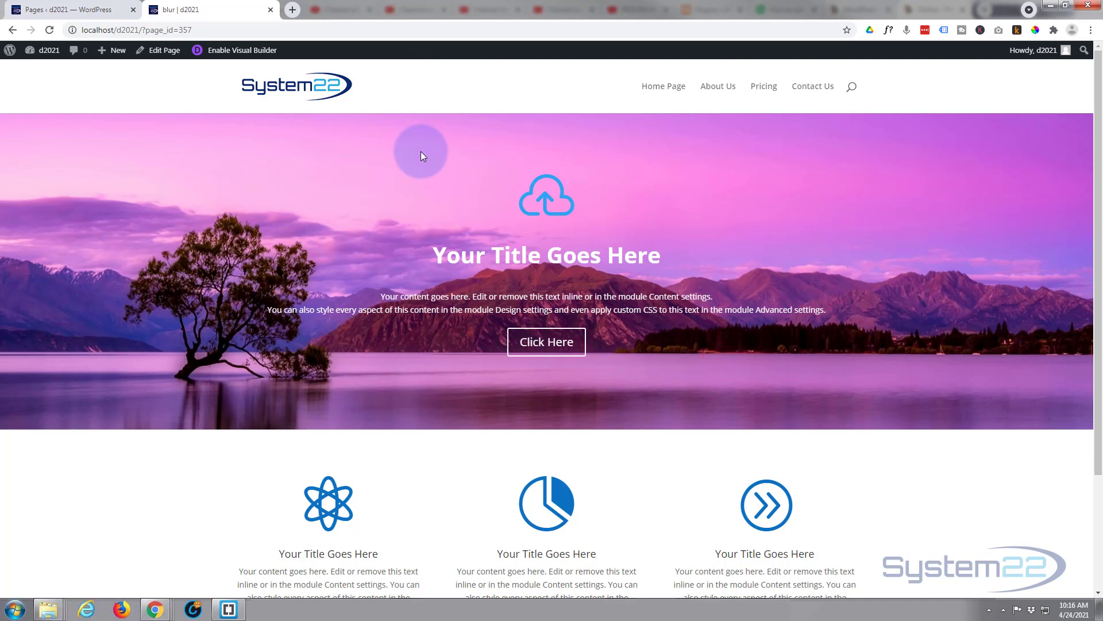
{"action": "mouse_move", "coordinate": [434, 95]}
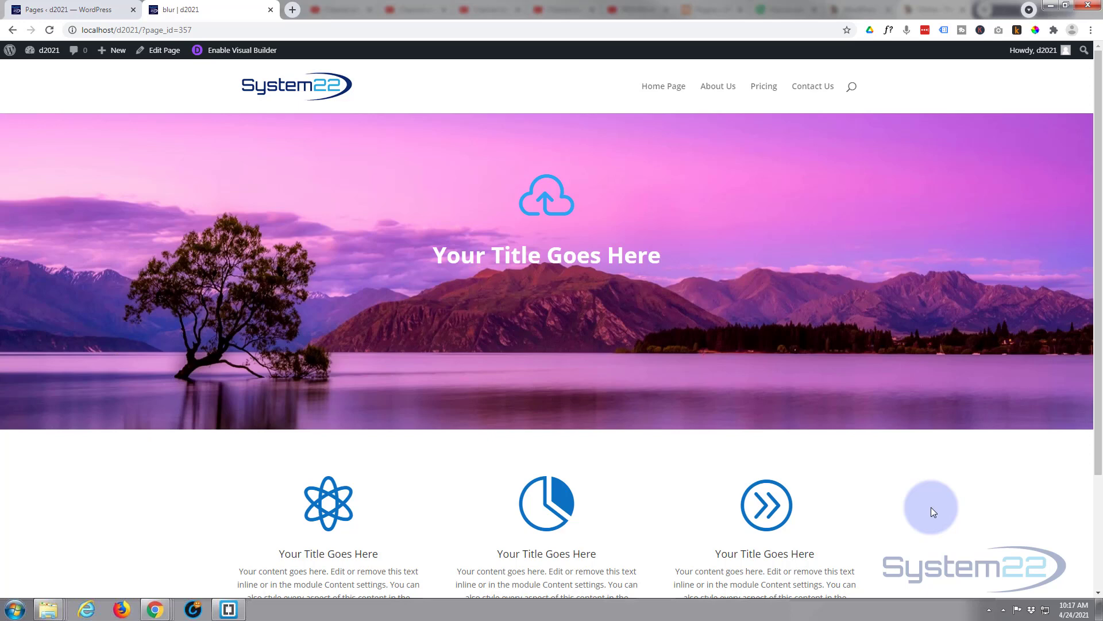
{"action": "mouse_move", "coordinate": [917, 497]}
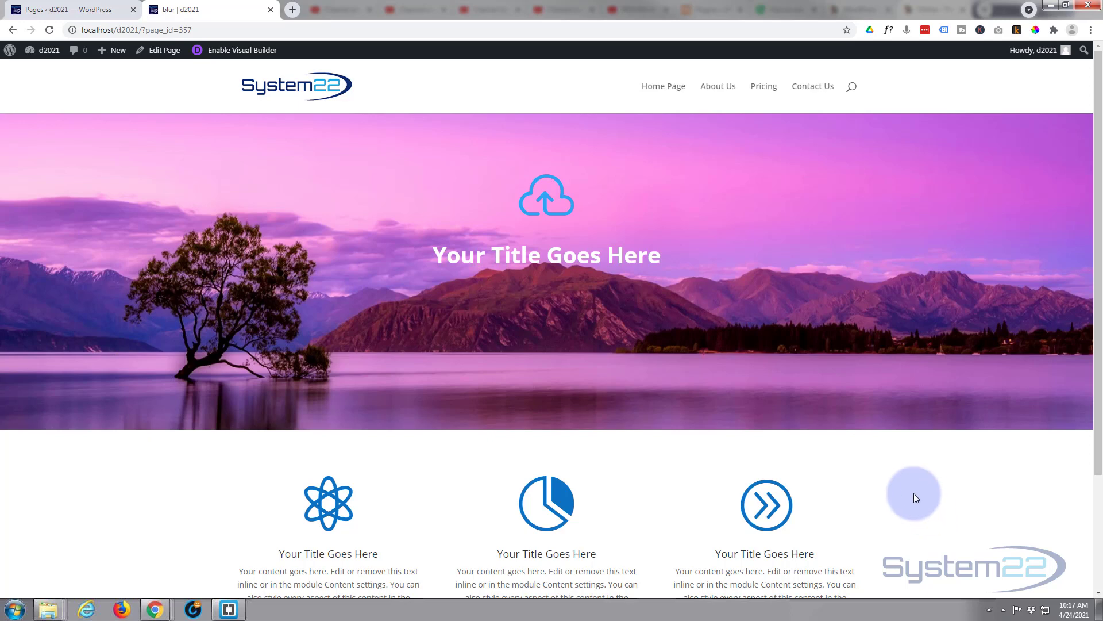